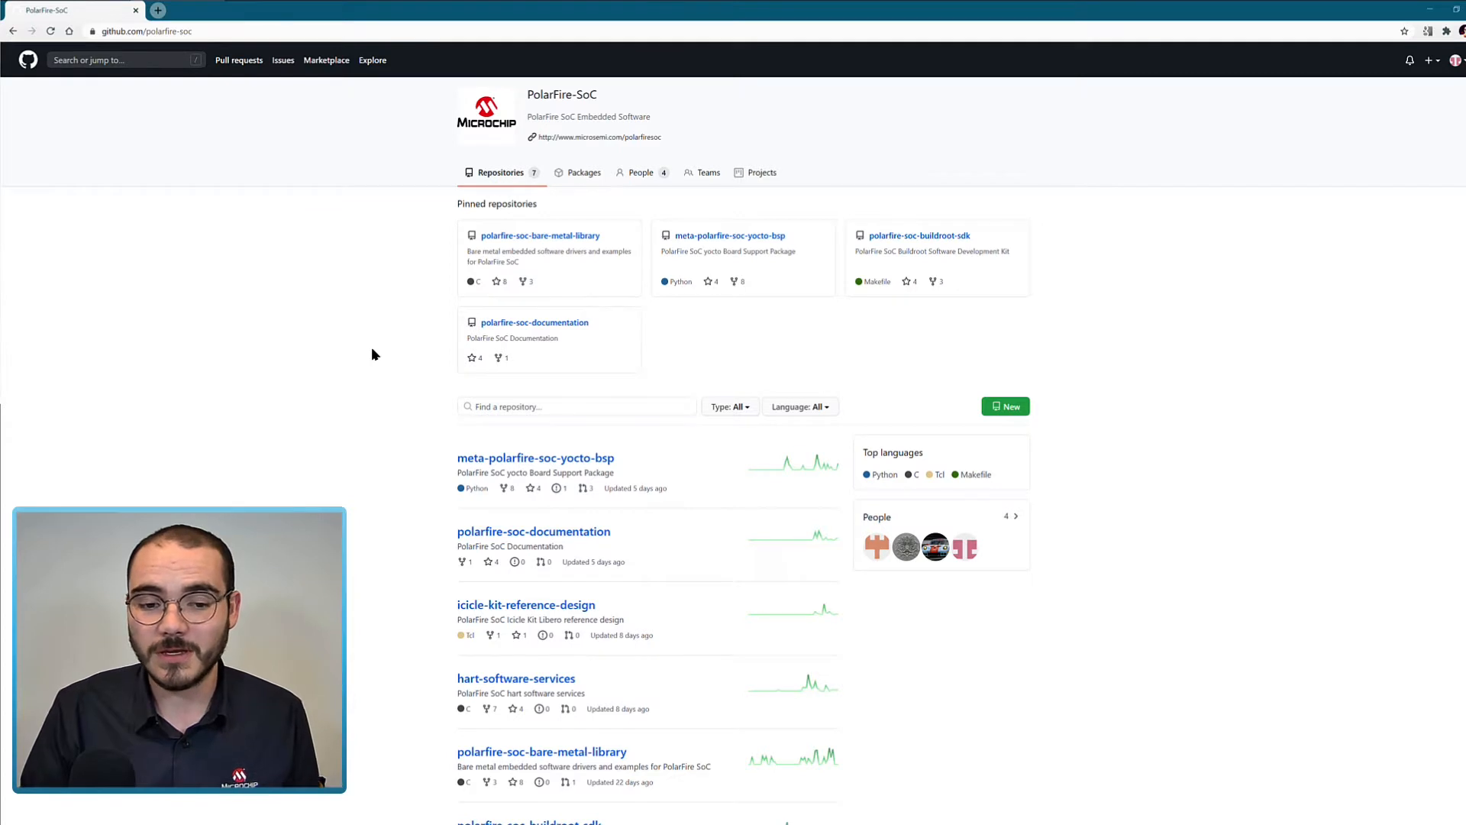
Scroll the org's repository list and open polarfire-soc-configuration-generator
scroll("down", 3)
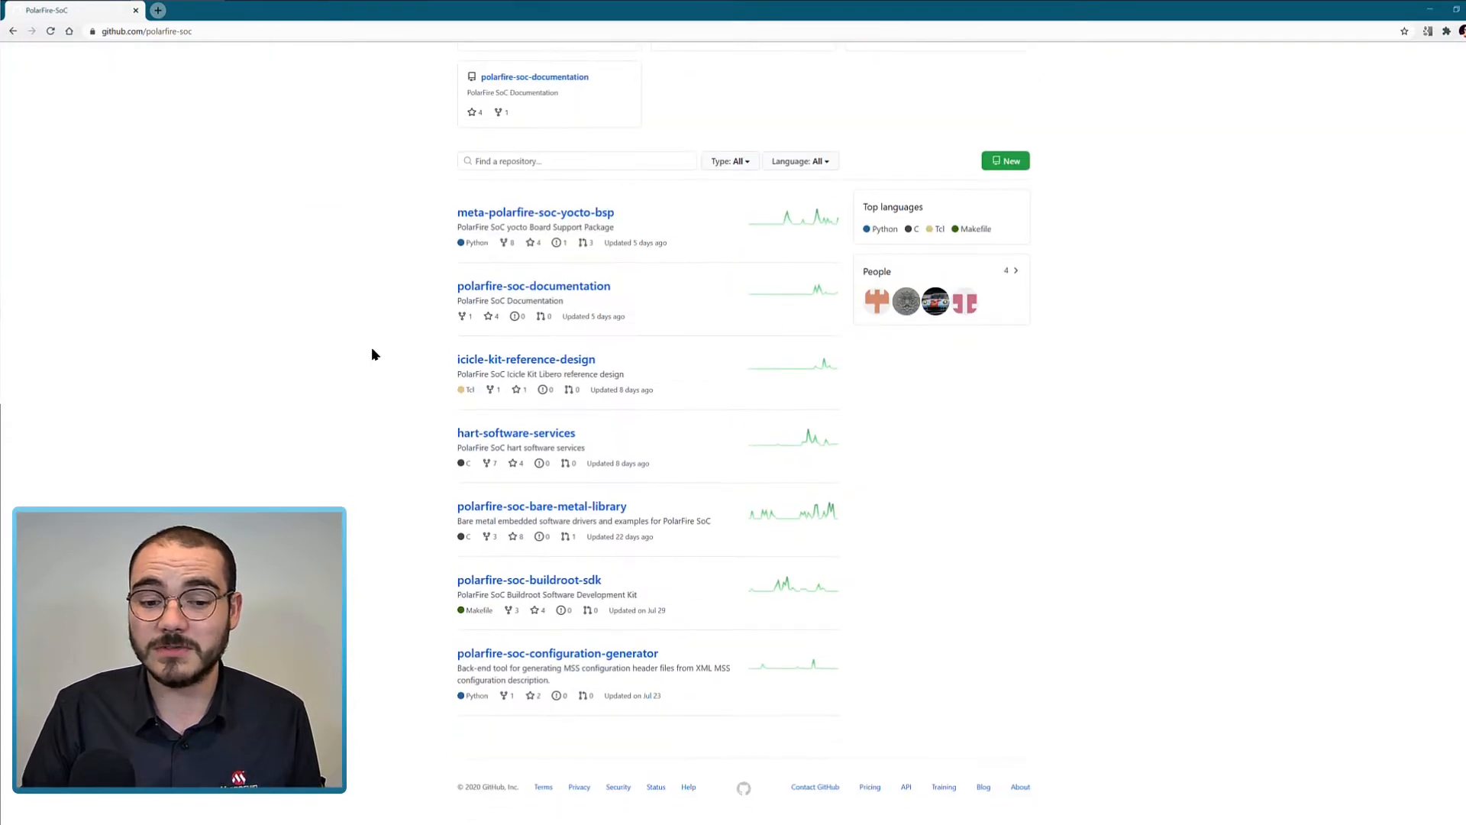
mouse_move(372, 349)
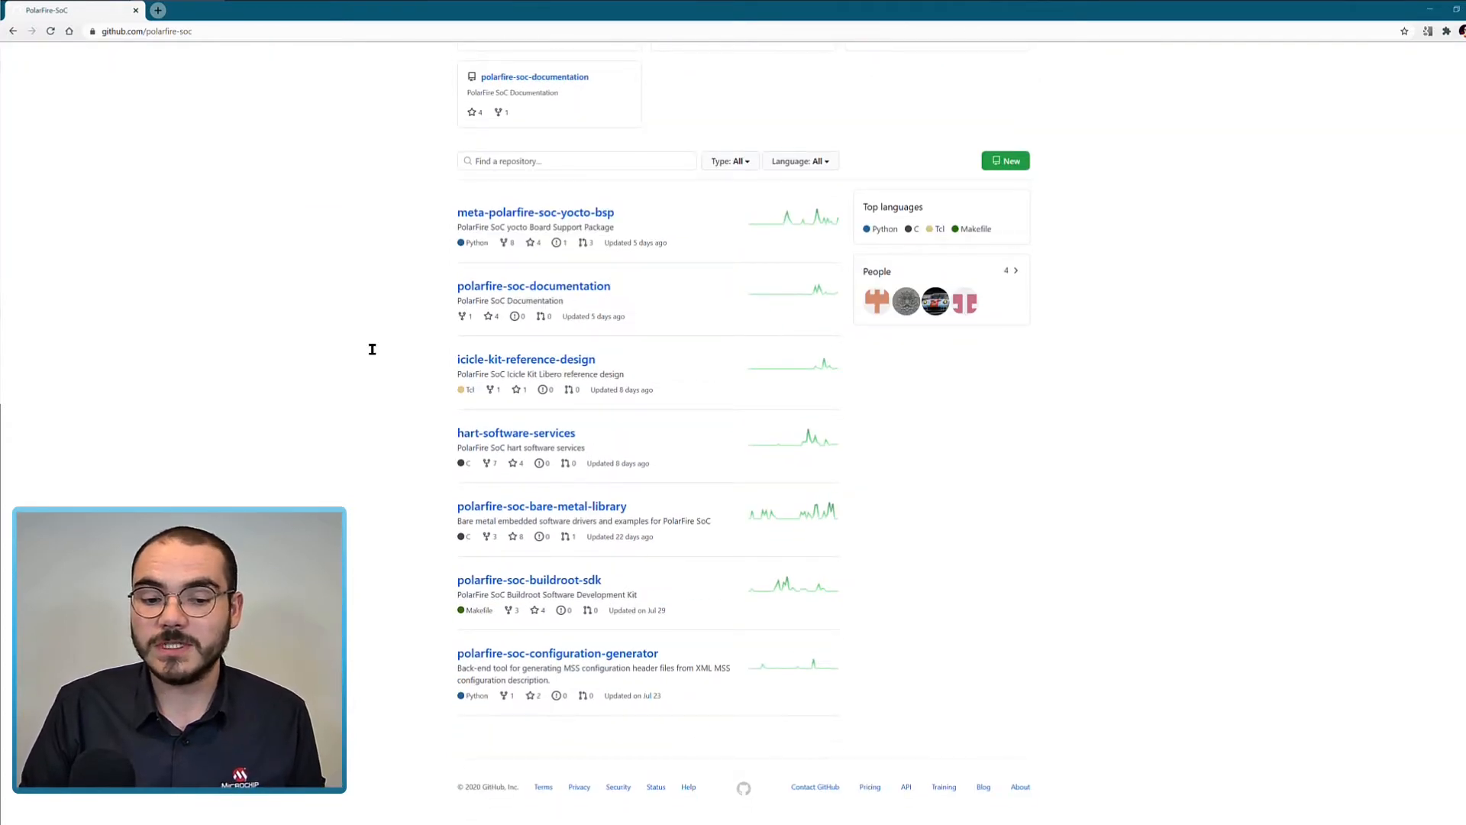
left_click(545, 653)
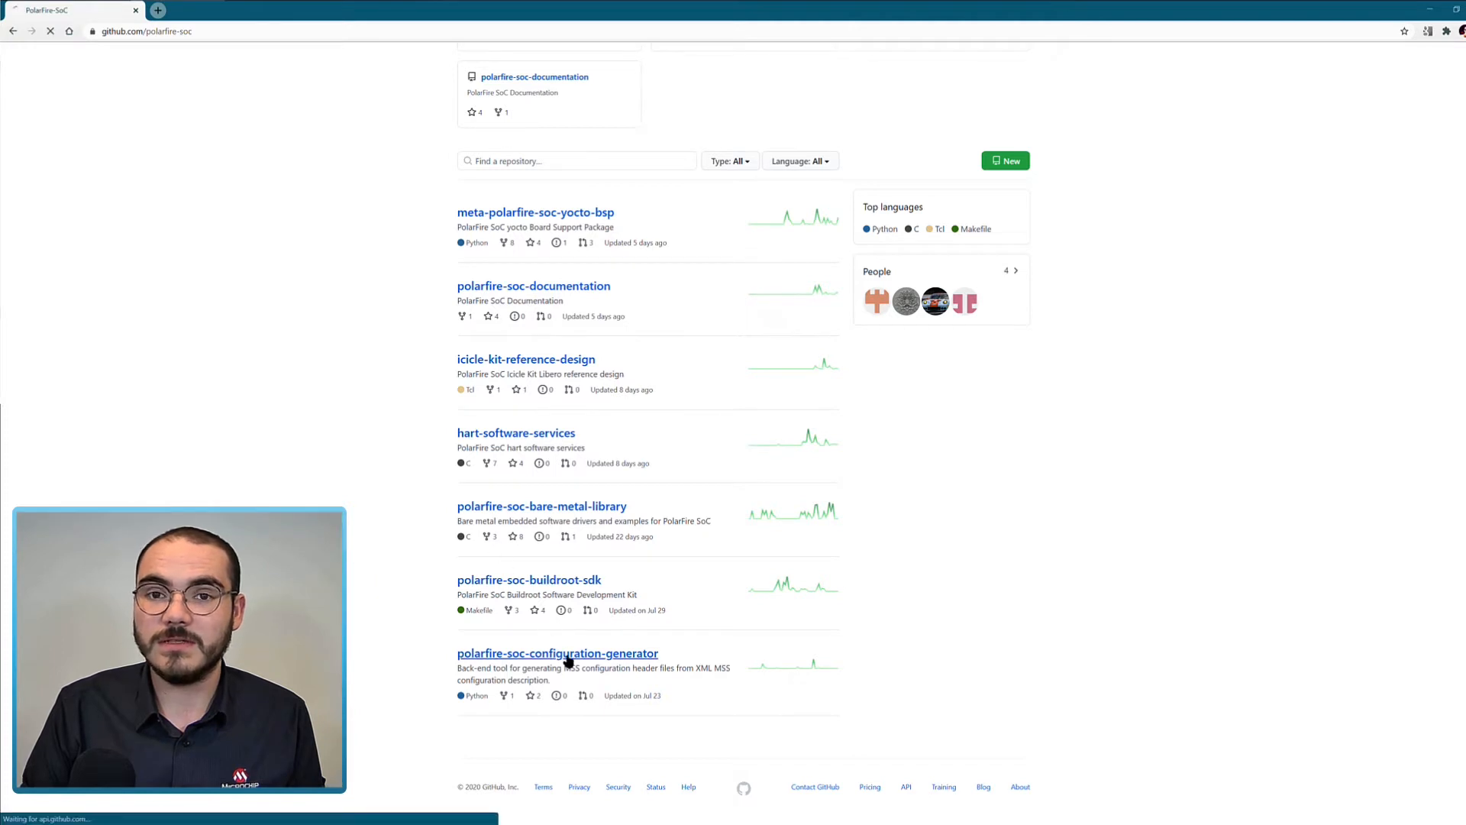
View the configuration generator's five files and its readme
left_click(557, 653)
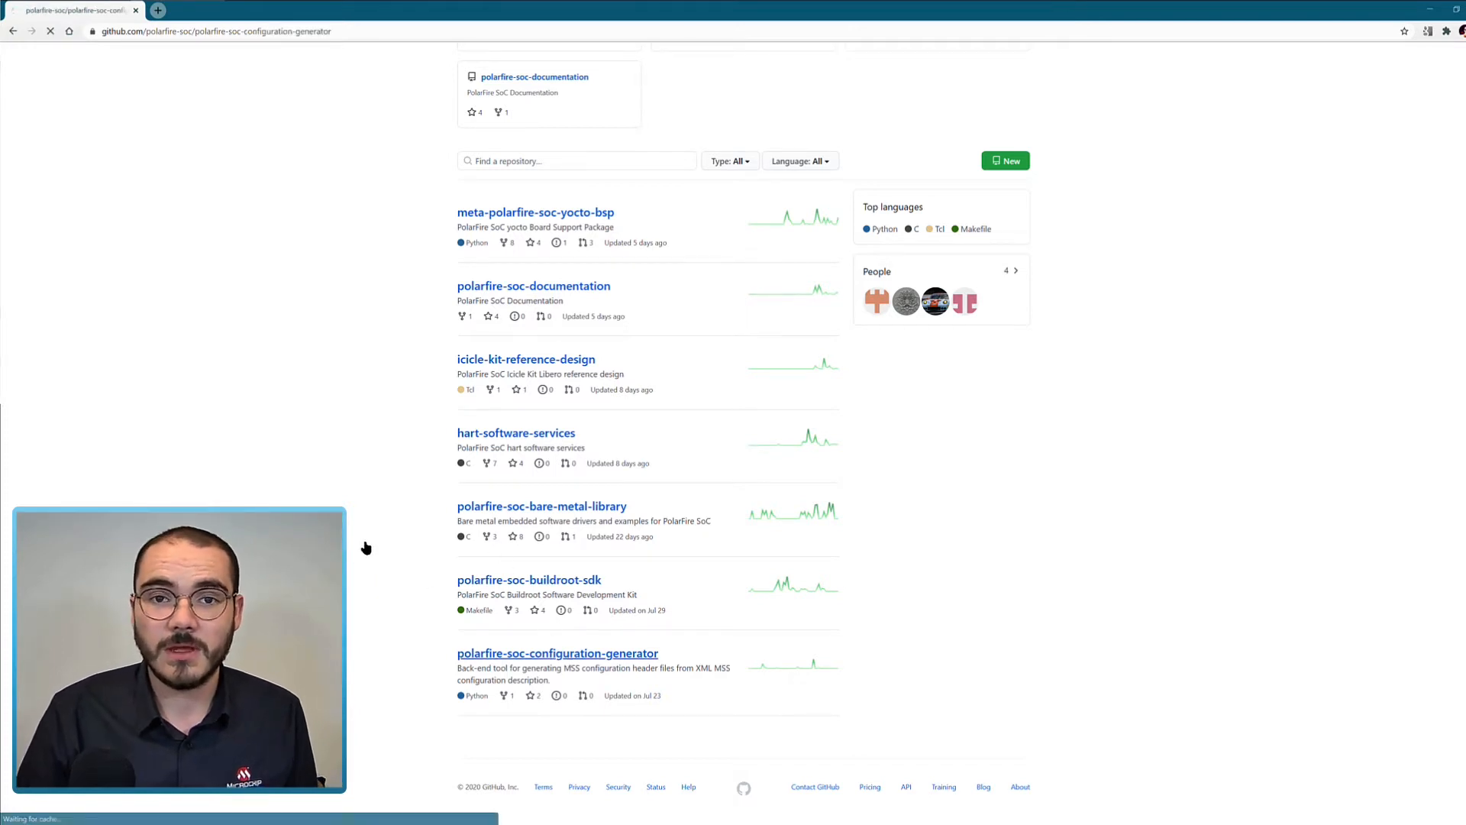
left_click(558, 653)
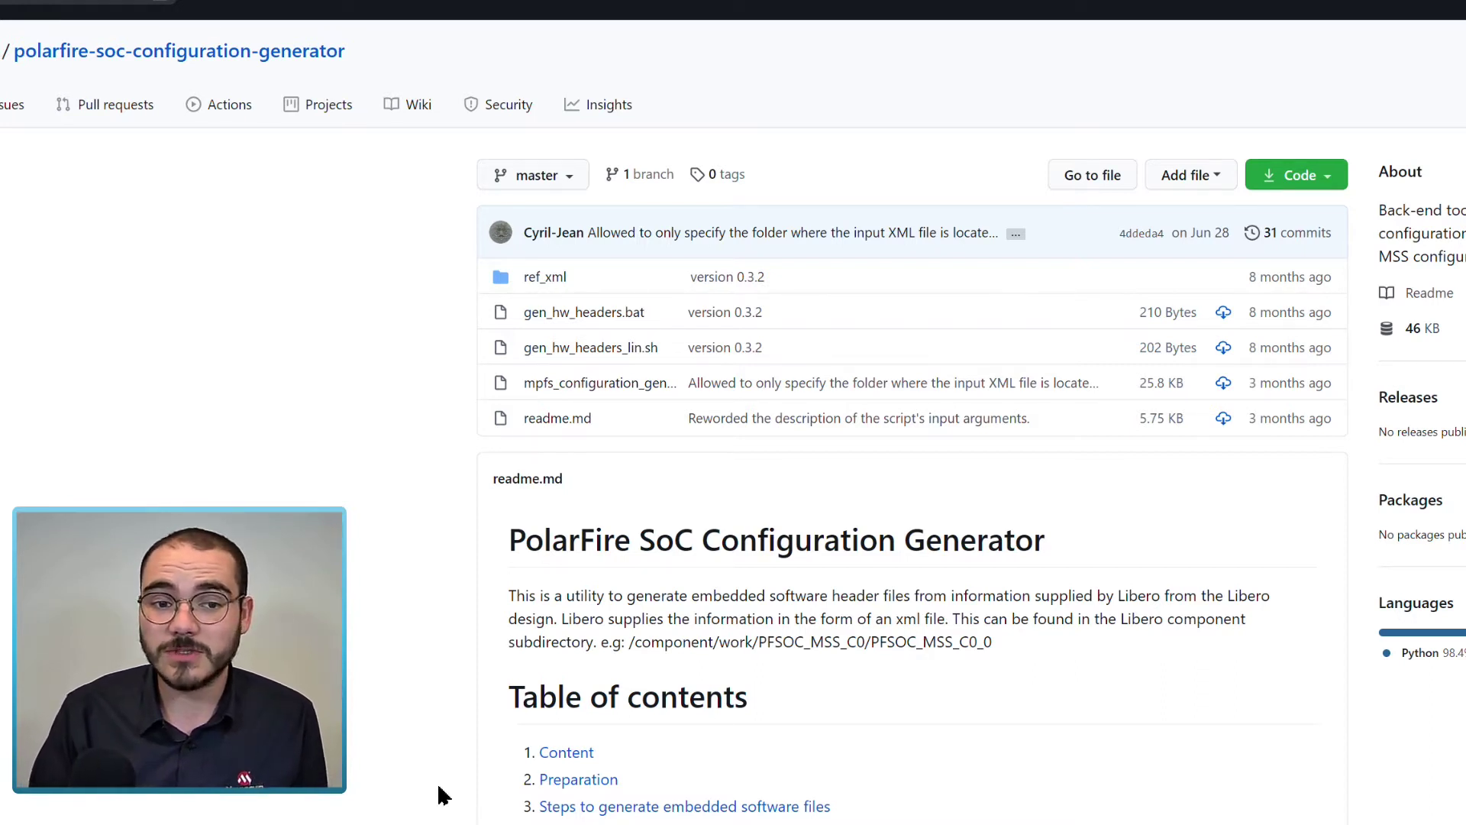
mouse_move(534, 411)
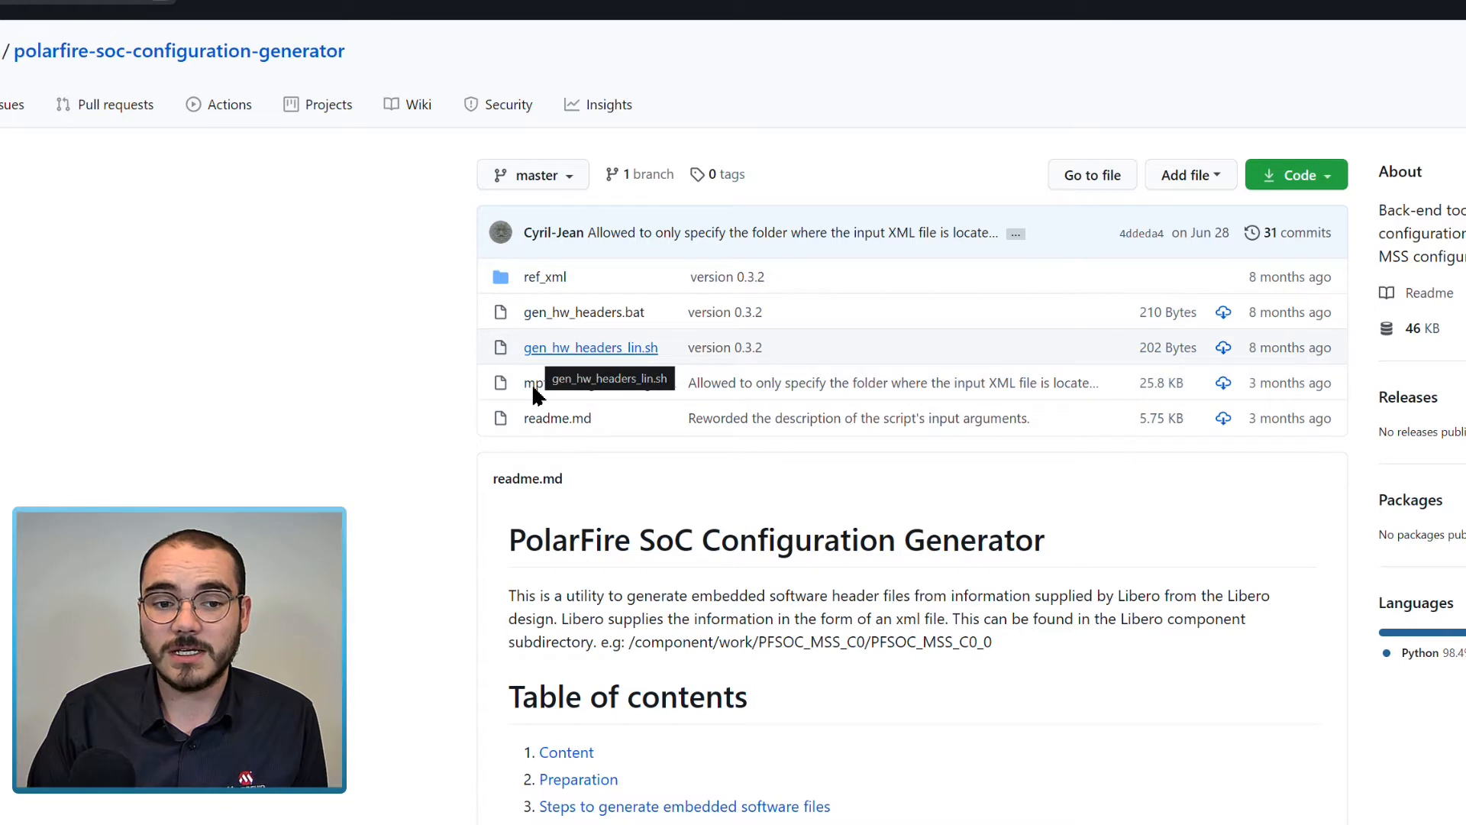
mouse_move(534, 391)
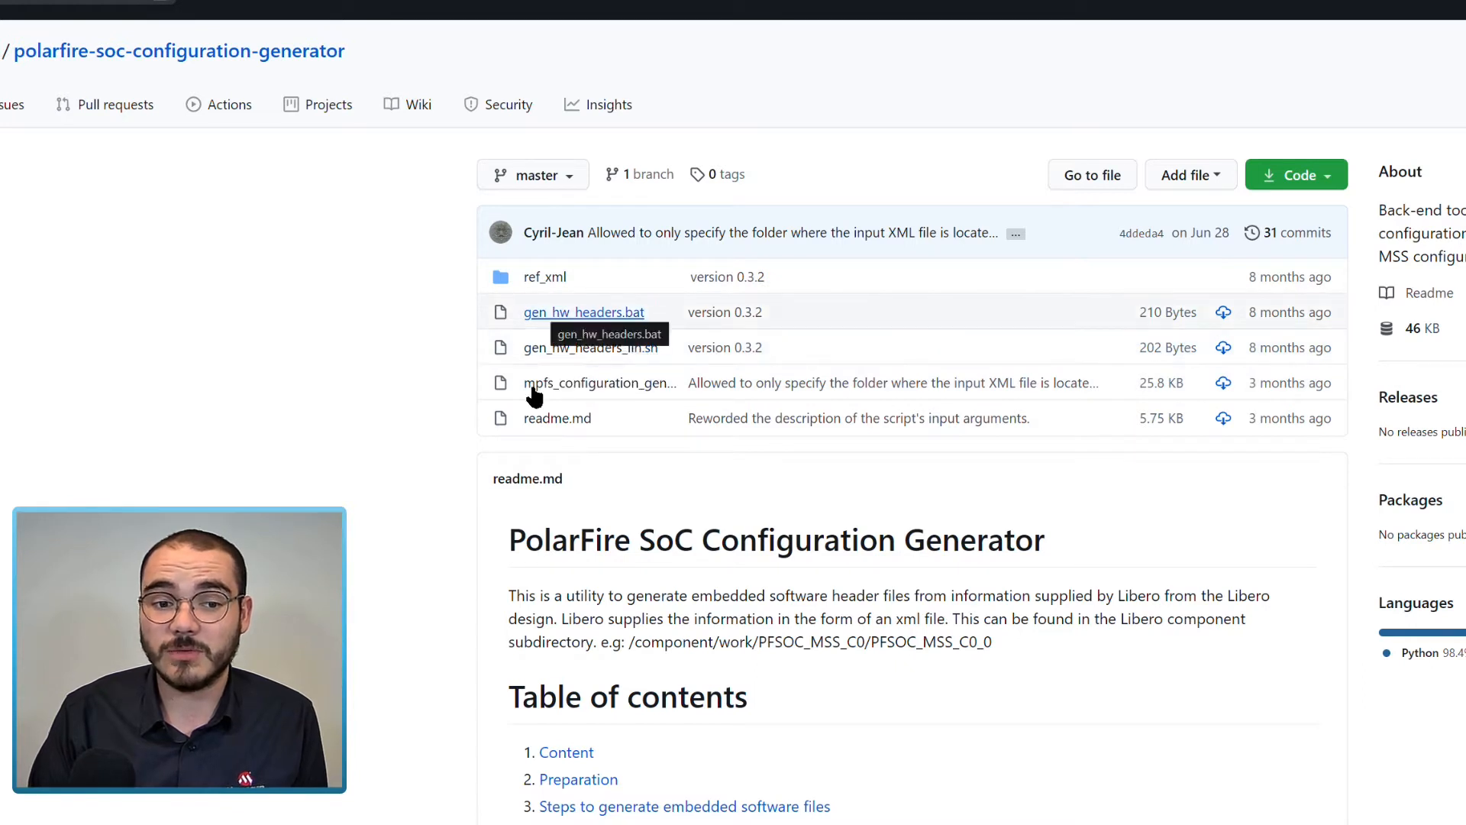
mouse_move(417, 597)
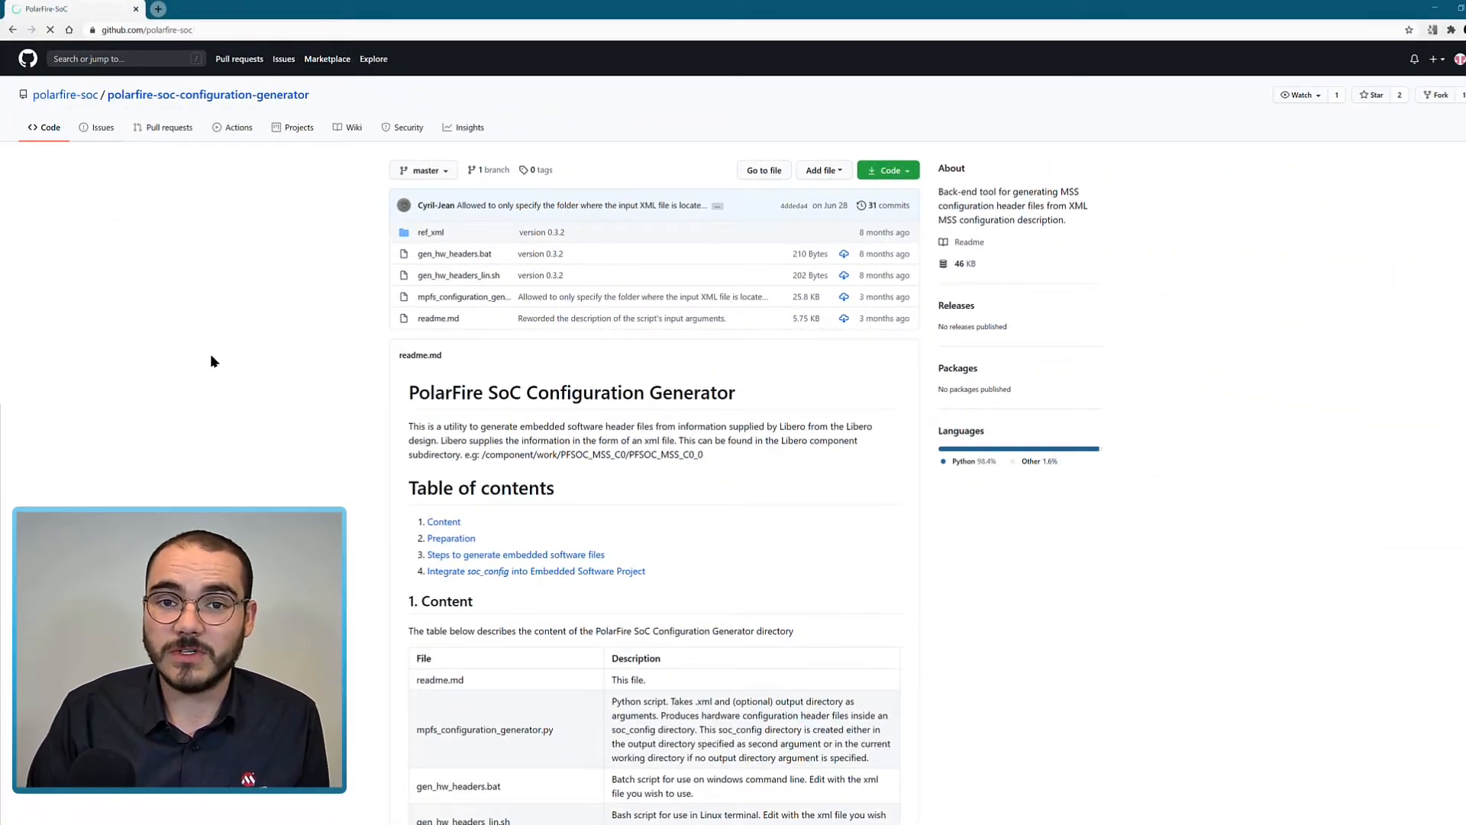
Return to the organization page and open polarfire-soc-buildroot-sdk
left_click(66, 95)
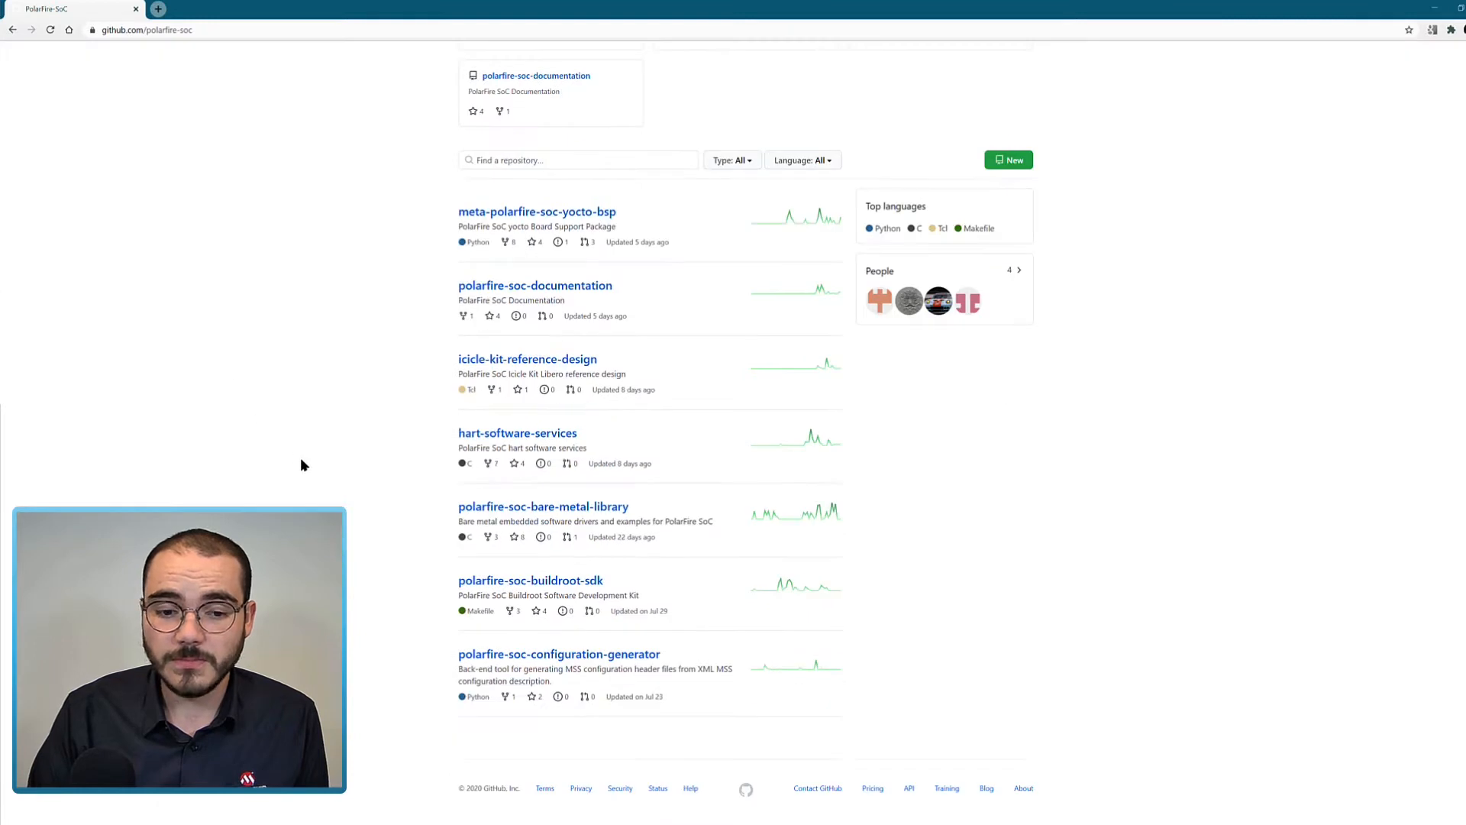
mouse_move(336, 502)
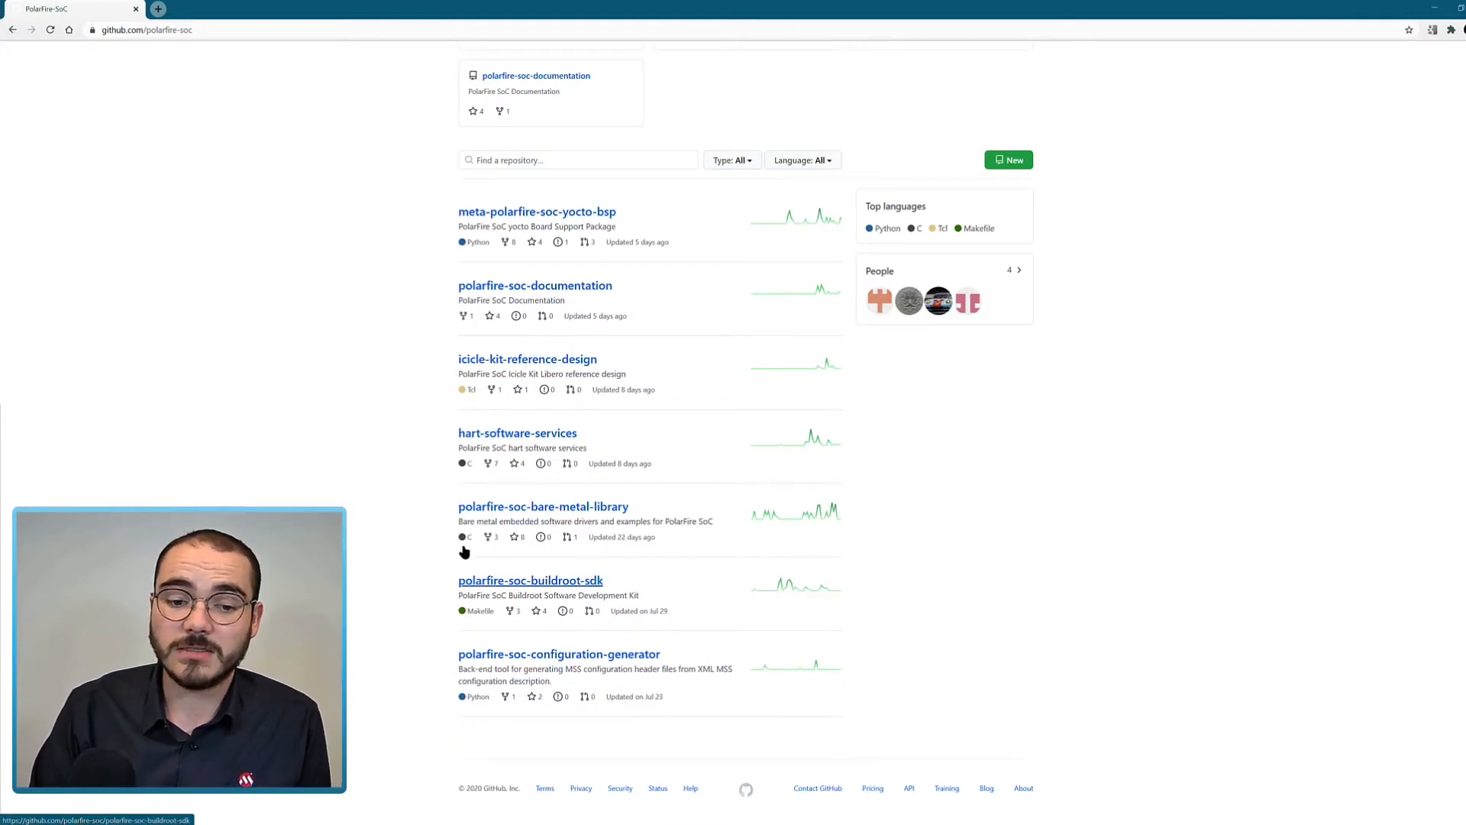
left_click(531, 580)
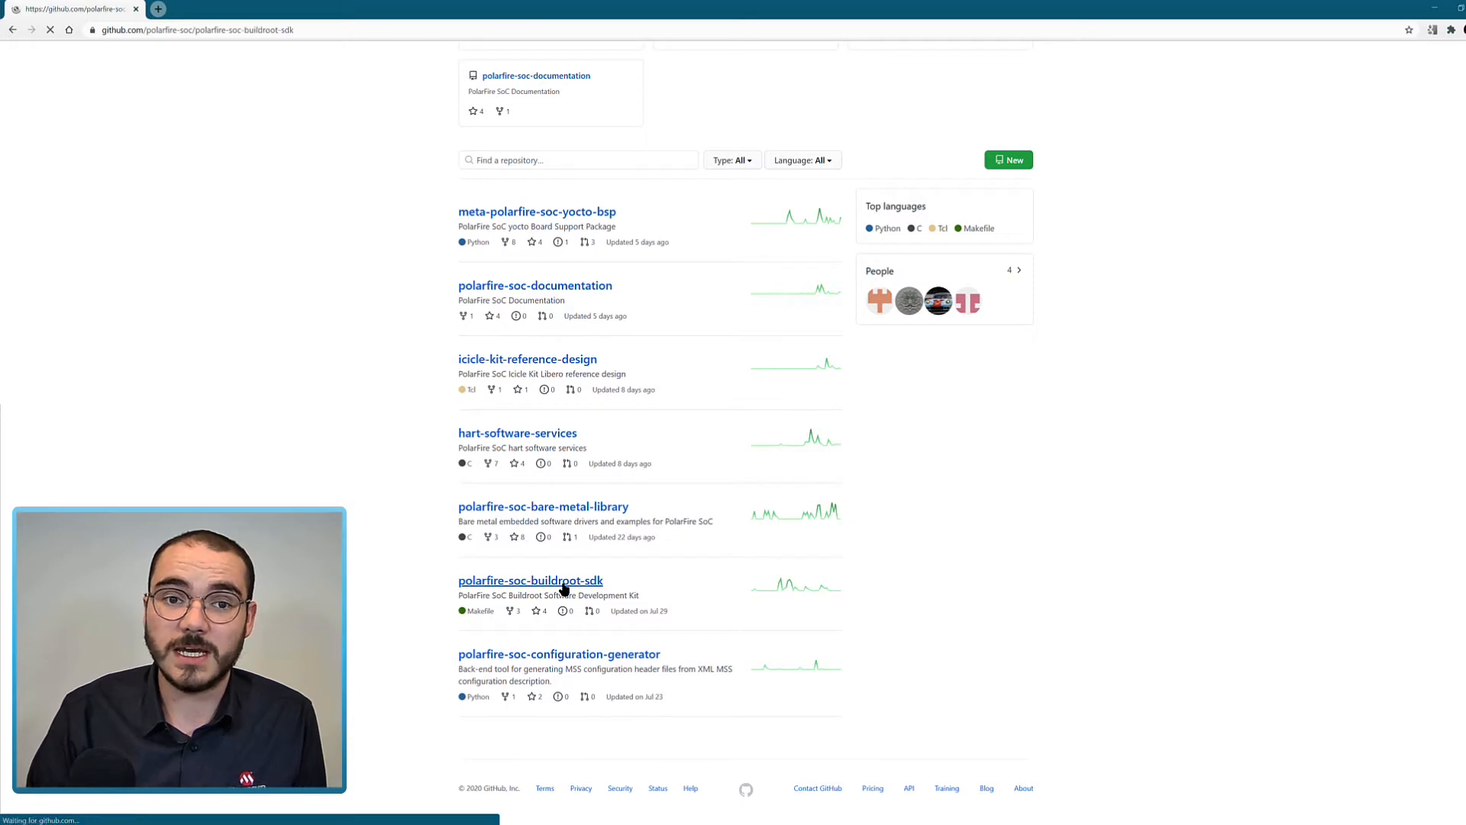
Let the buildroot SDK repository page load with its Linux SDK readme
left_click(528, 580)
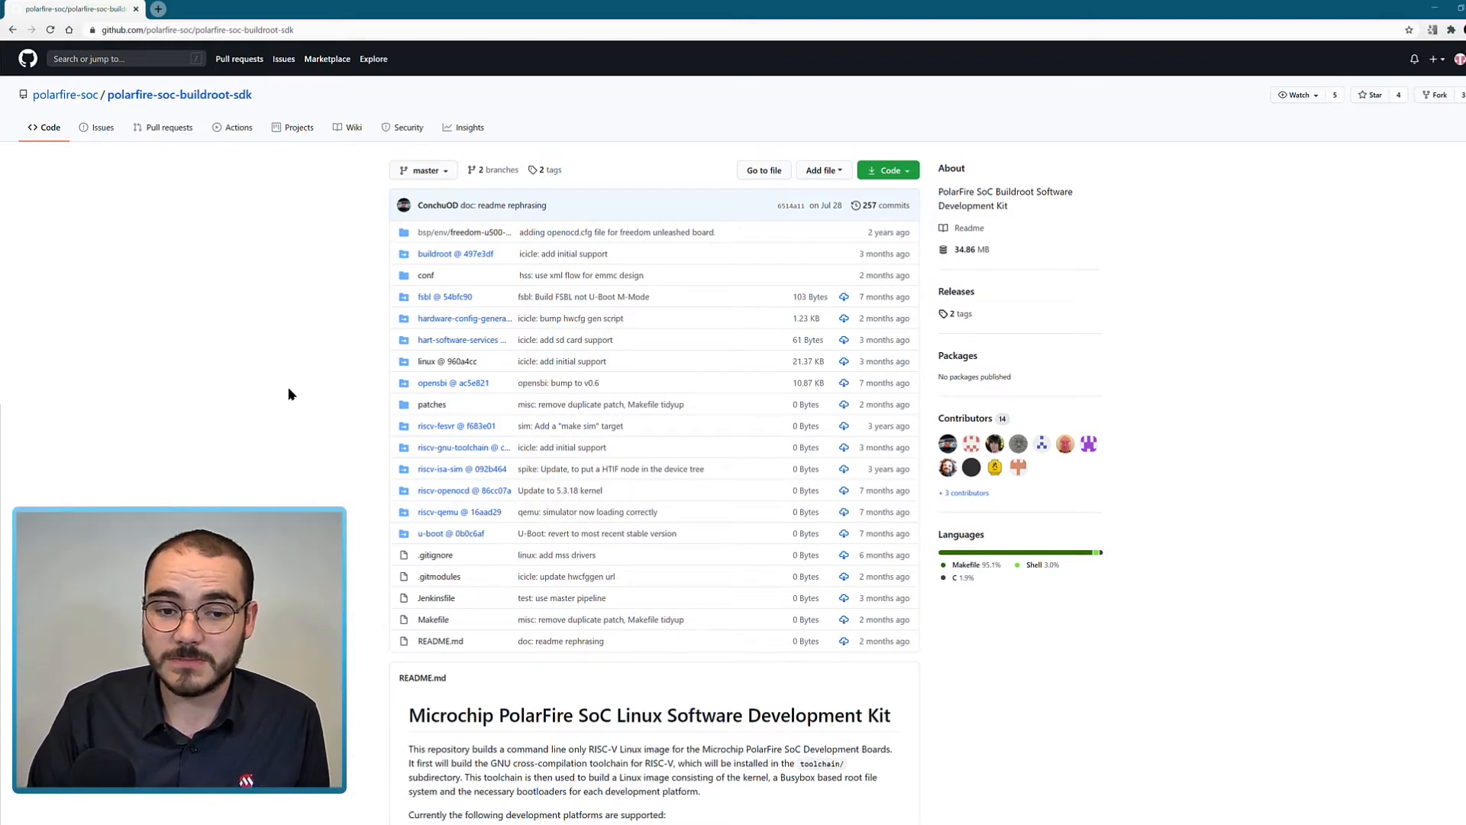
Read the buildroot SDK readme to Additional Reading, then open polarfire-soc-bare-metal-library
scroll("down", 3)
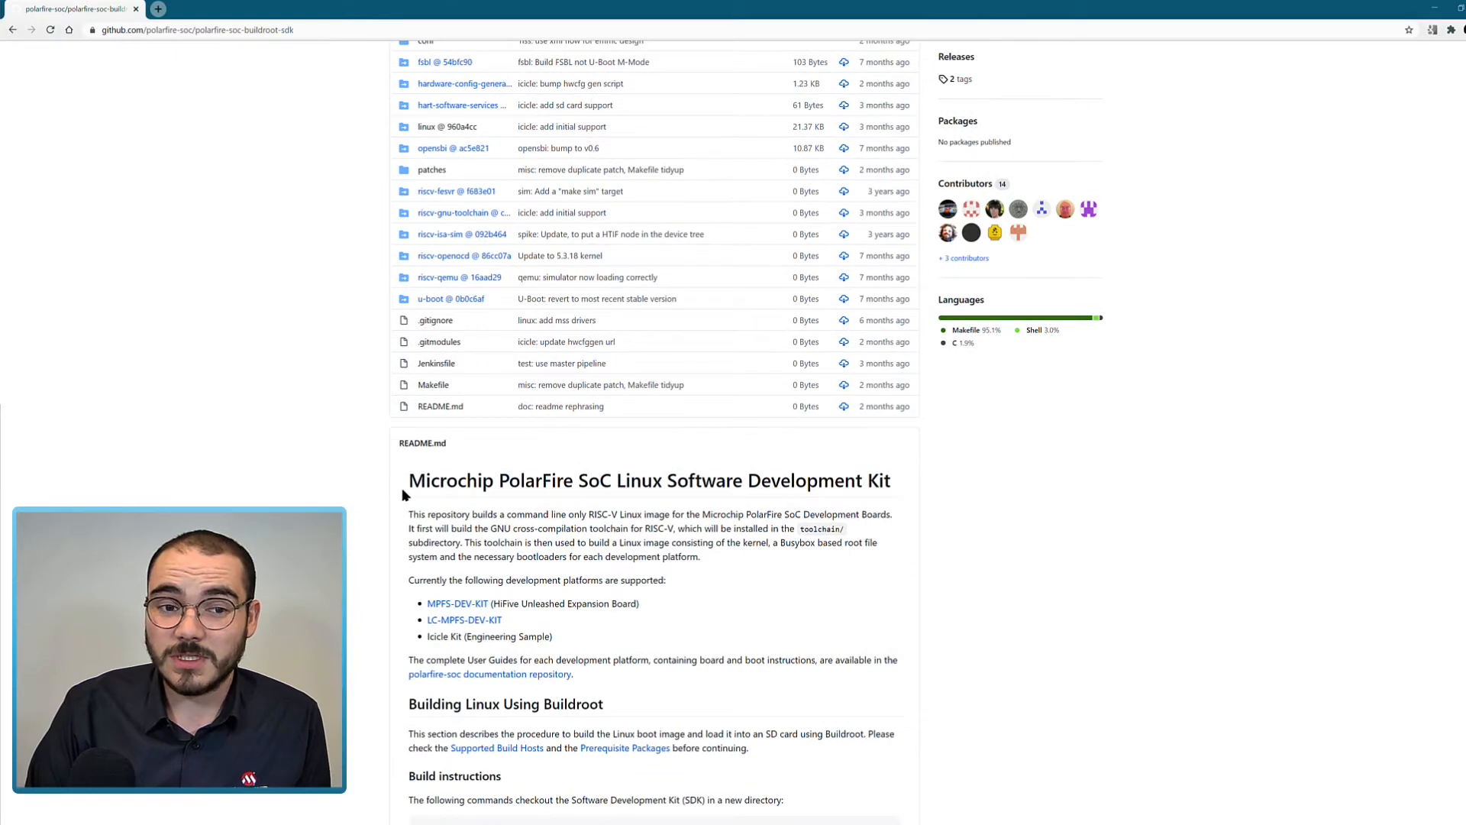
scroll("down", 3)
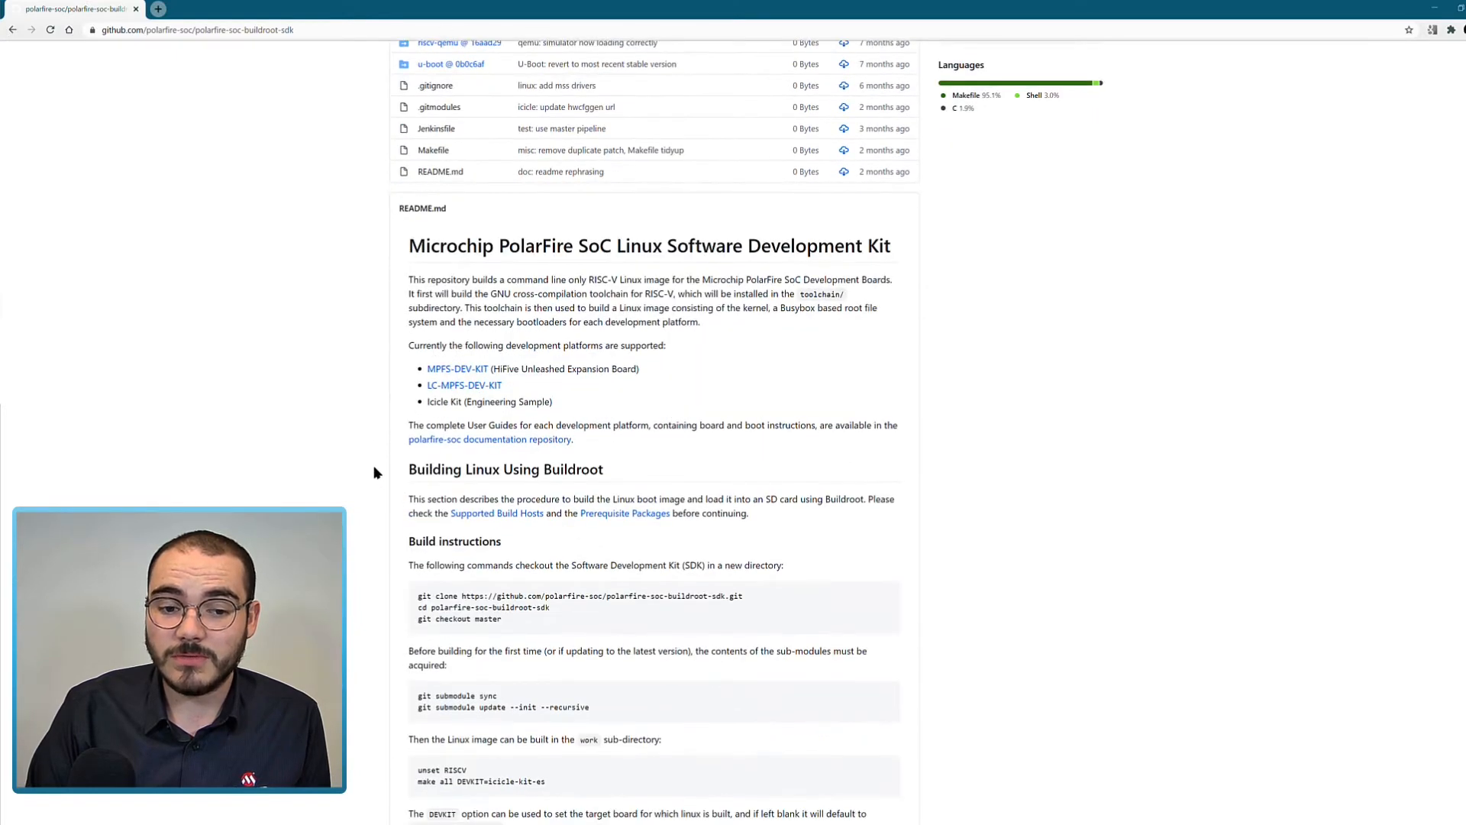
scroll("down", 3)
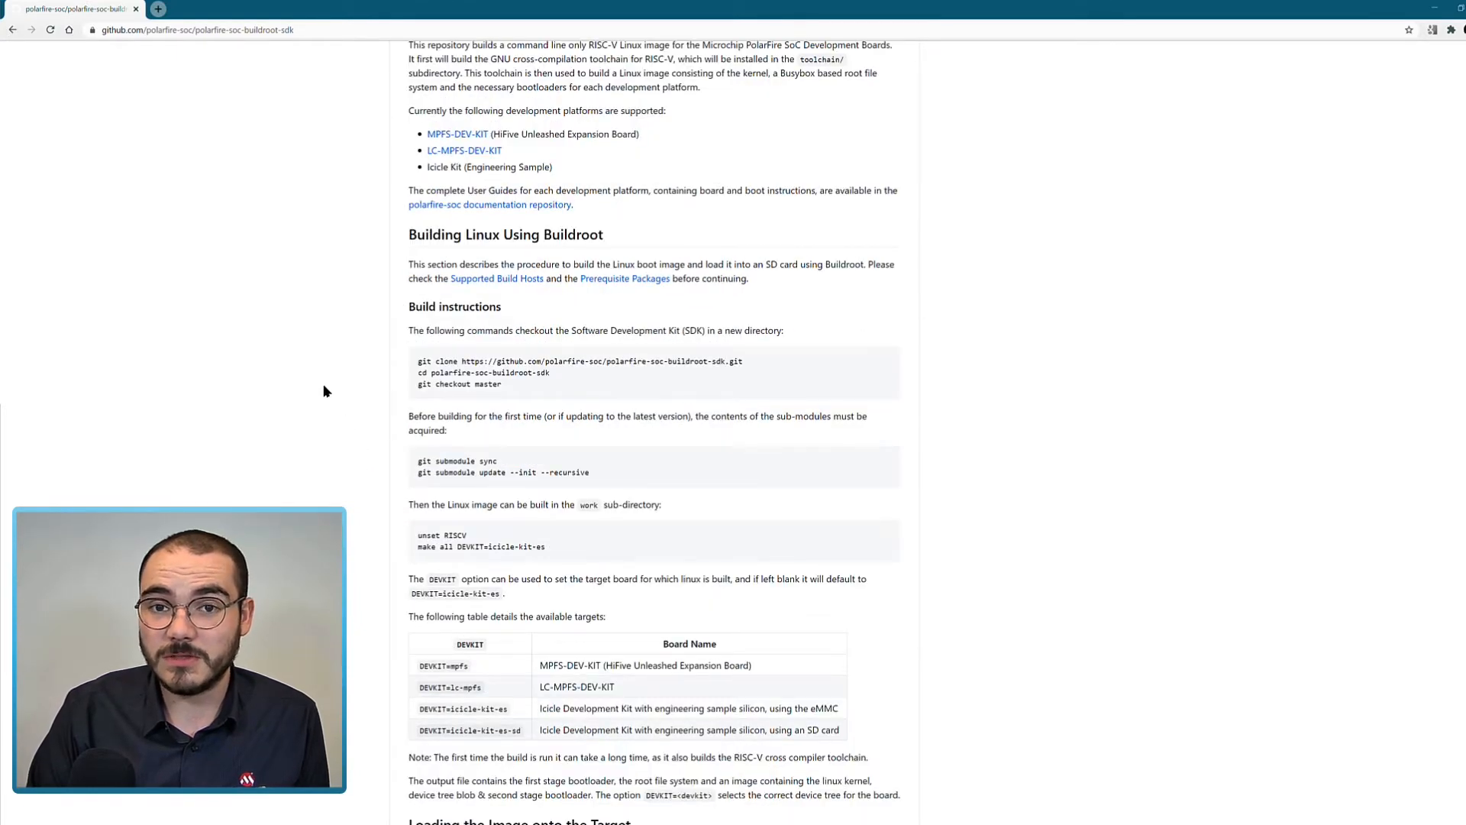
scroll("down", 3)
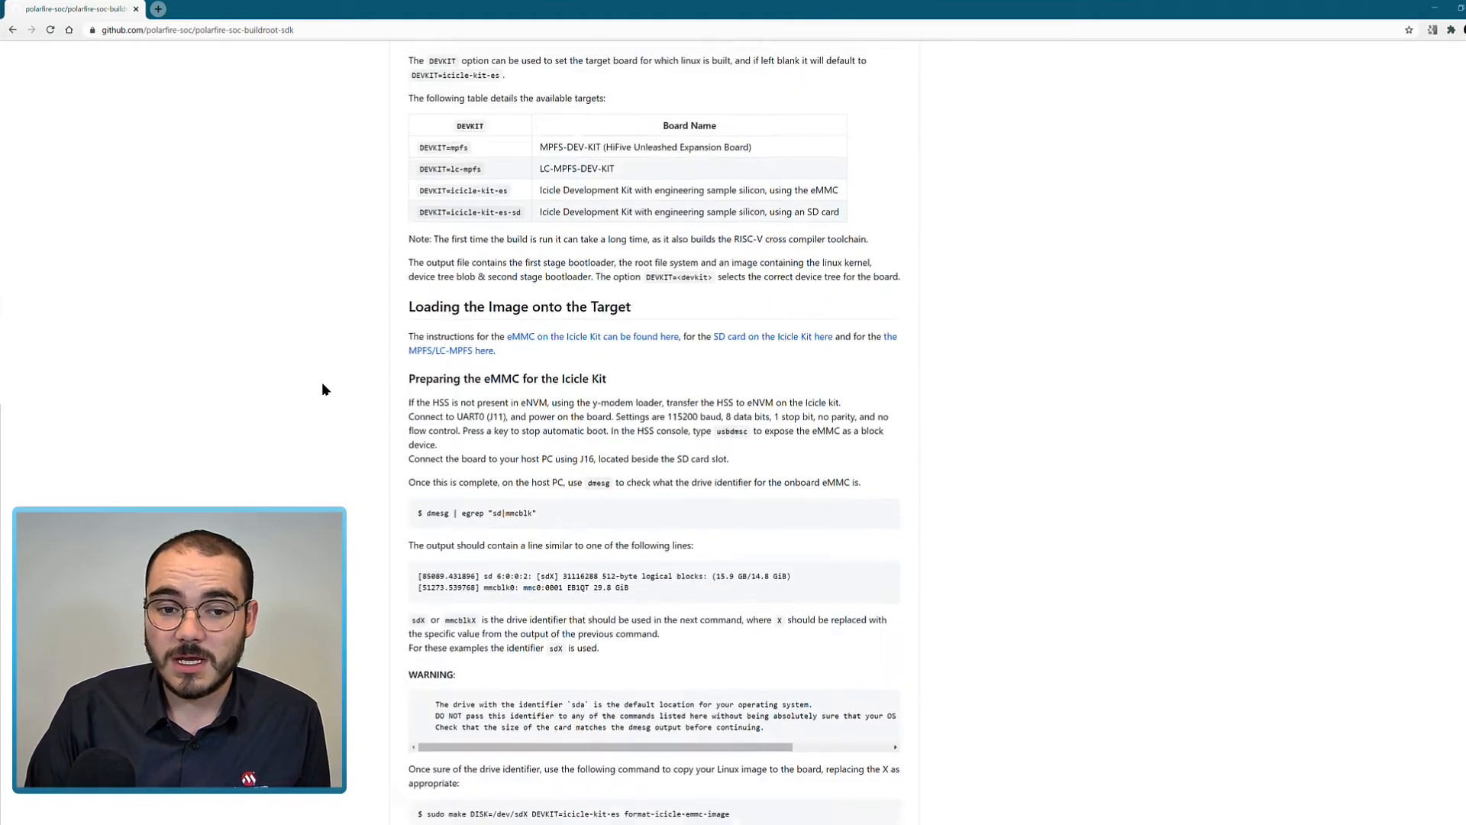
scroll("down", 3)
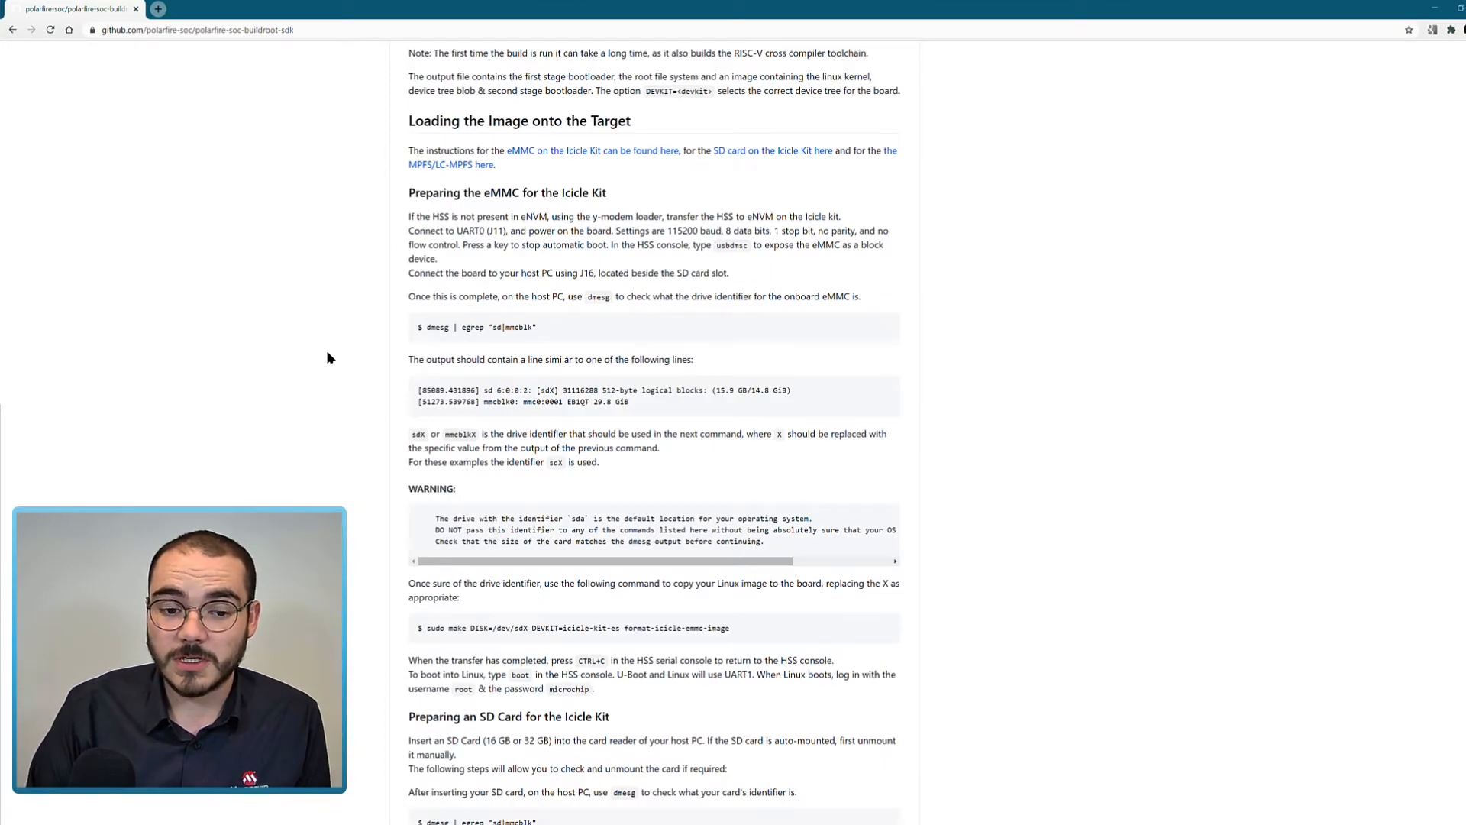
scroll("down", 3)
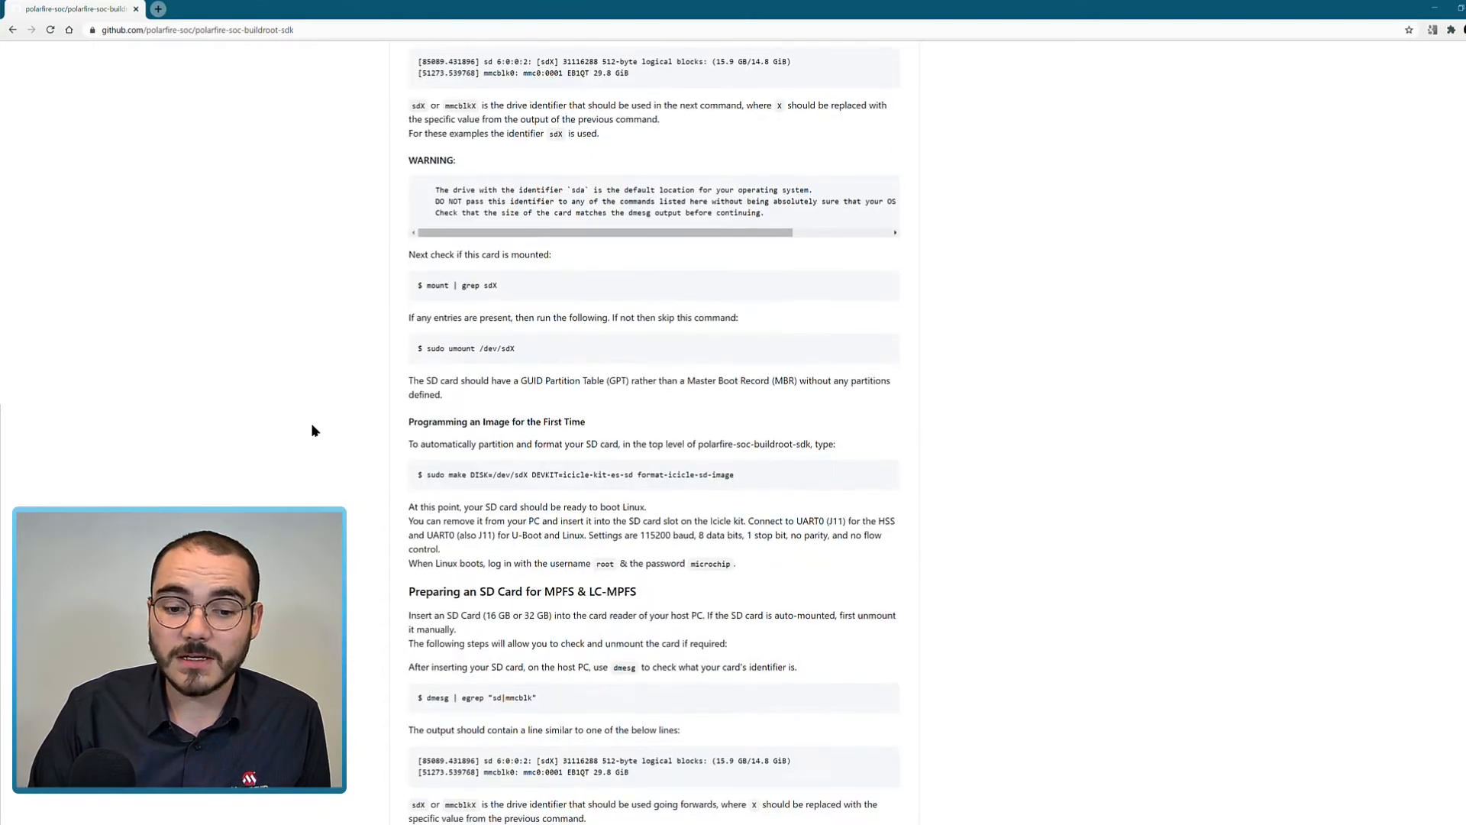
scroll("down", 3)
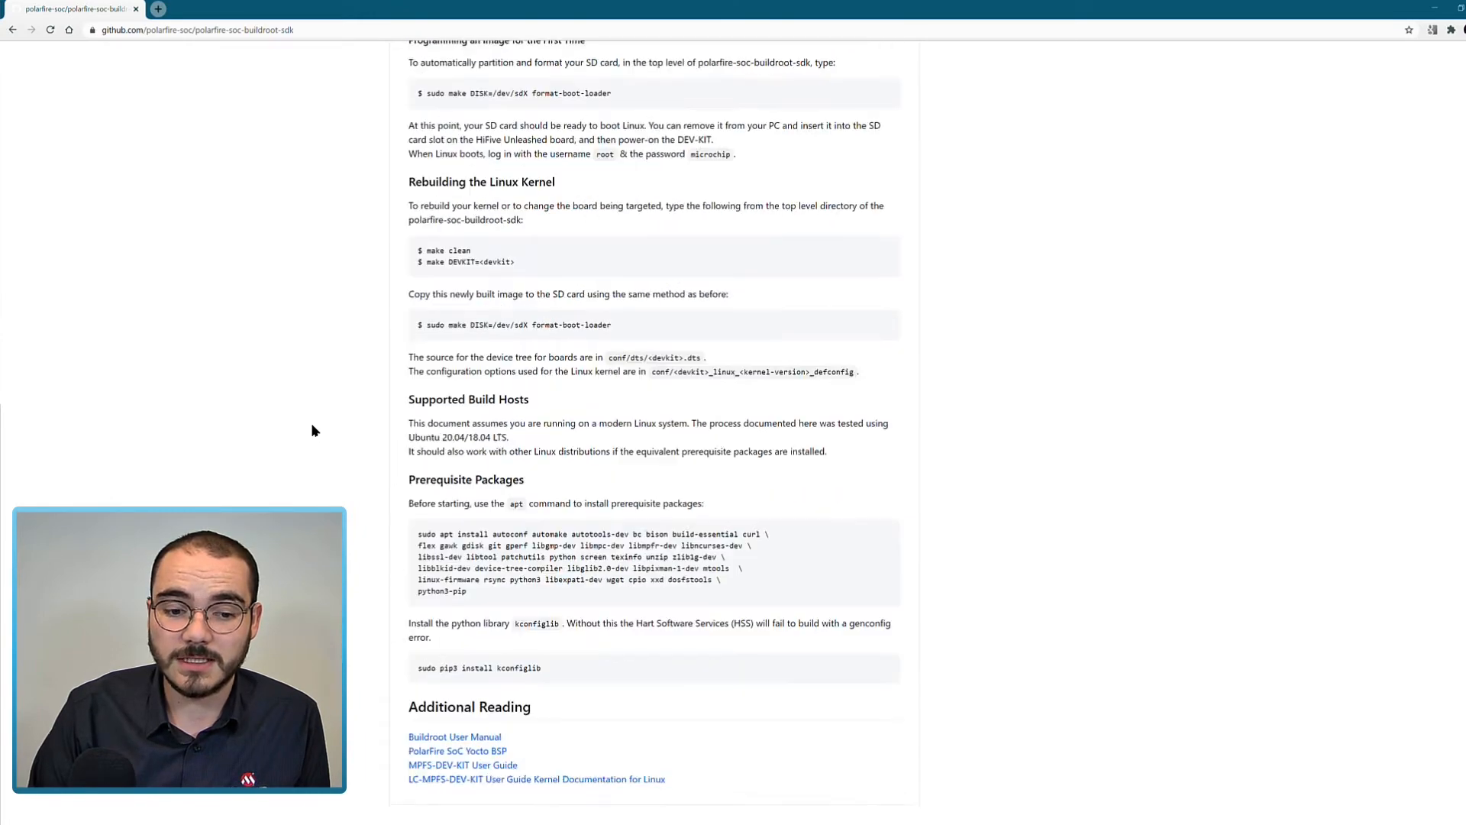
scroll("down", 3)
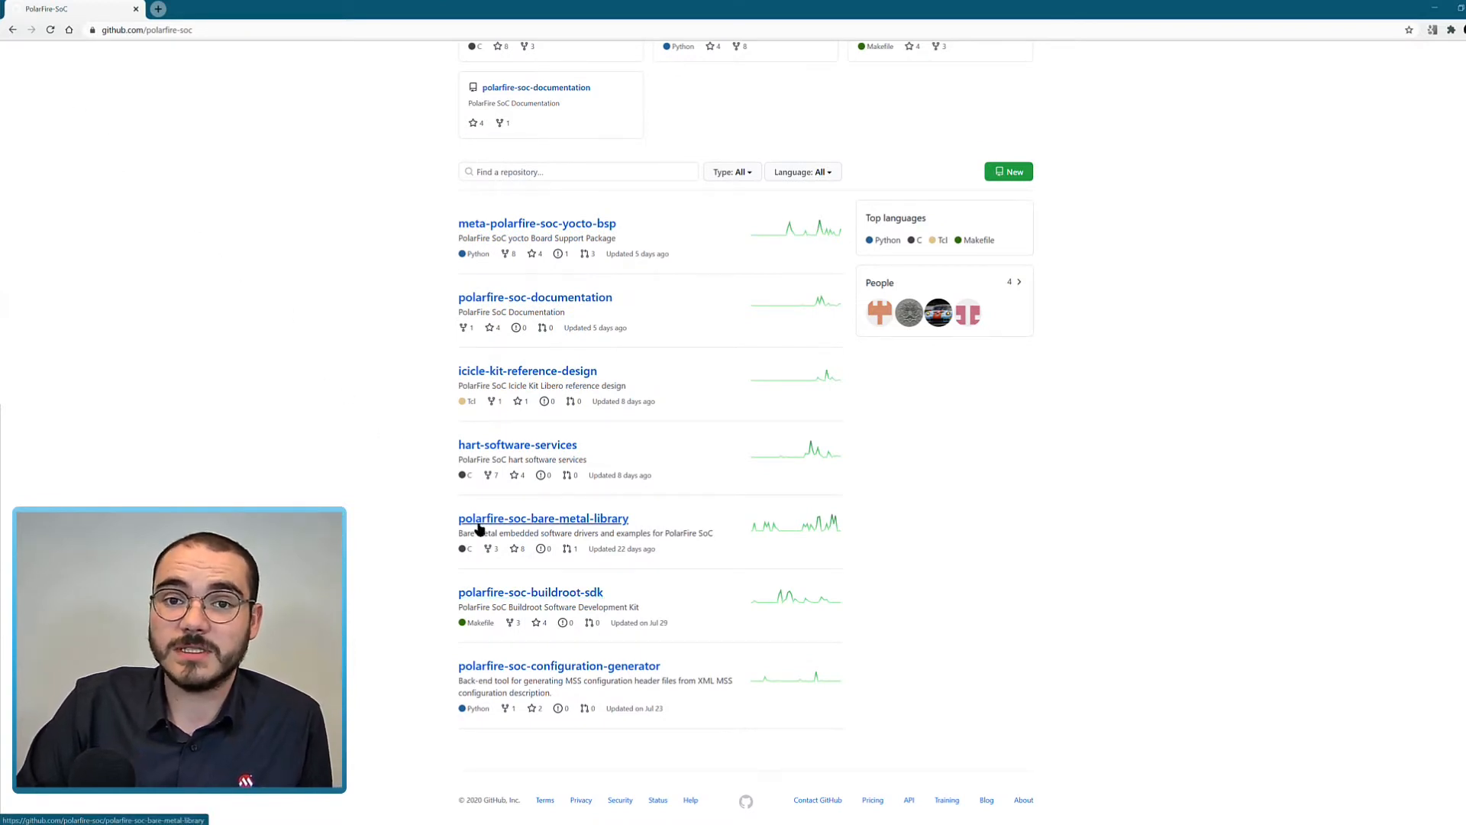
left_click(543, 518)
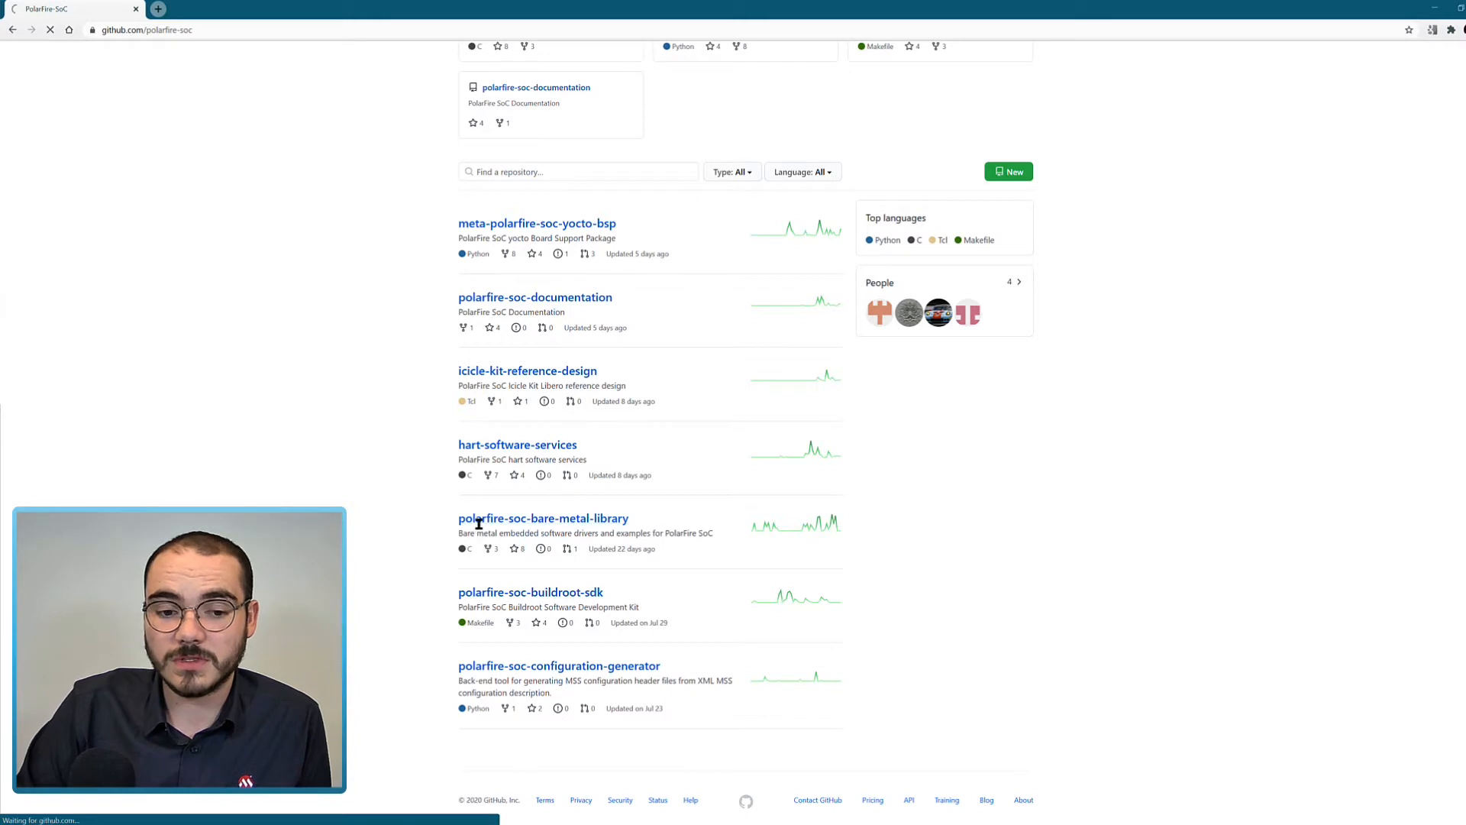
View the bare-metal library repo, then open hart-software-services from the org page
left_click(544, 518)
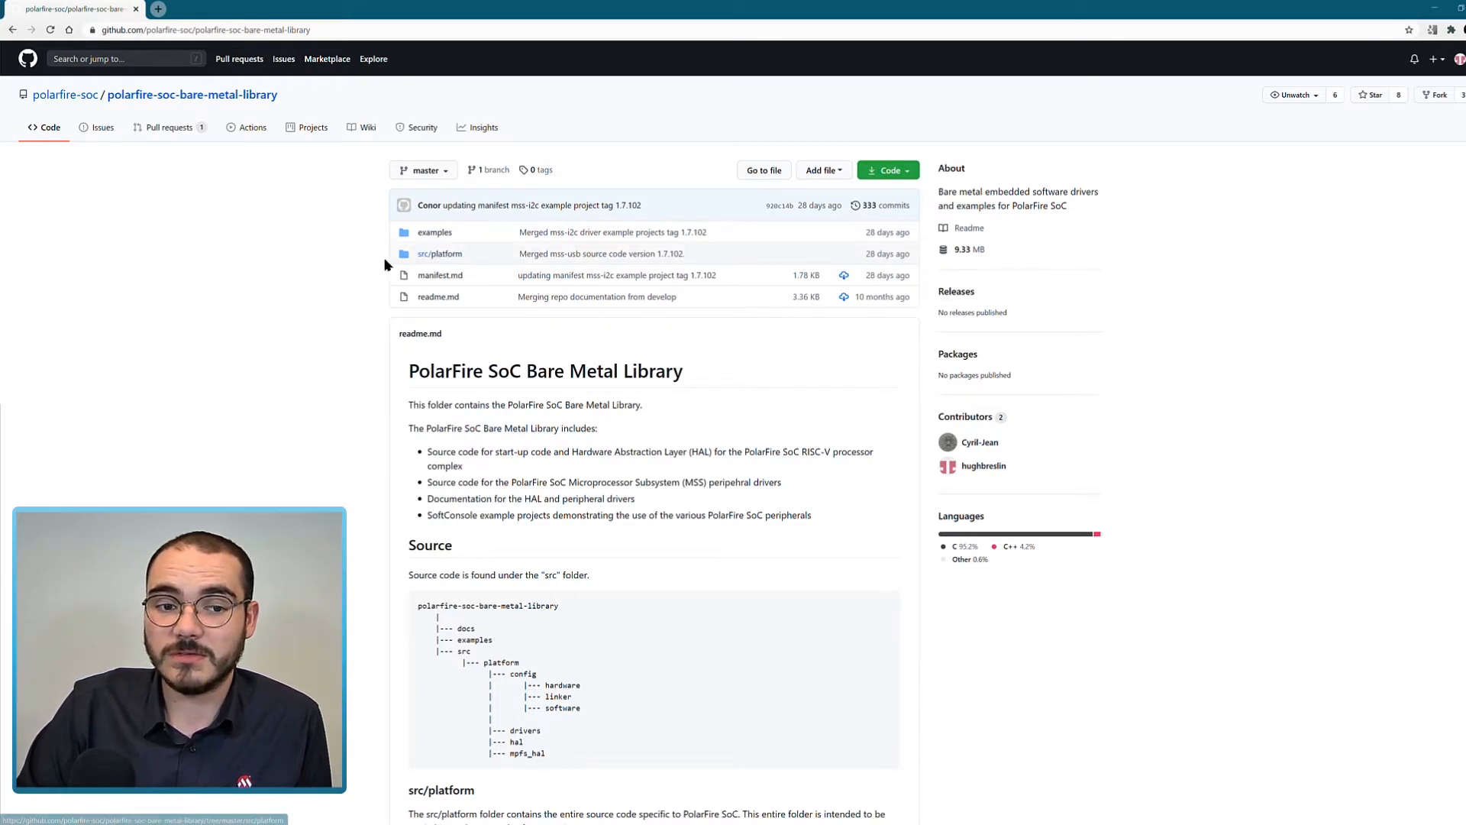
mouse_move(434, 233)
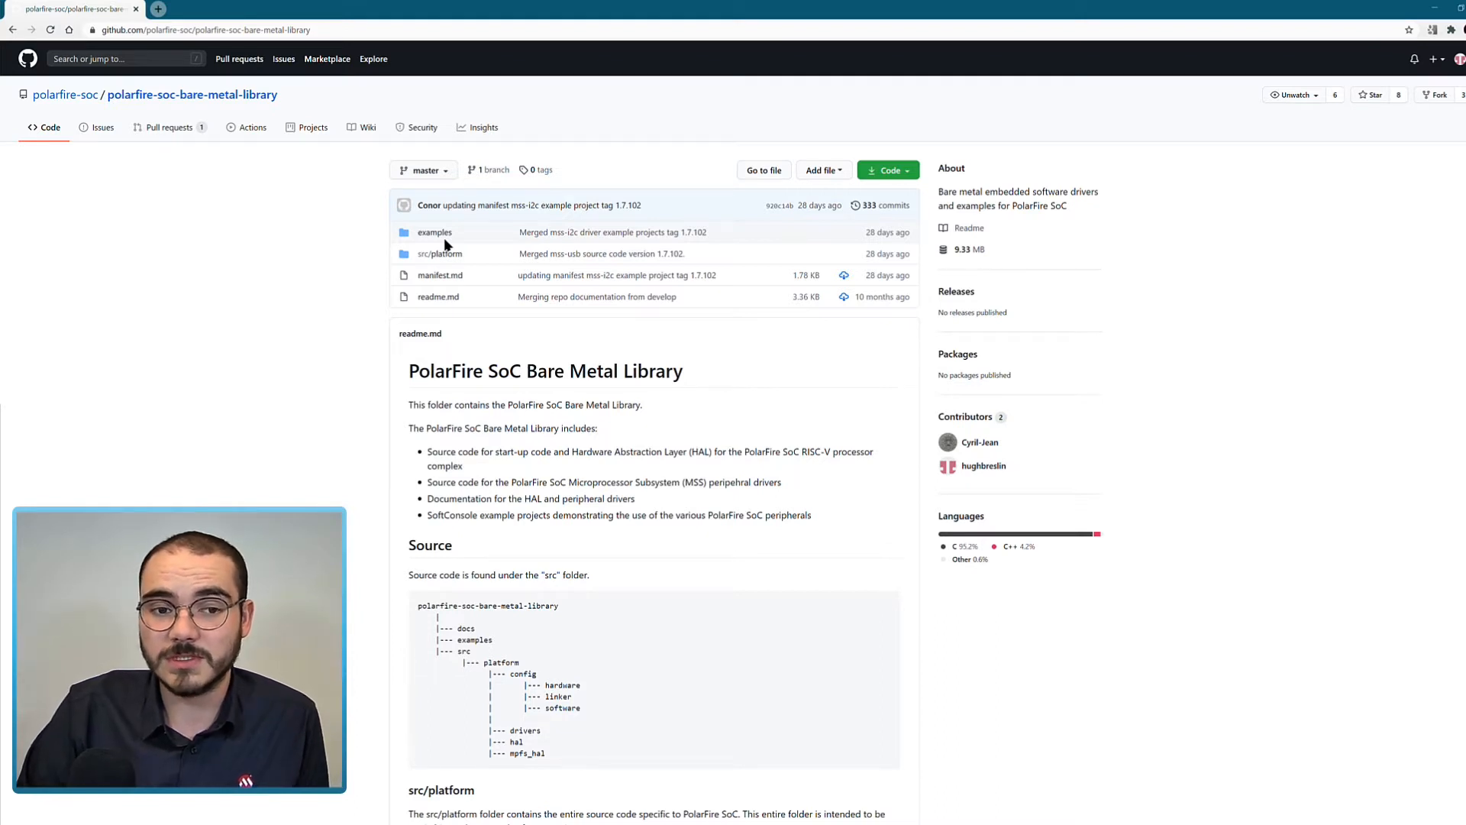
mouse_move(433, 235)
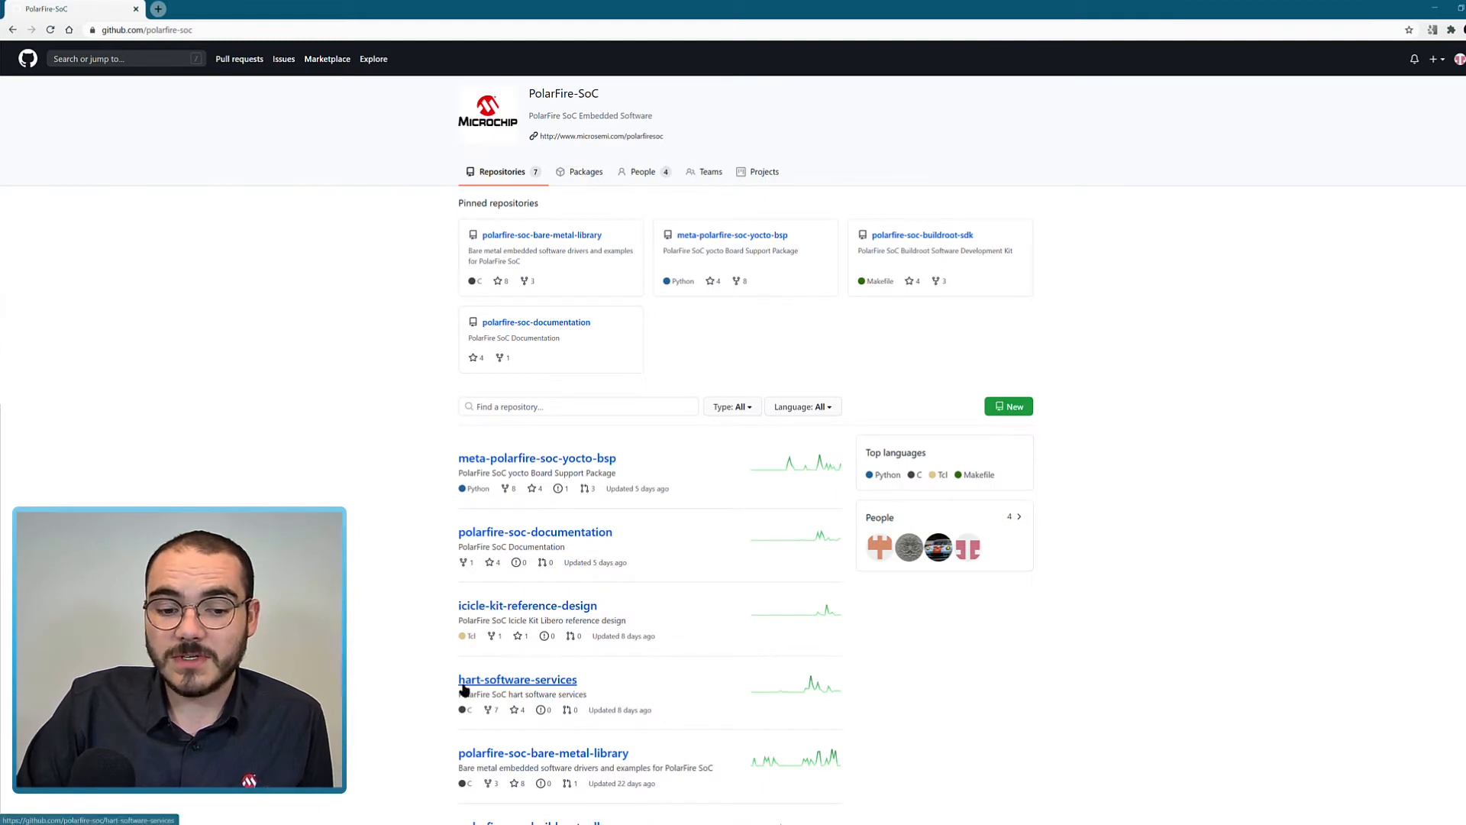
left_click(518, 679)
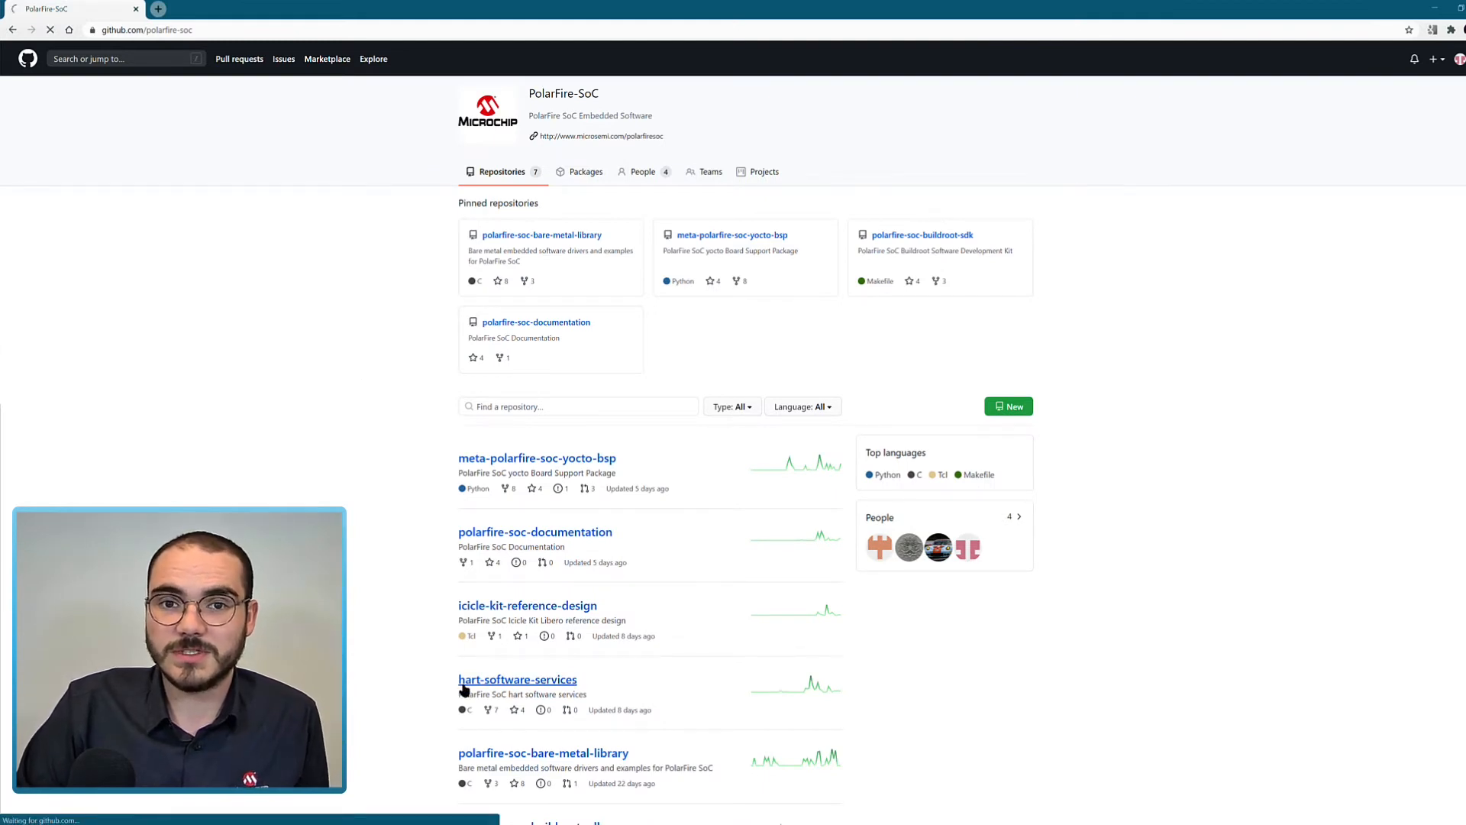
Load the hart-software-services repo page showing its folders, sources and three contributors
left_click(518, 679)
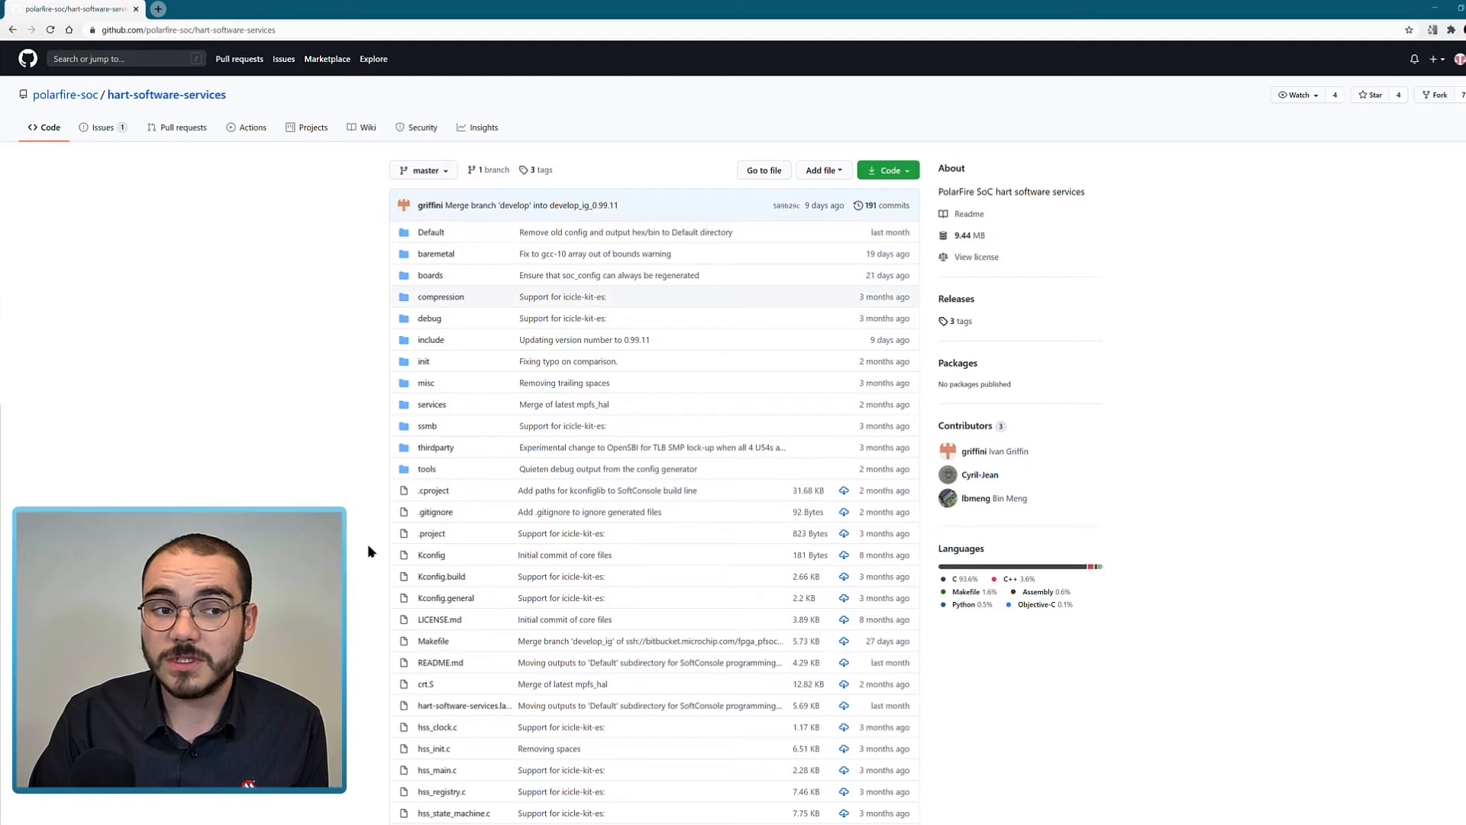
Read the Hart Software Services readme through Source and Building, then go back
scroll("down", 3)
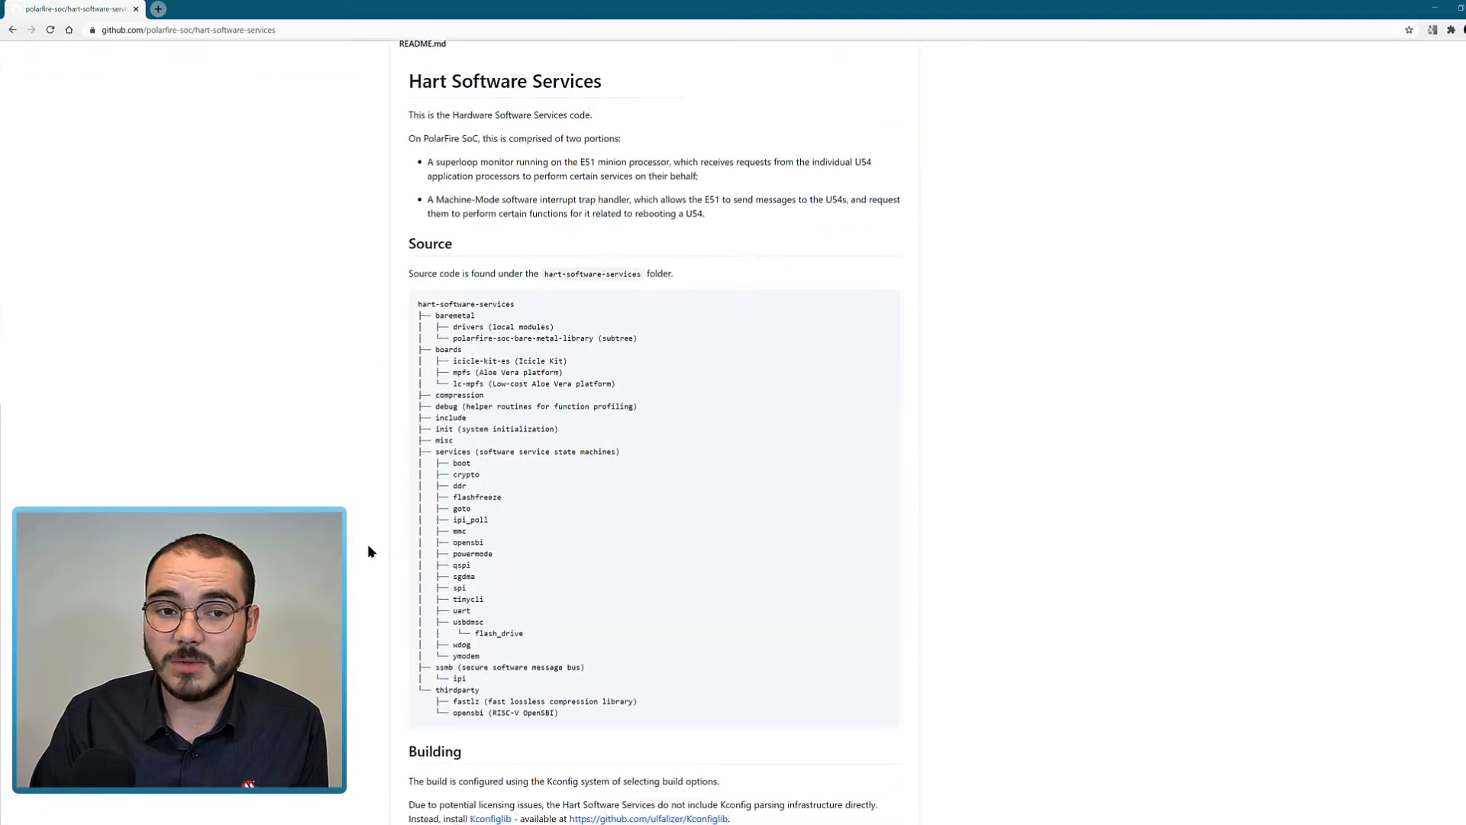
scroll("down", 3)
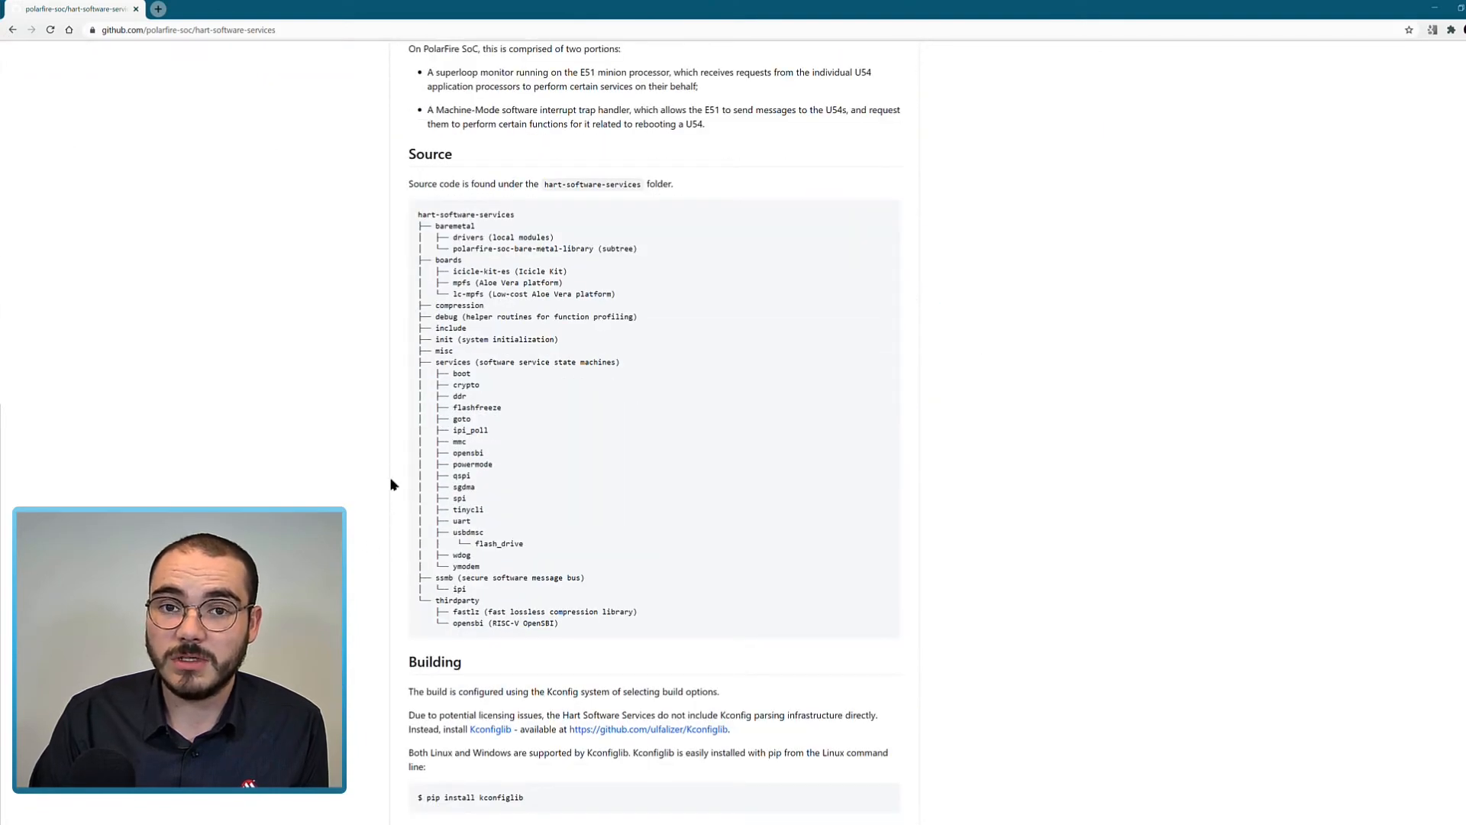
scroll("down", 3)
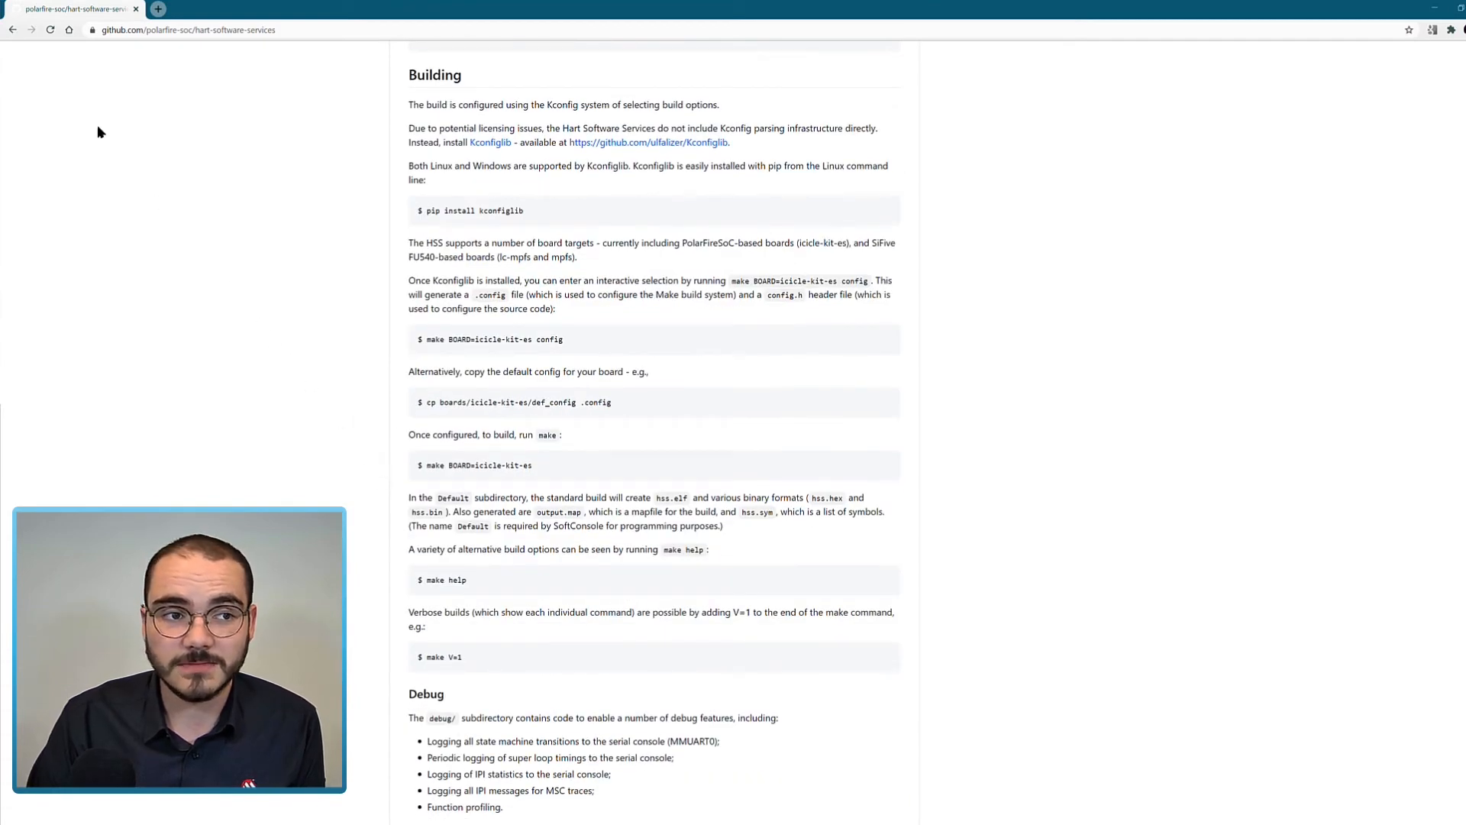
left_click(12, 30)
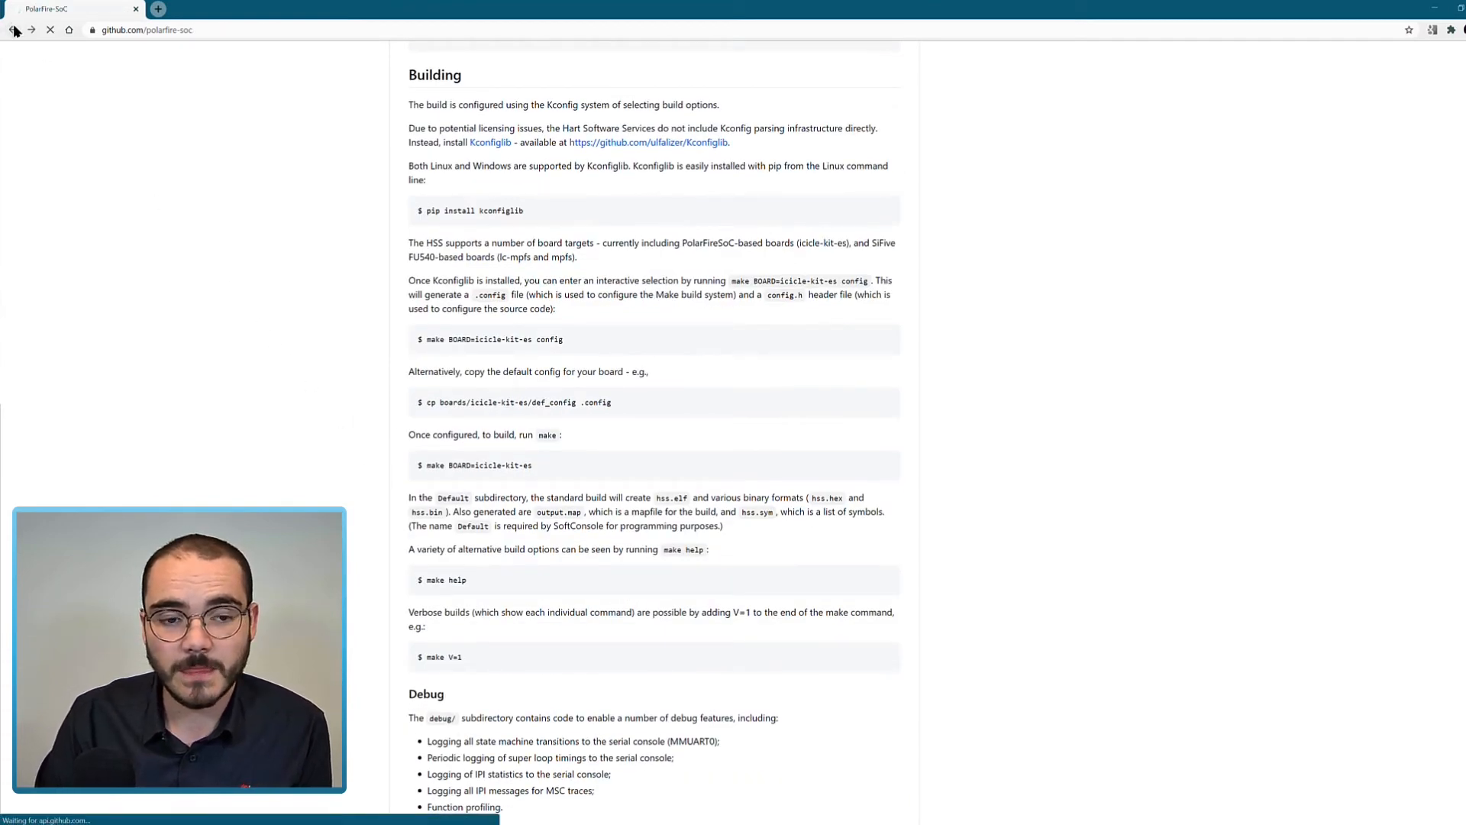
Return to the repository list and open icicle-kit-reference-design
left_click(12, 30)
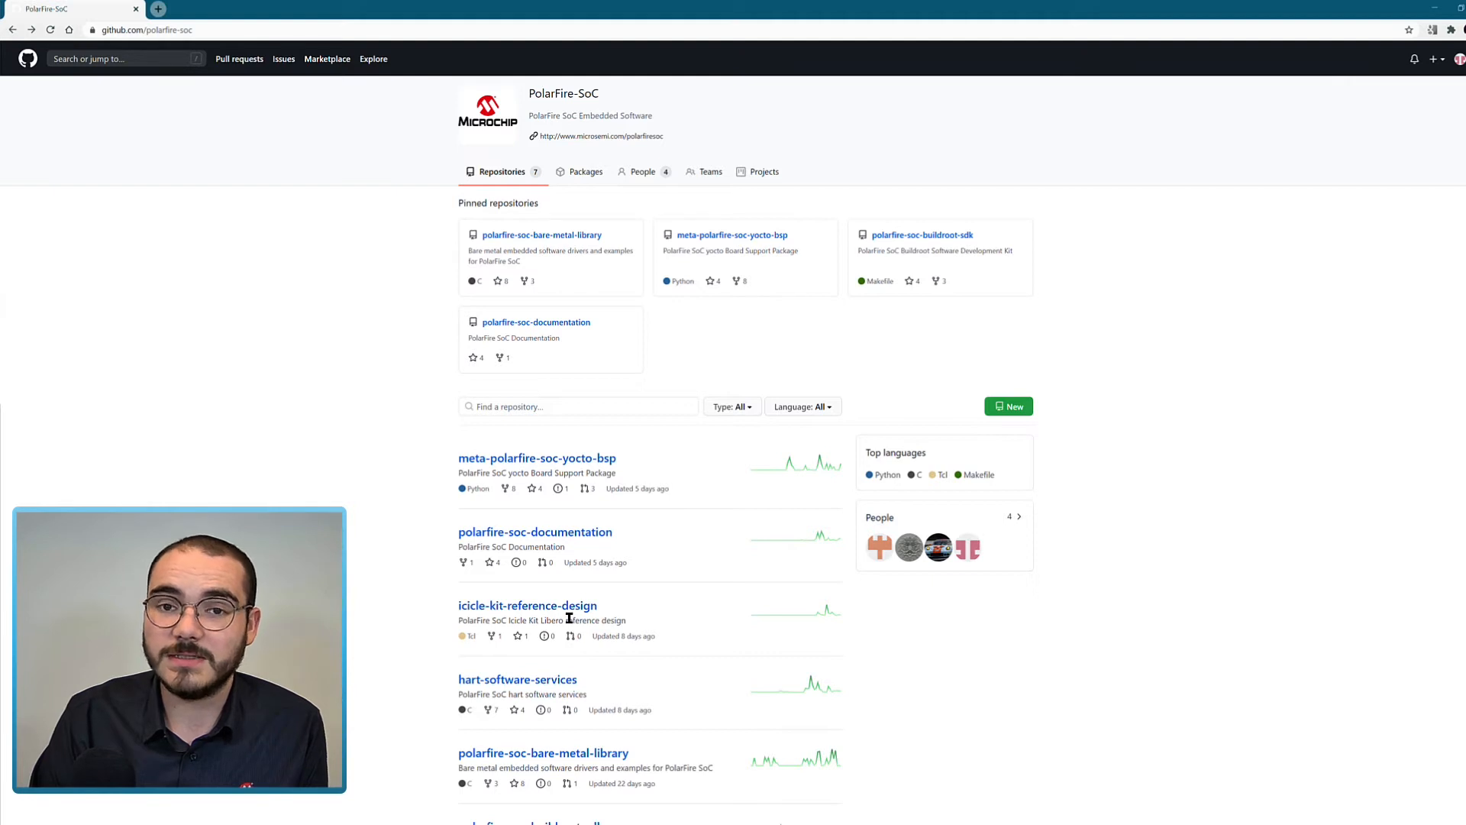
left_click(527, 606)
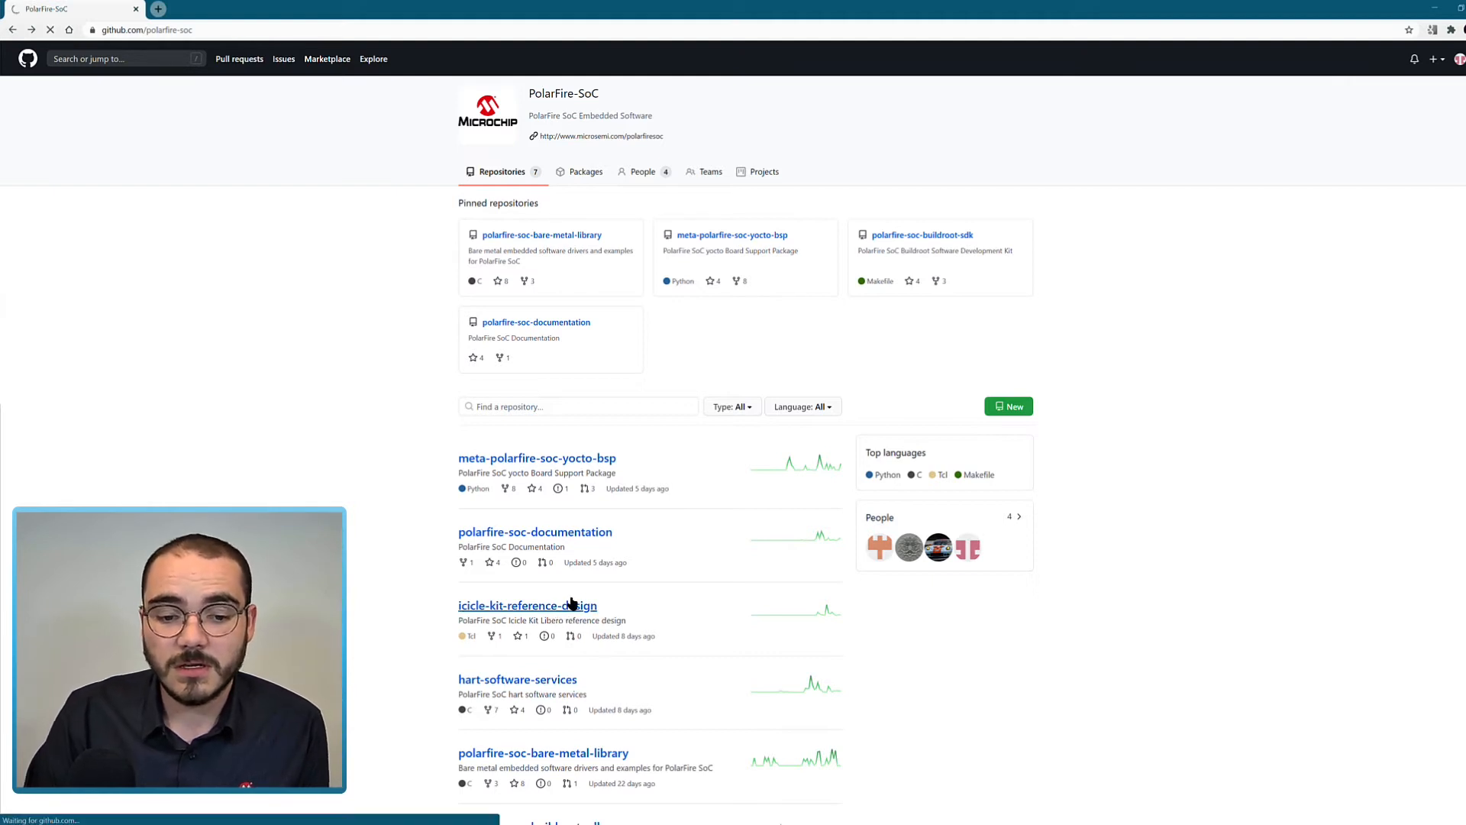
Review the icicle-kit Tcl scripts and Libero readme, then open the XML folder
left_click(525, 605)
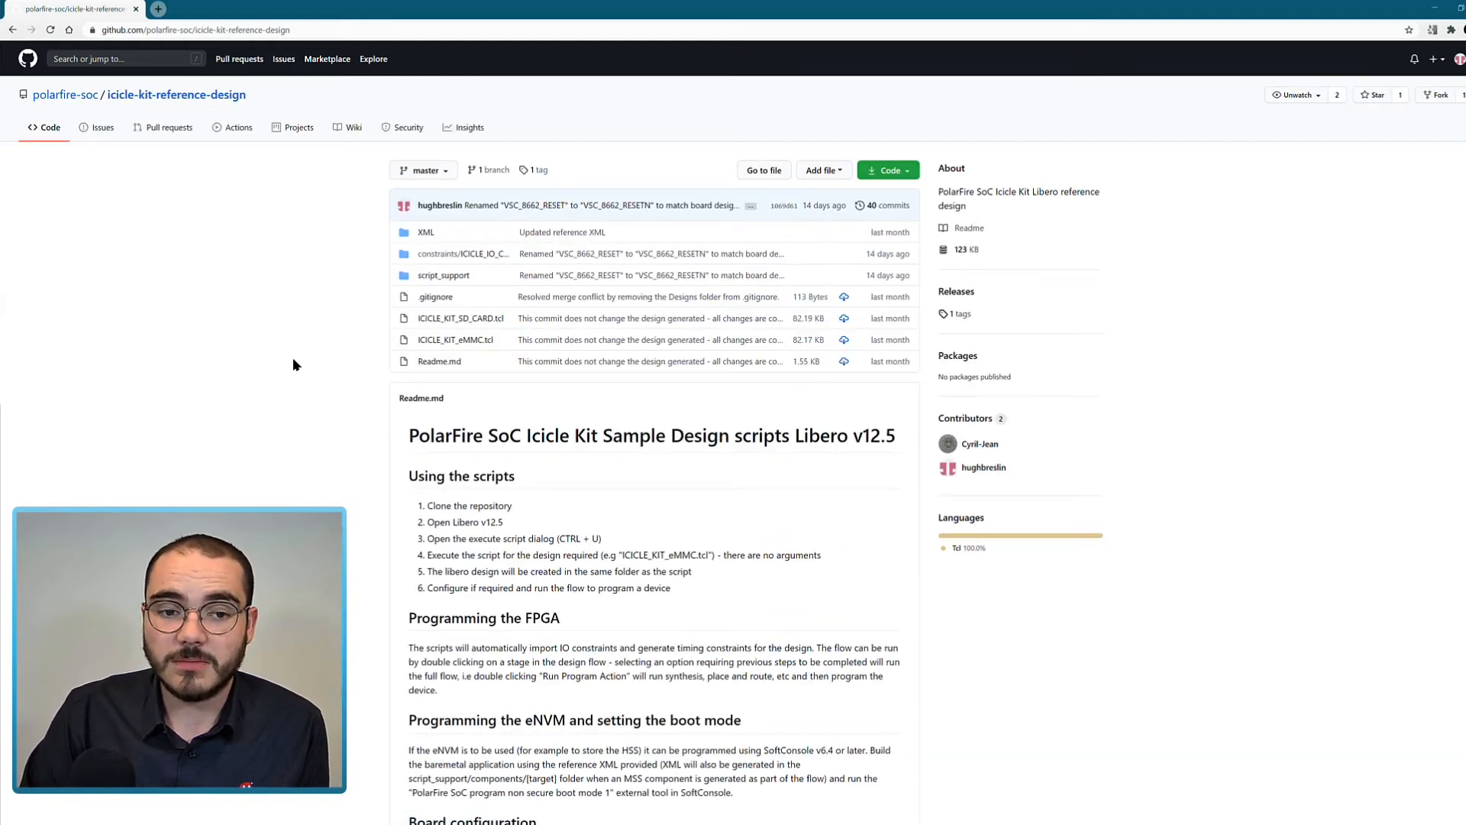
mouse_move(455, 340)
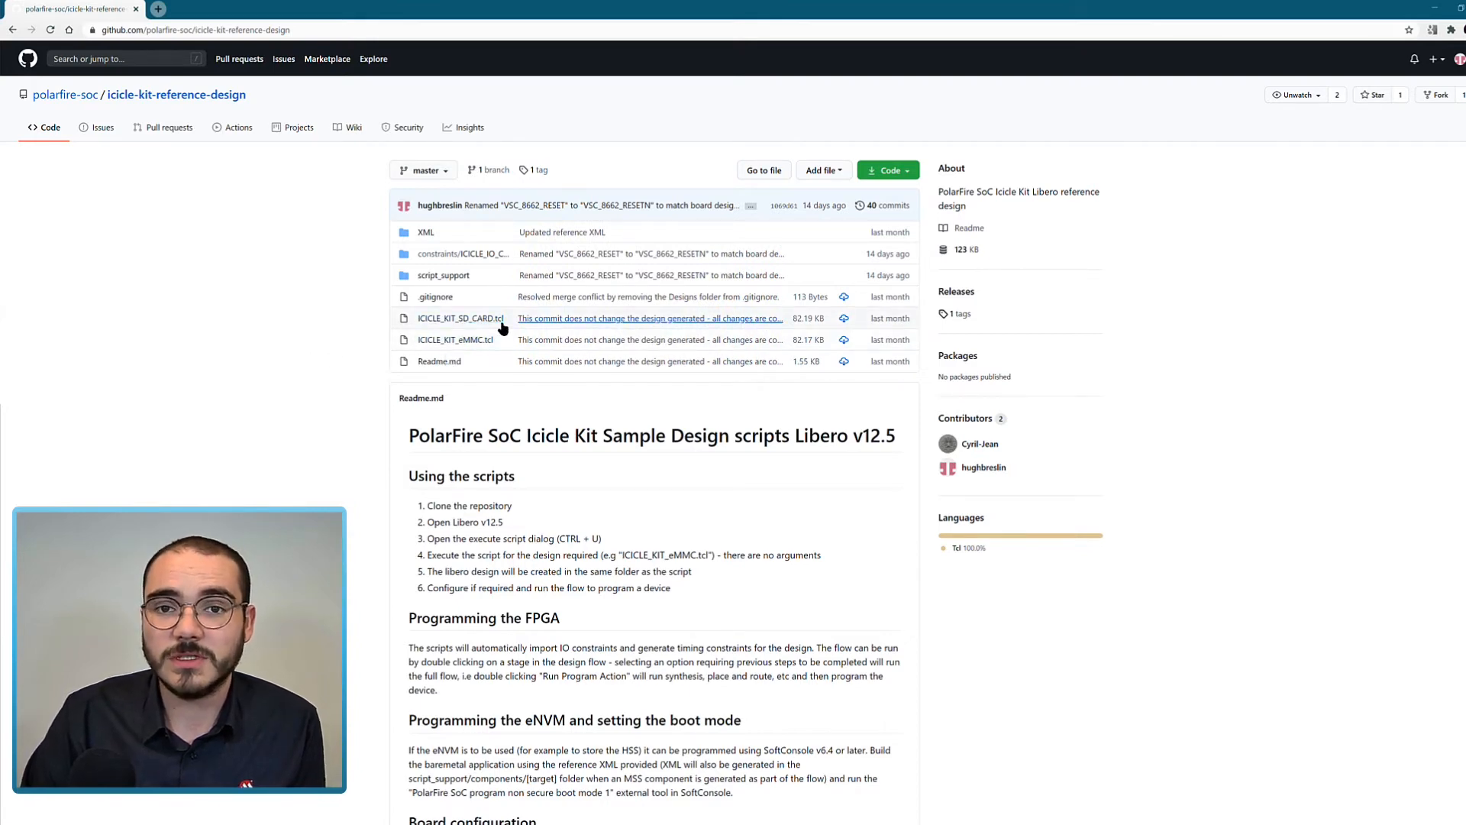
mouse_move(245, 317)
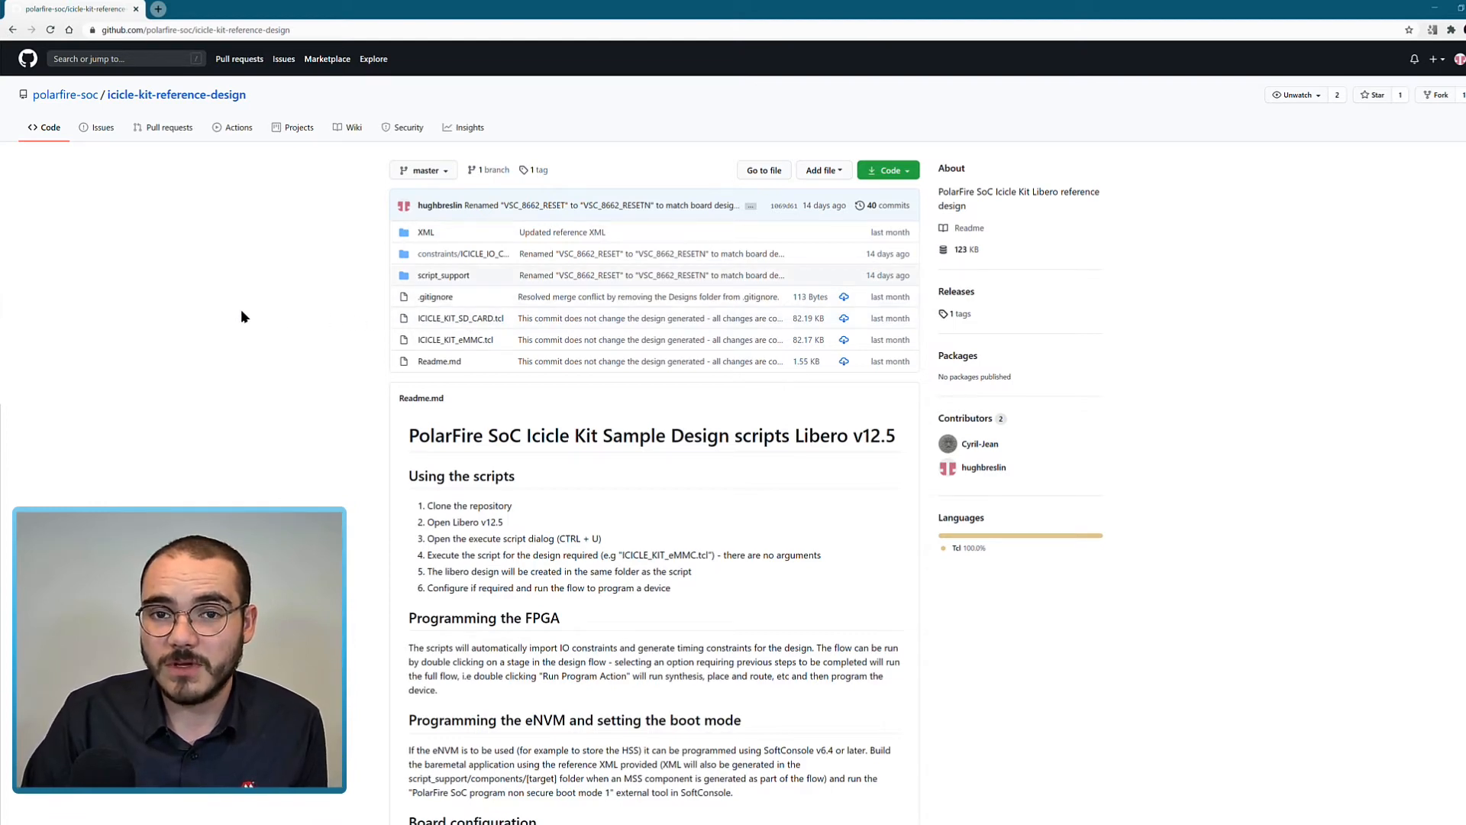
mouse_move(290, 377)
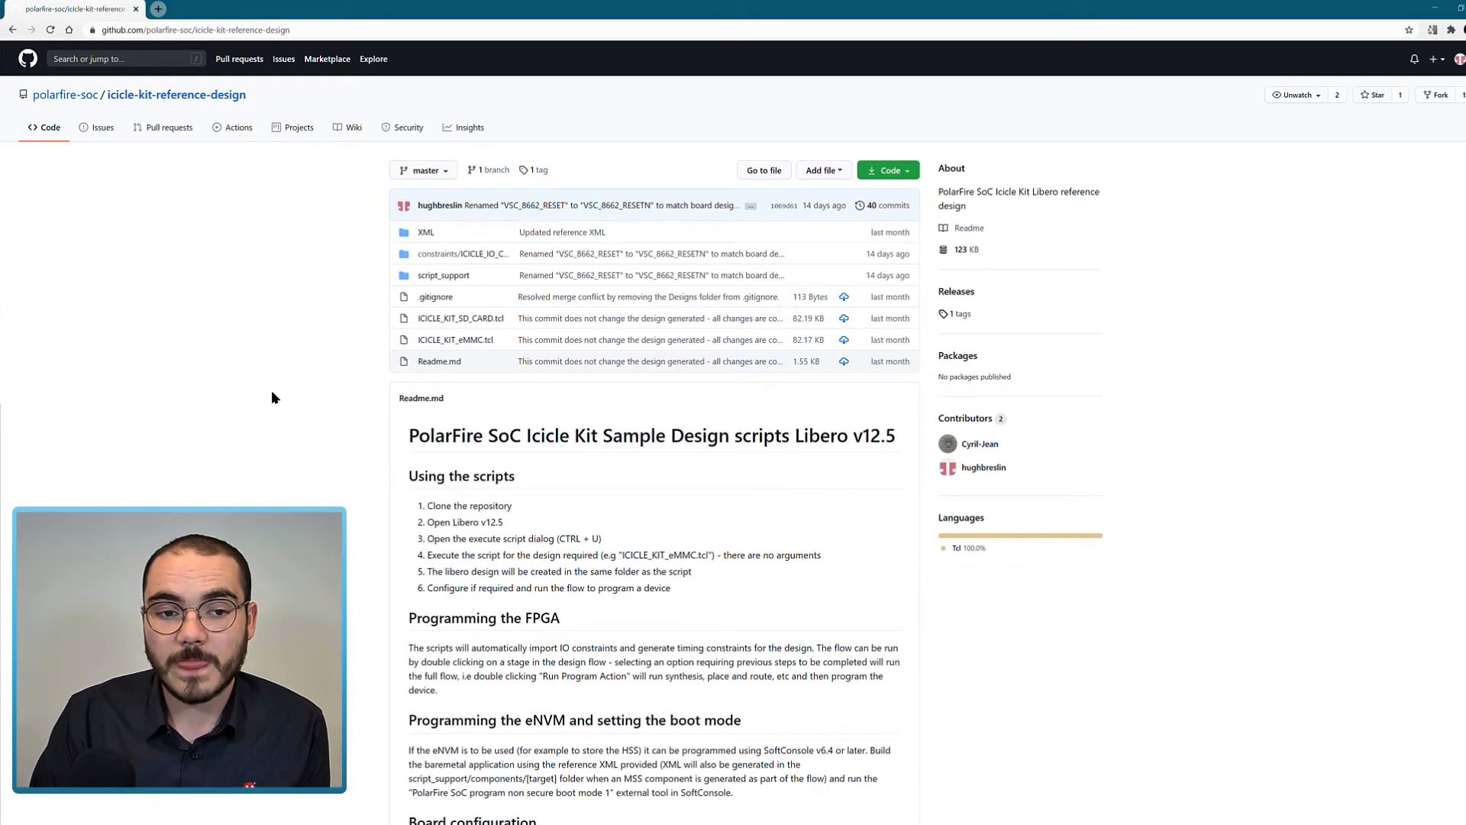
mouse_move(426, 235)
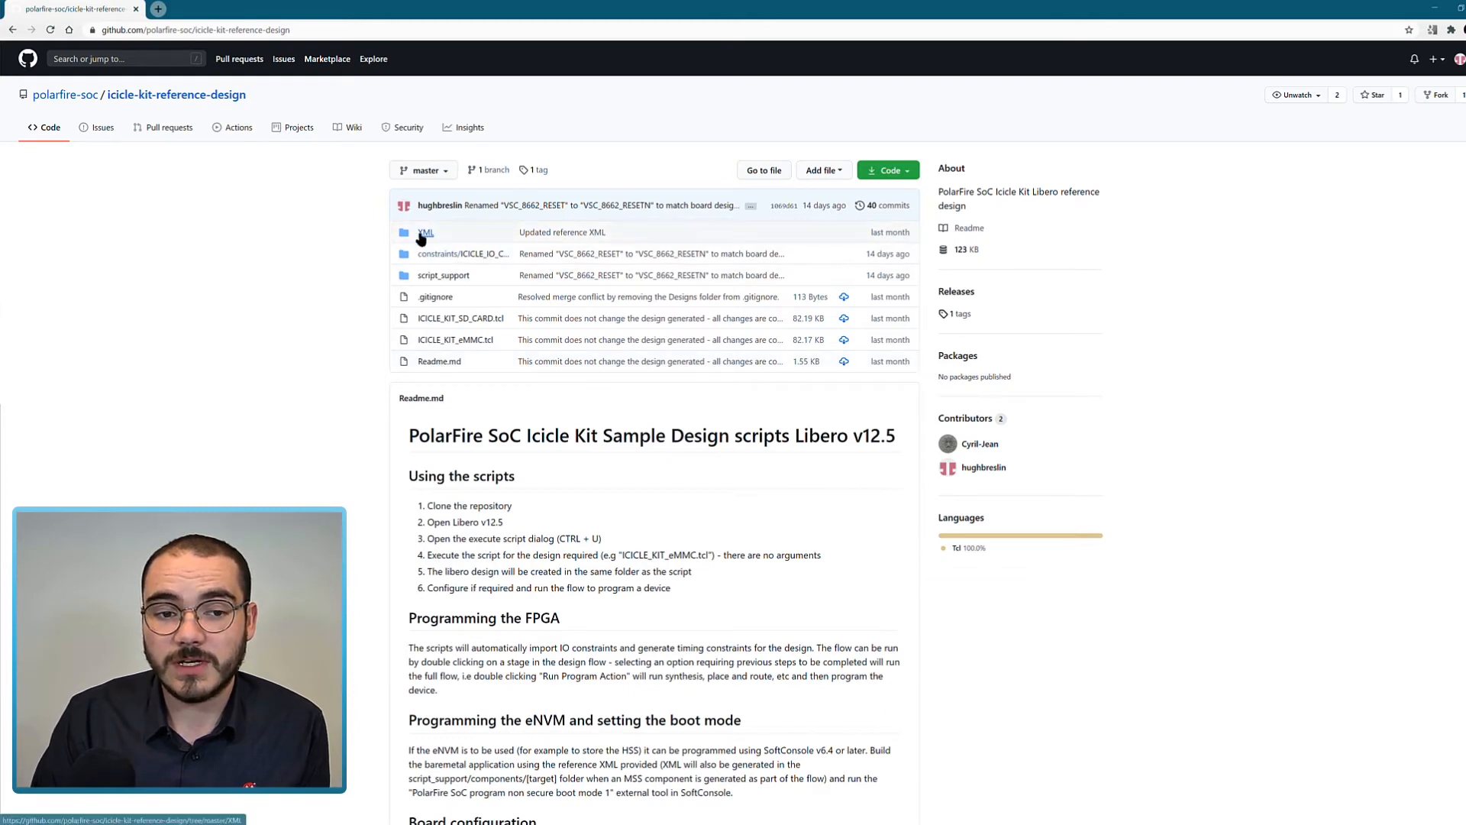
left_click(425, 232)
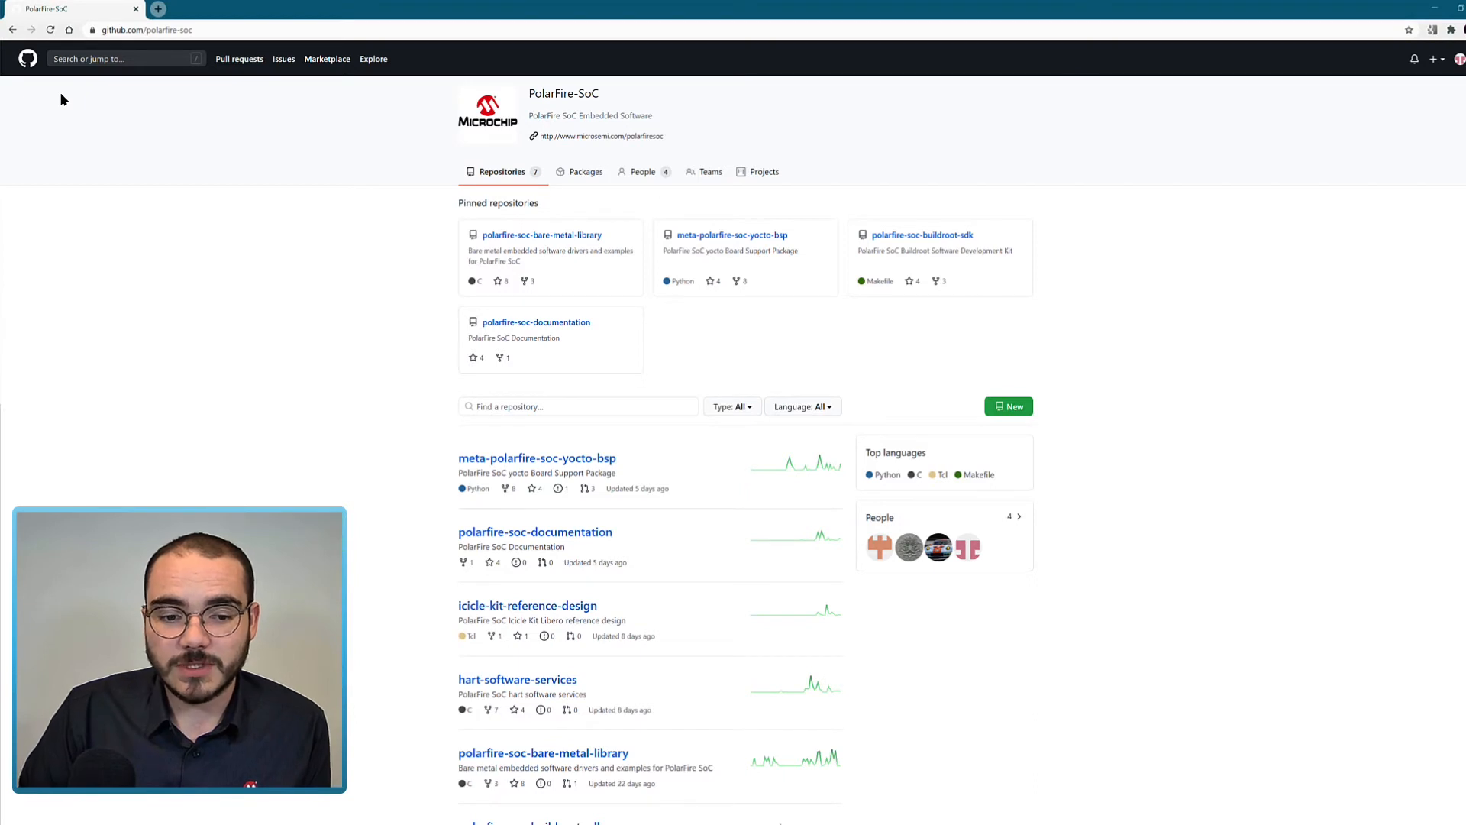
mouse_move(61, 94)
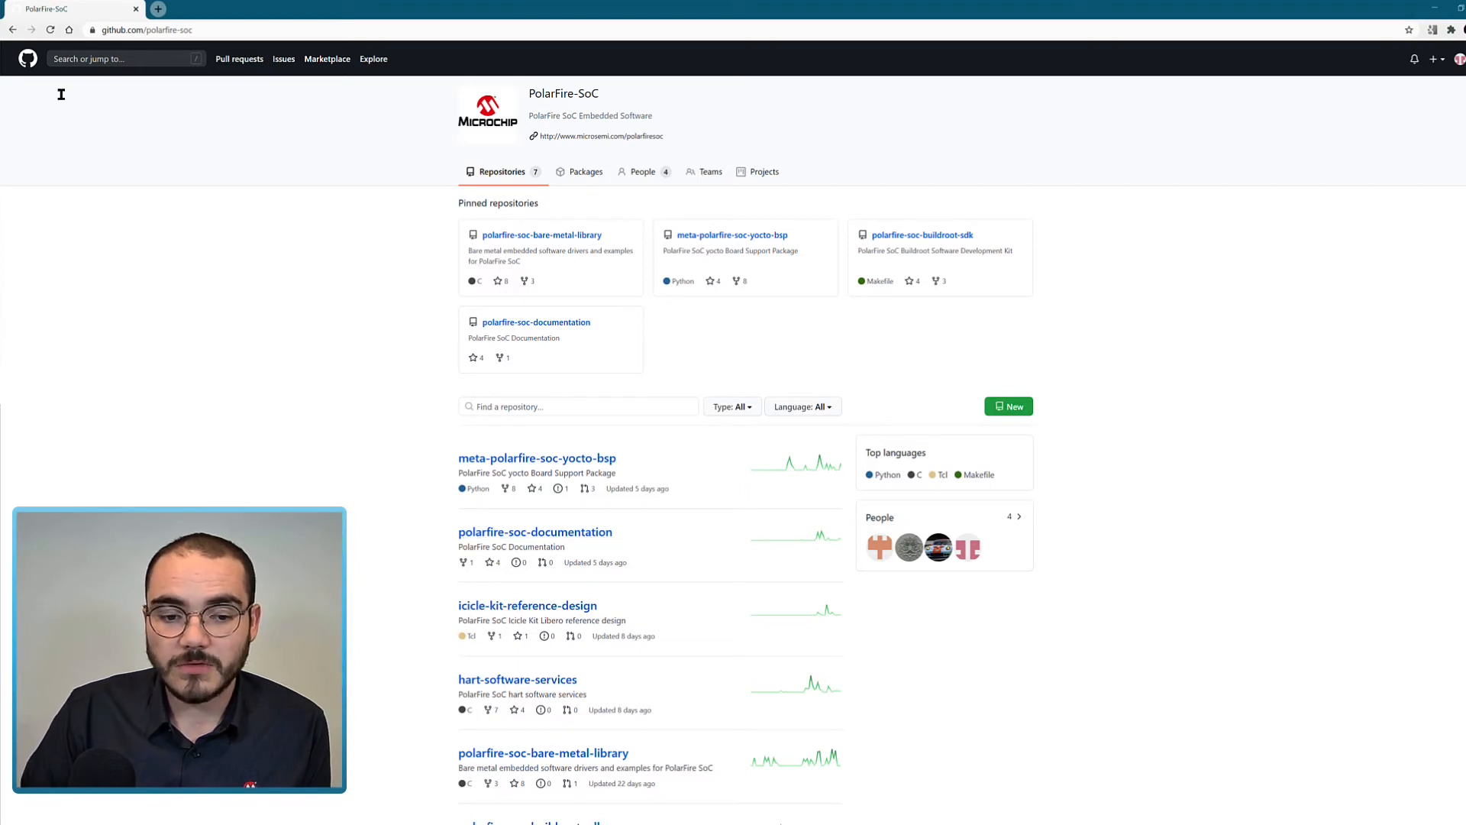
mouse_move(545, 536)
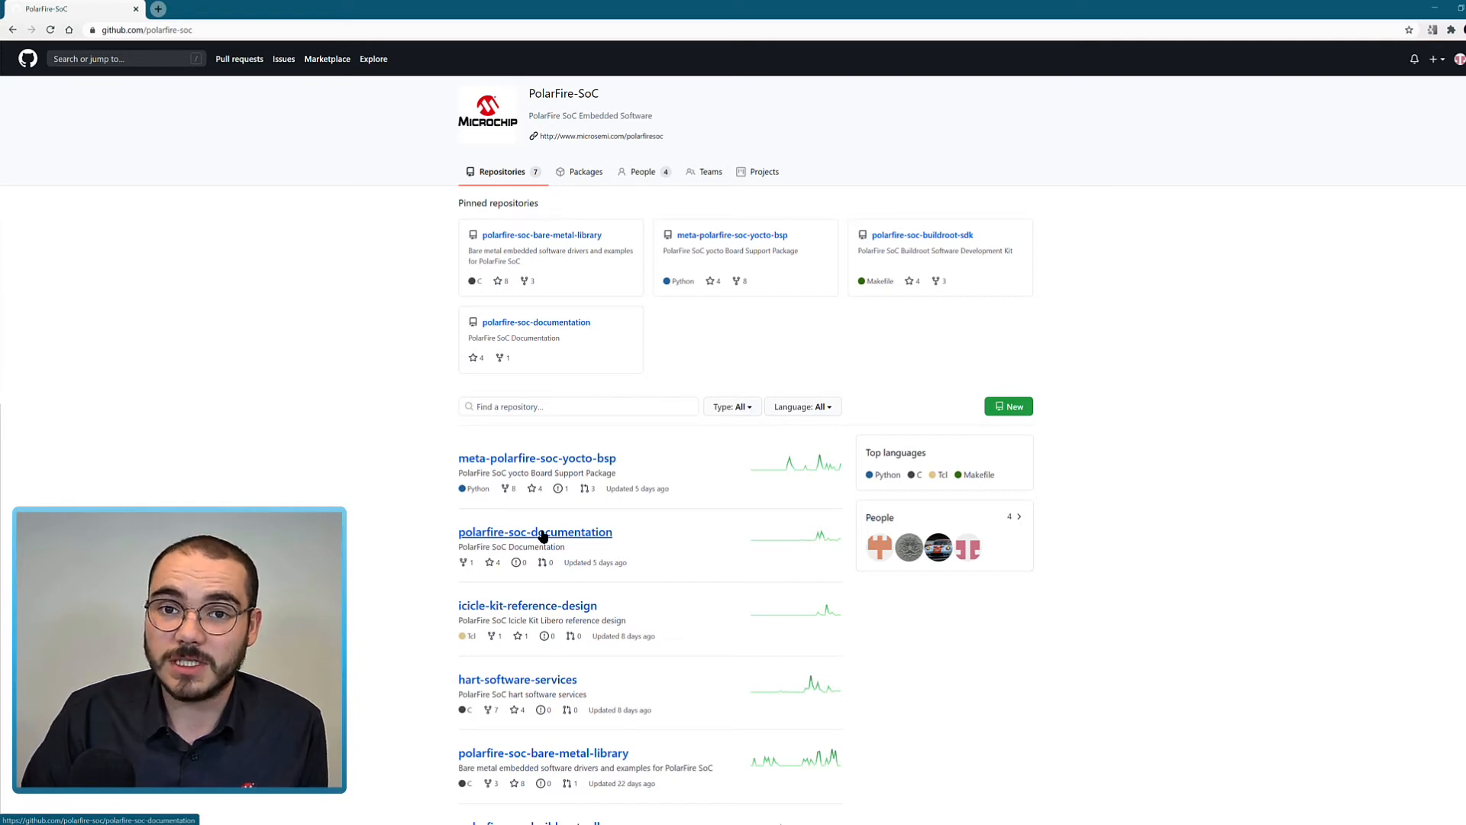
Open the polarfire-soc-documentation repository from the organization page
left_click(535, 531)
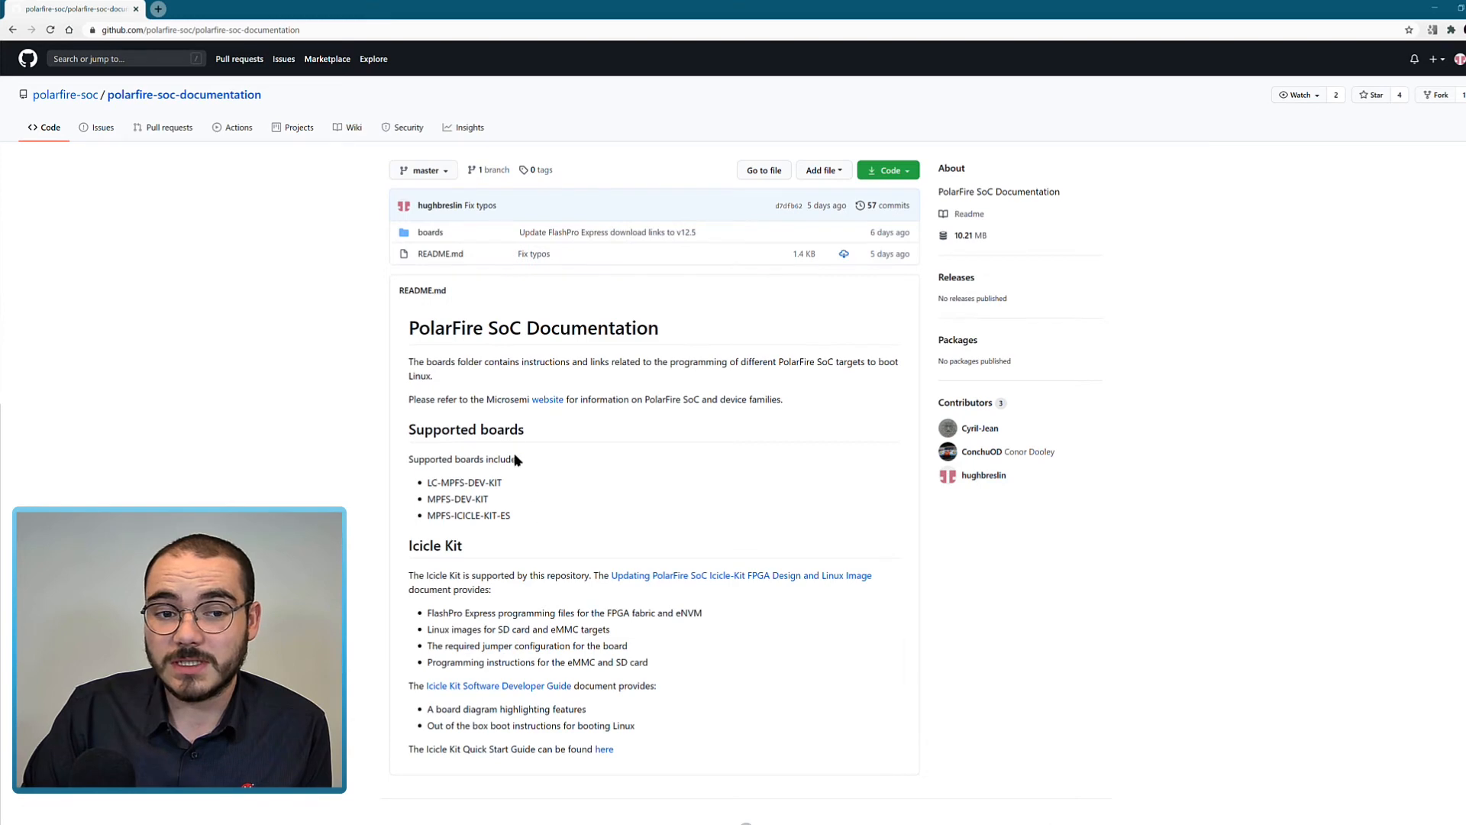
Navigate boards > mpfs-icicle-kit-es > updating-icicle-kit to open updating-icicle-kit-design-and-linux.md
left_click(430, 232)
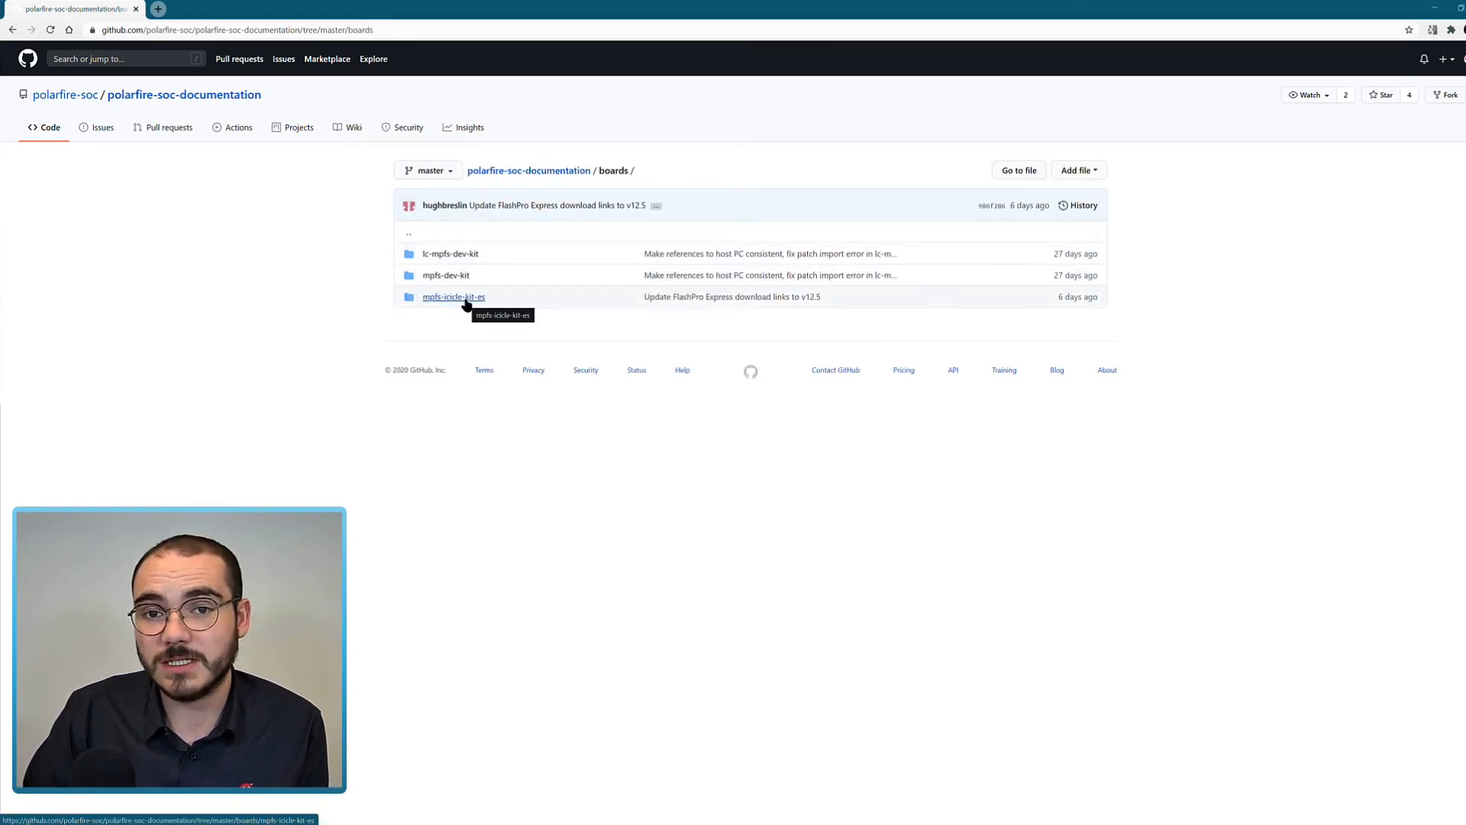
left_click(453, 296)
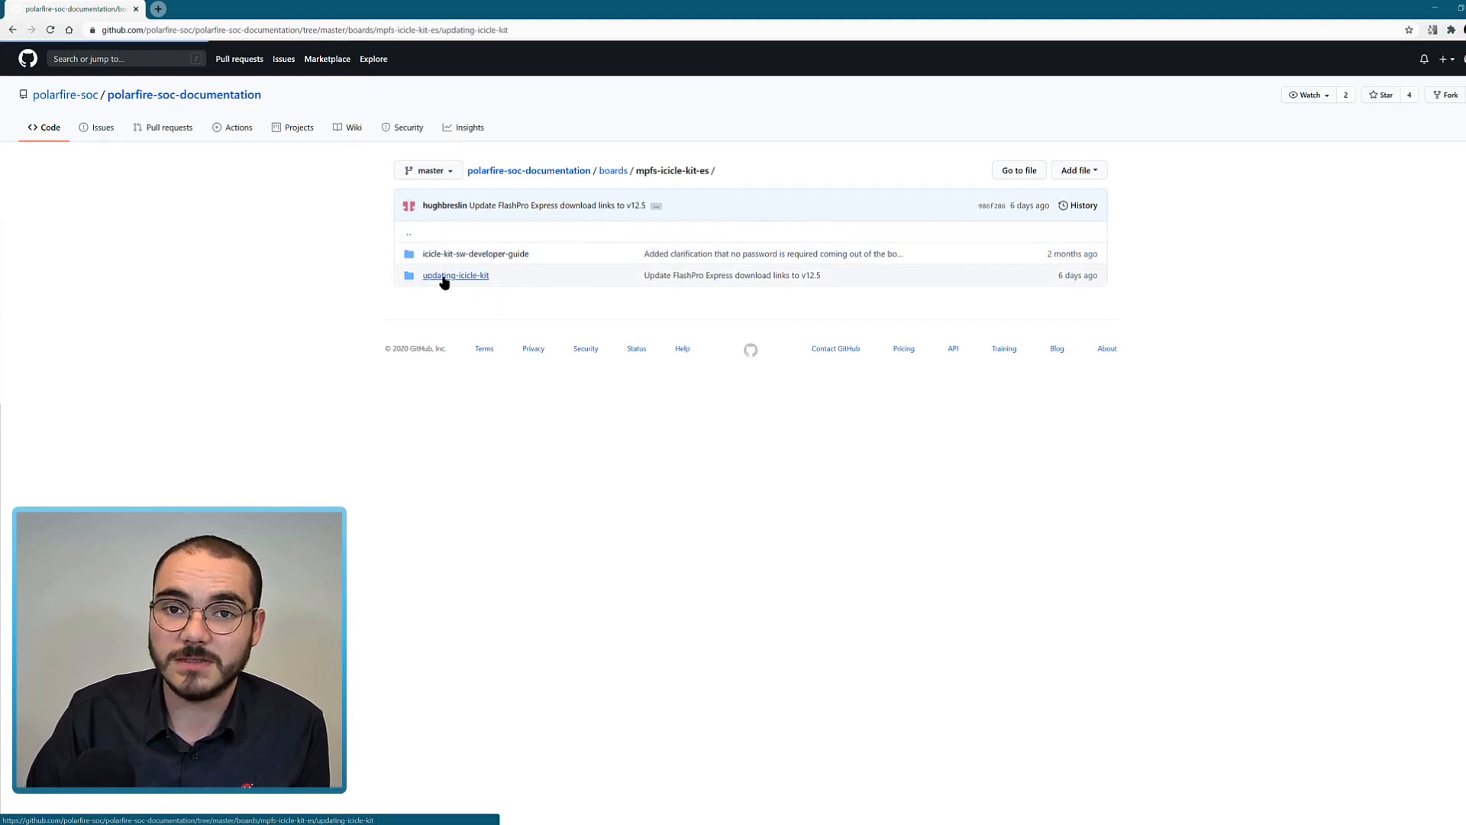
left_click(455, 275)
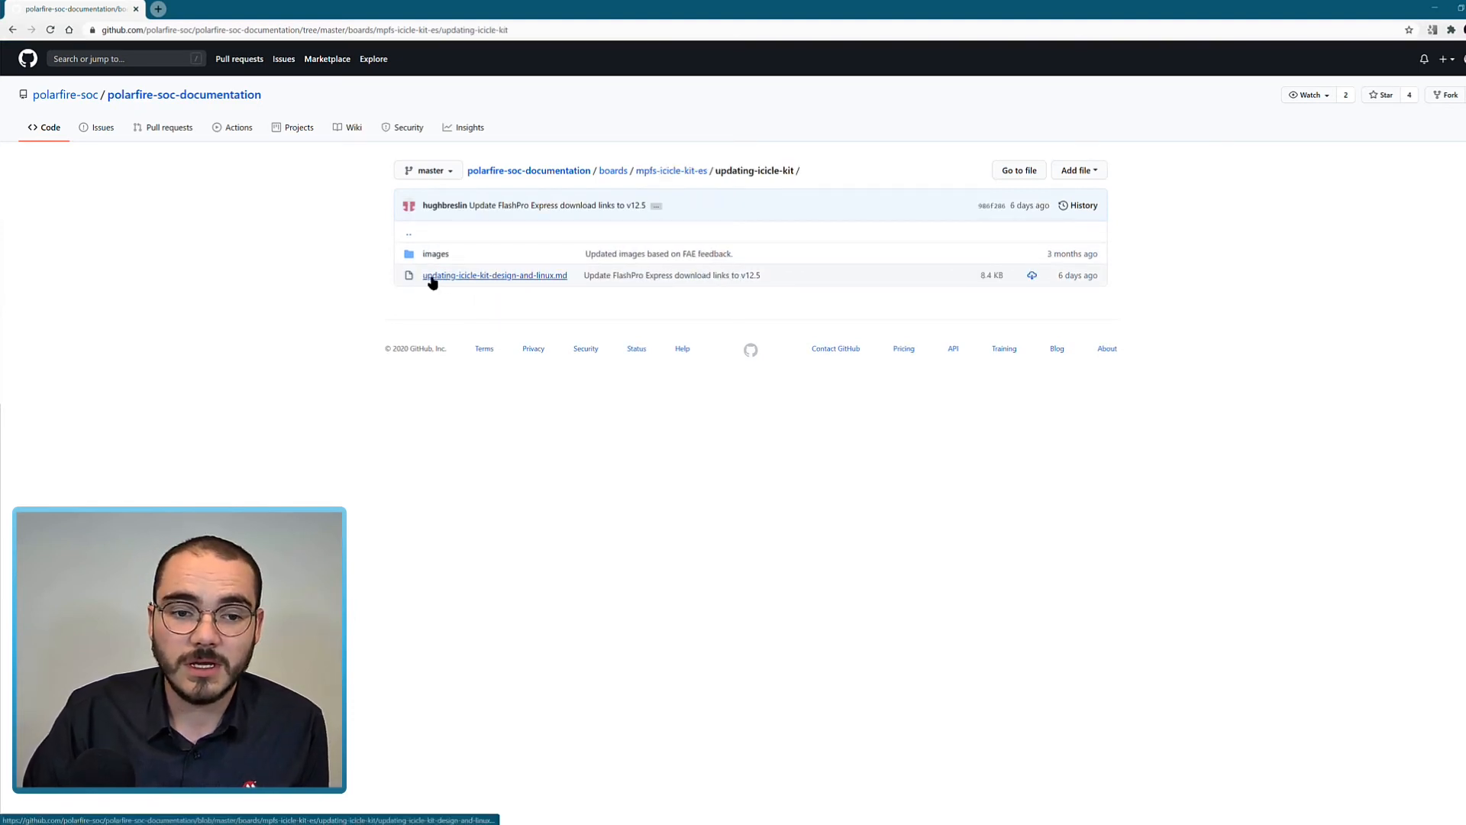
left_click(494, 275)
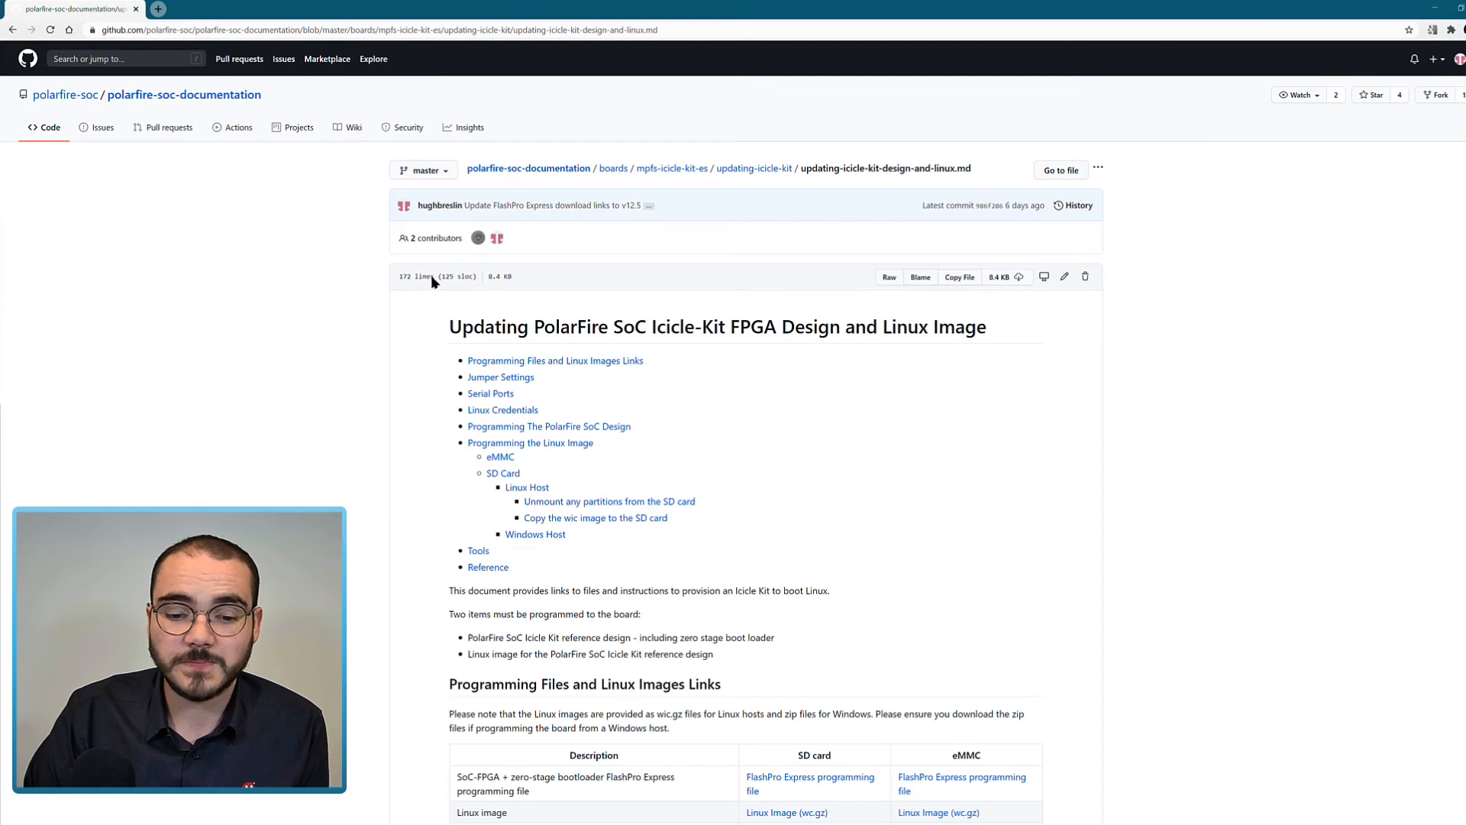
mouse_move(404, 337)
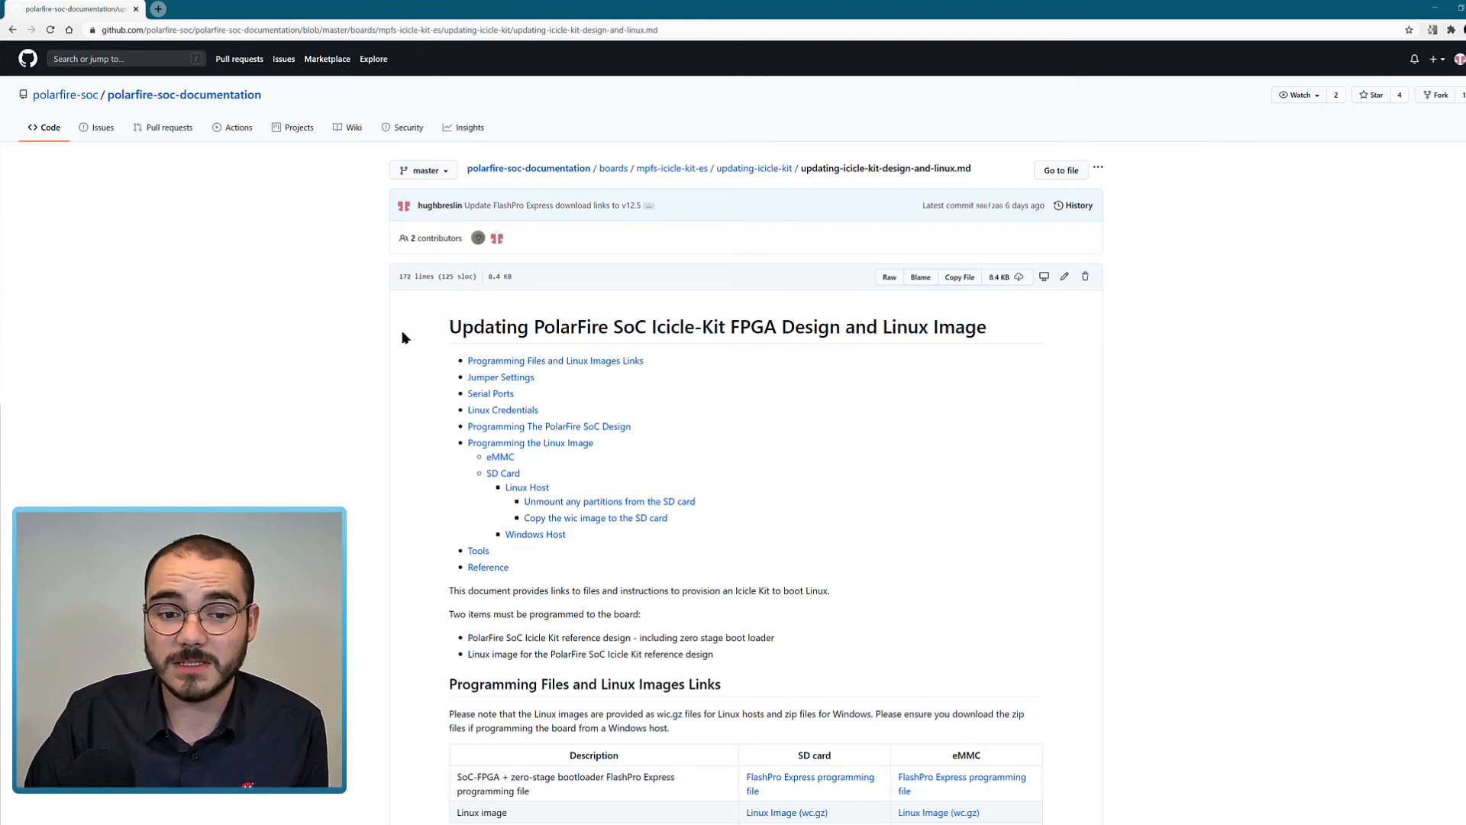
Read through the Icicle Kit eMMC and SD card update sections, then open meta-polarfire-soc-yocto-bsp
scroll("down", 3)
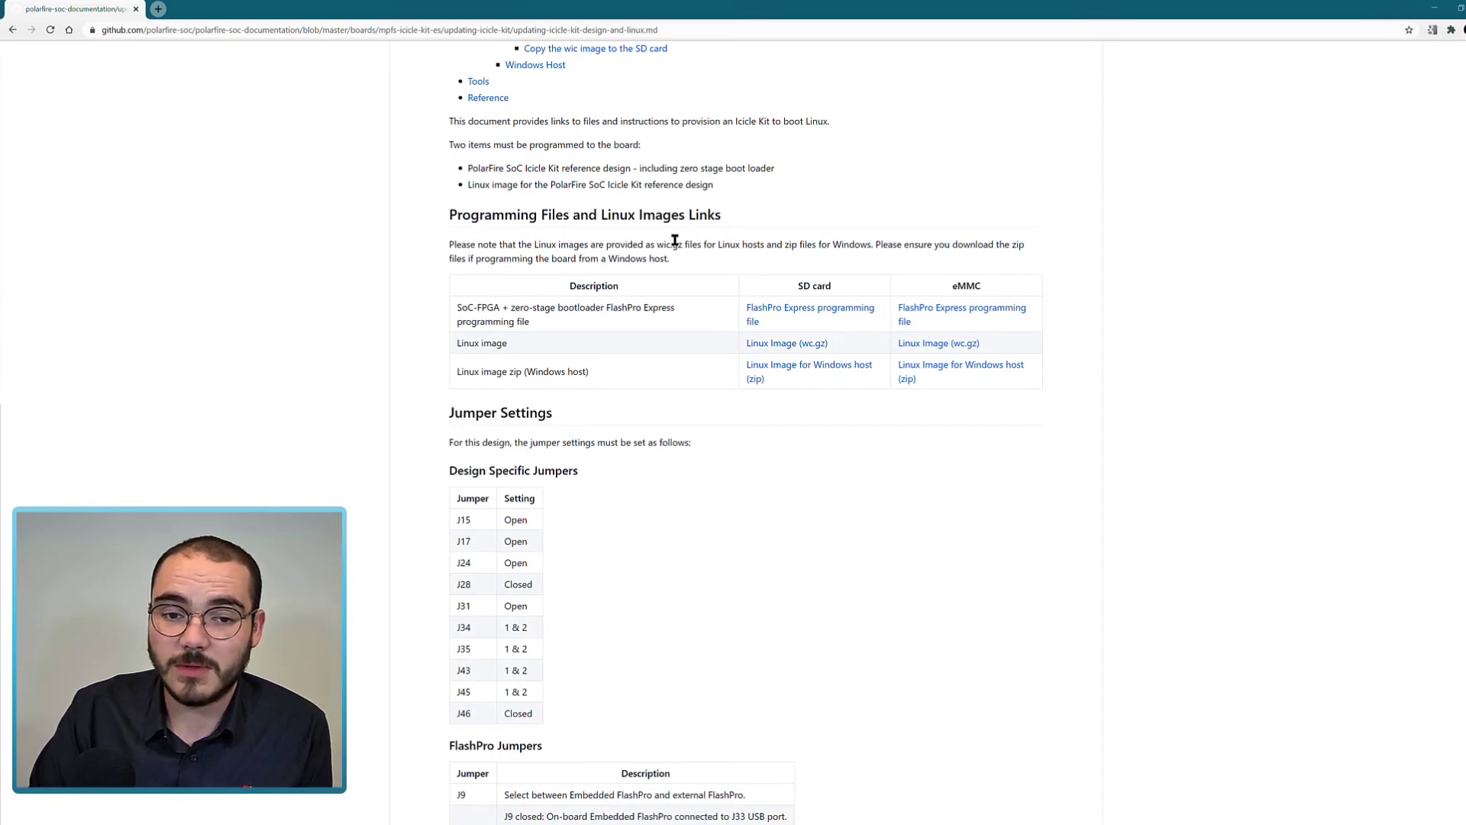
mouse_move(783, 309)
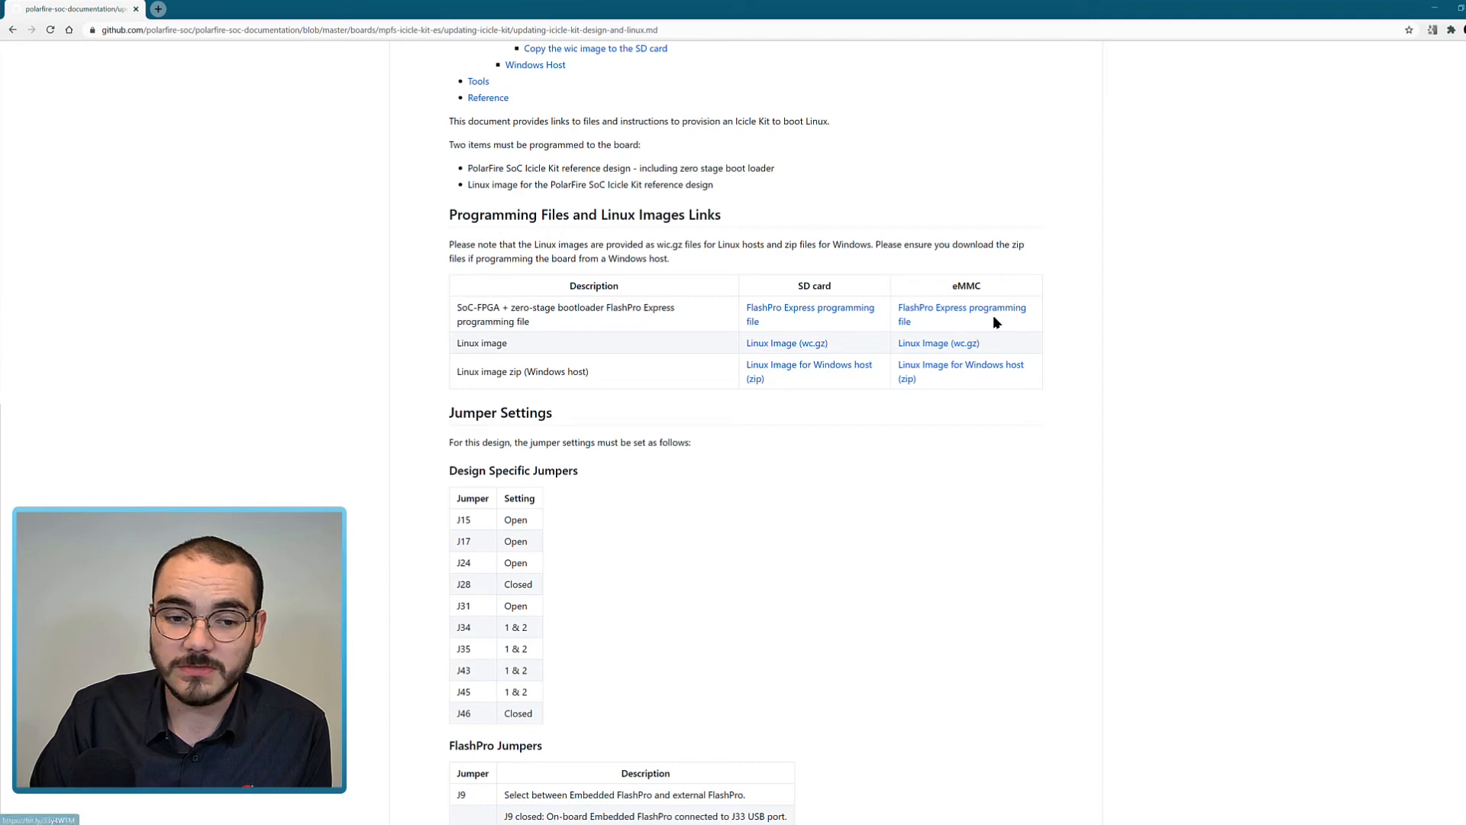
scroll("down", 3)
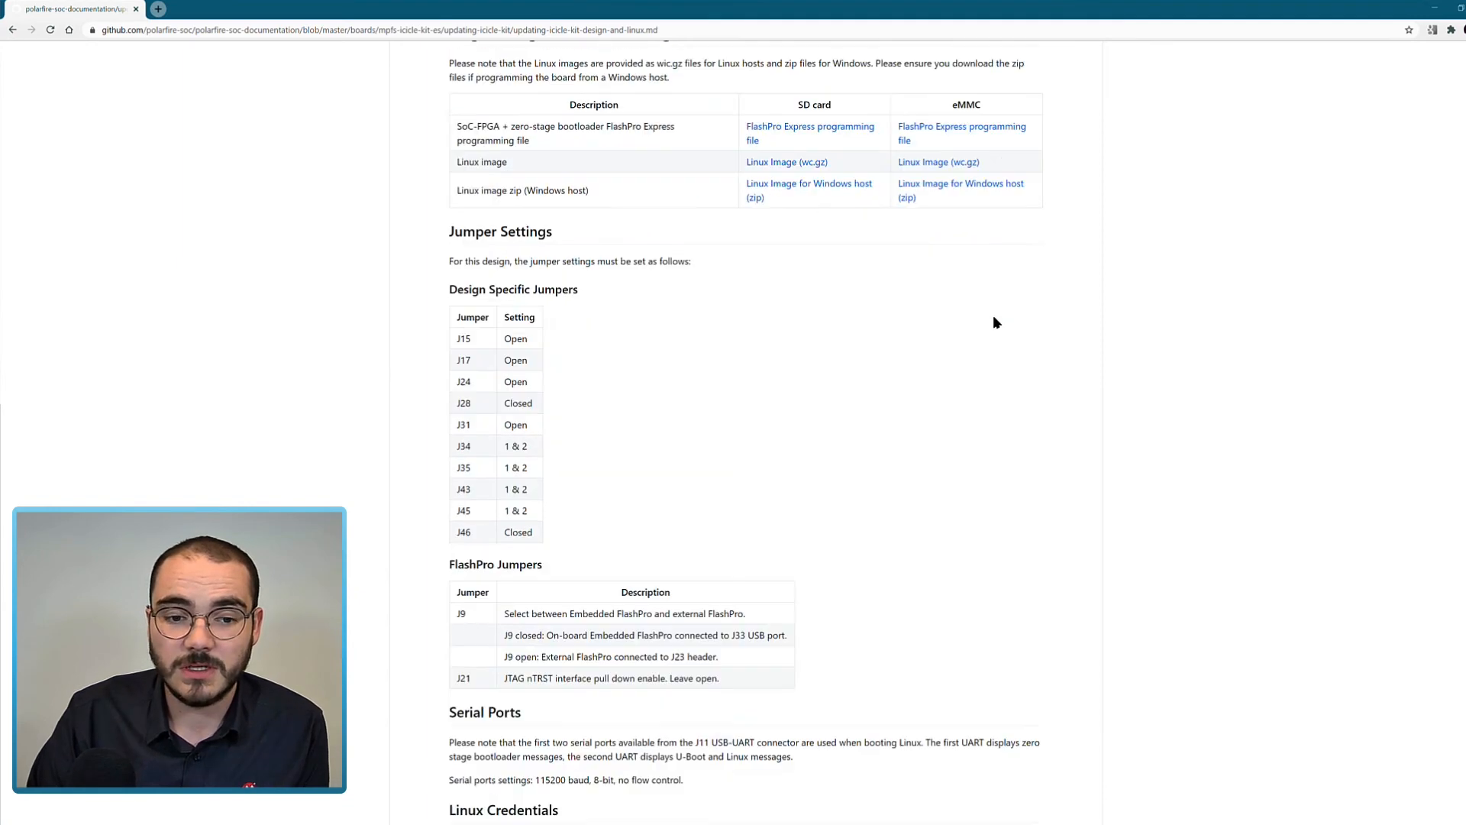
scroll("down", 3)
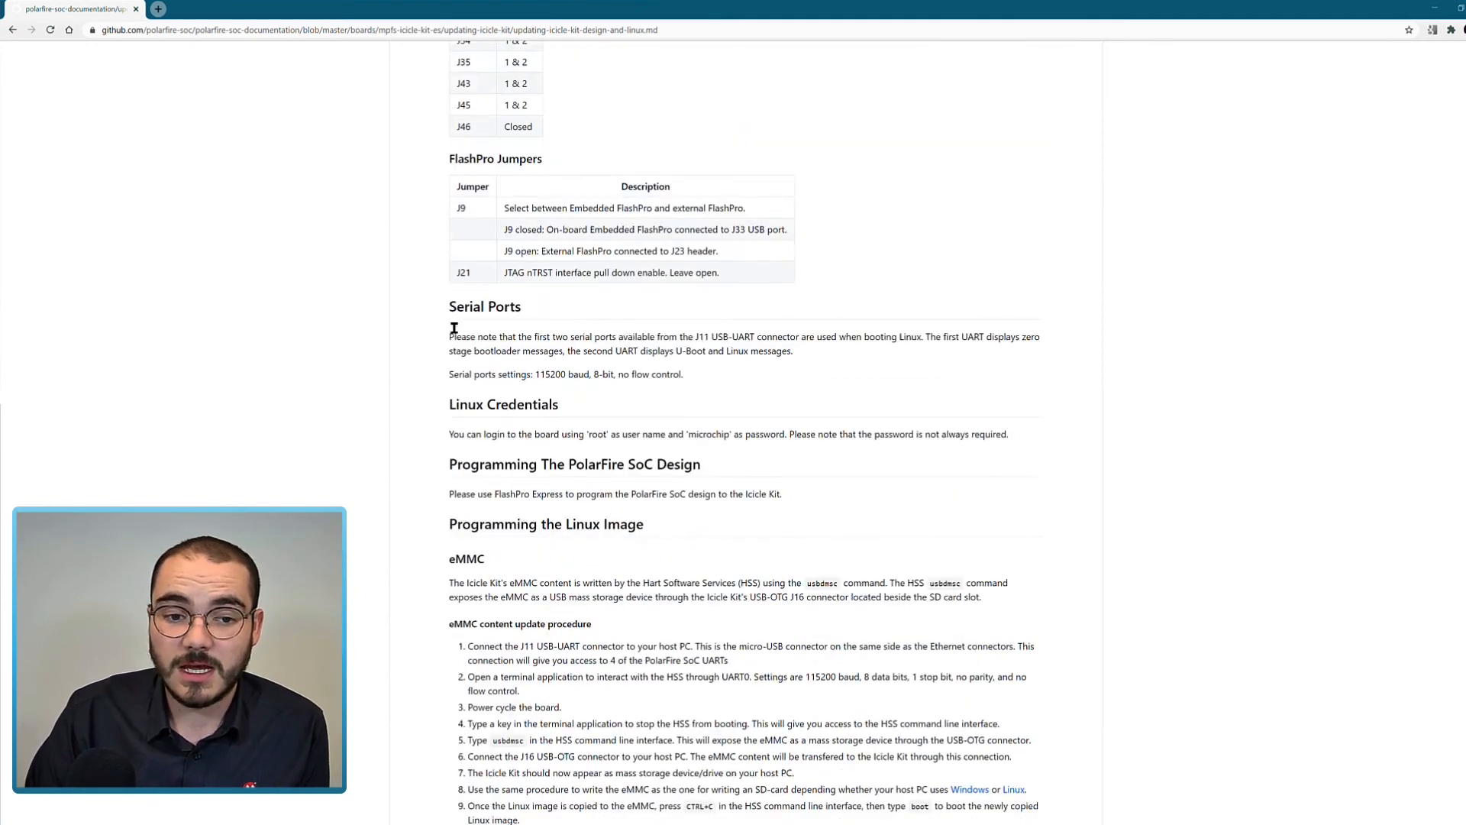
mouse_move(443, 411)
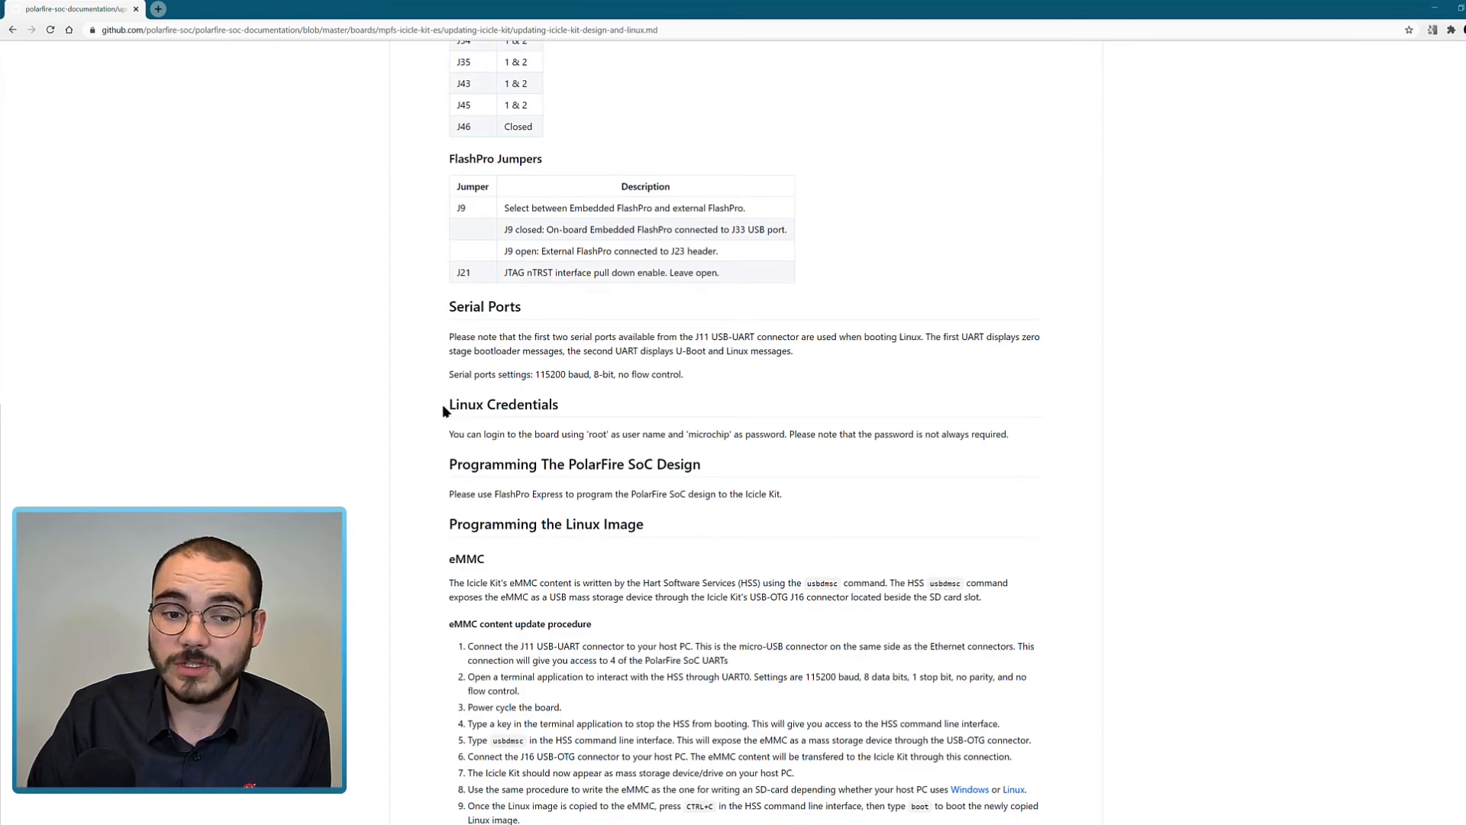
scroll("down", 3)
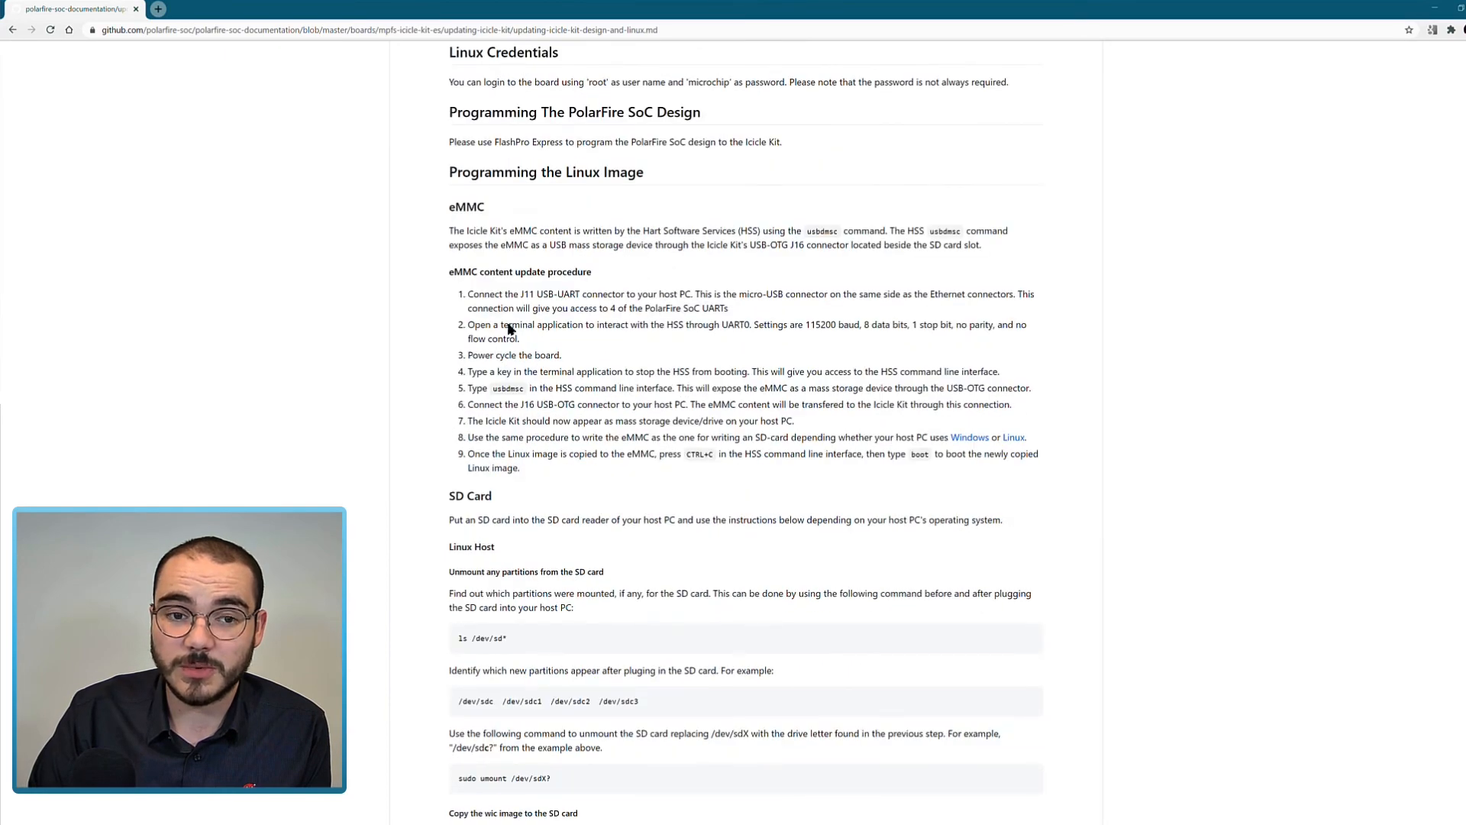
scroll("down", 3)
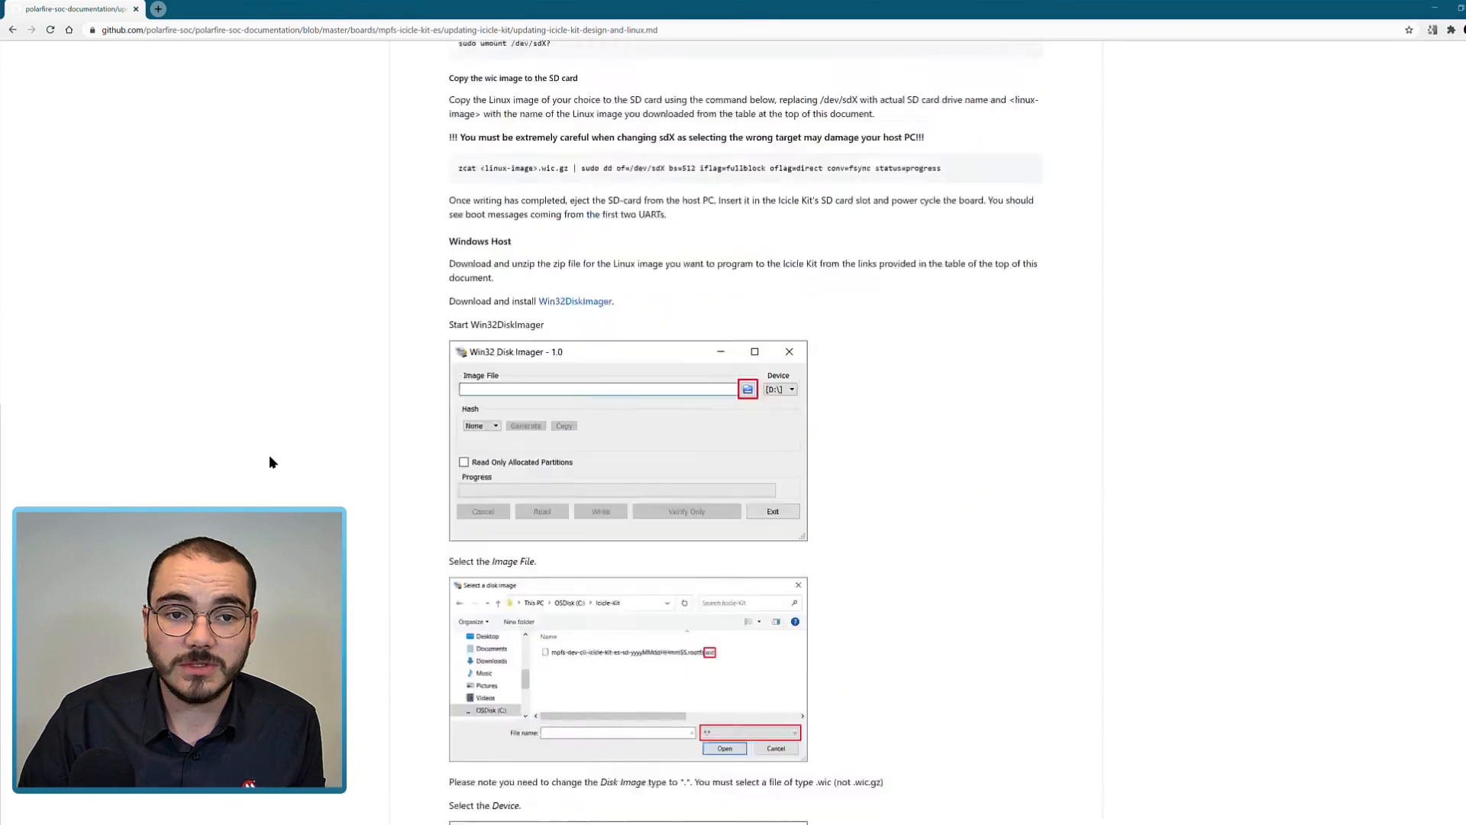
scroll("up", 3)
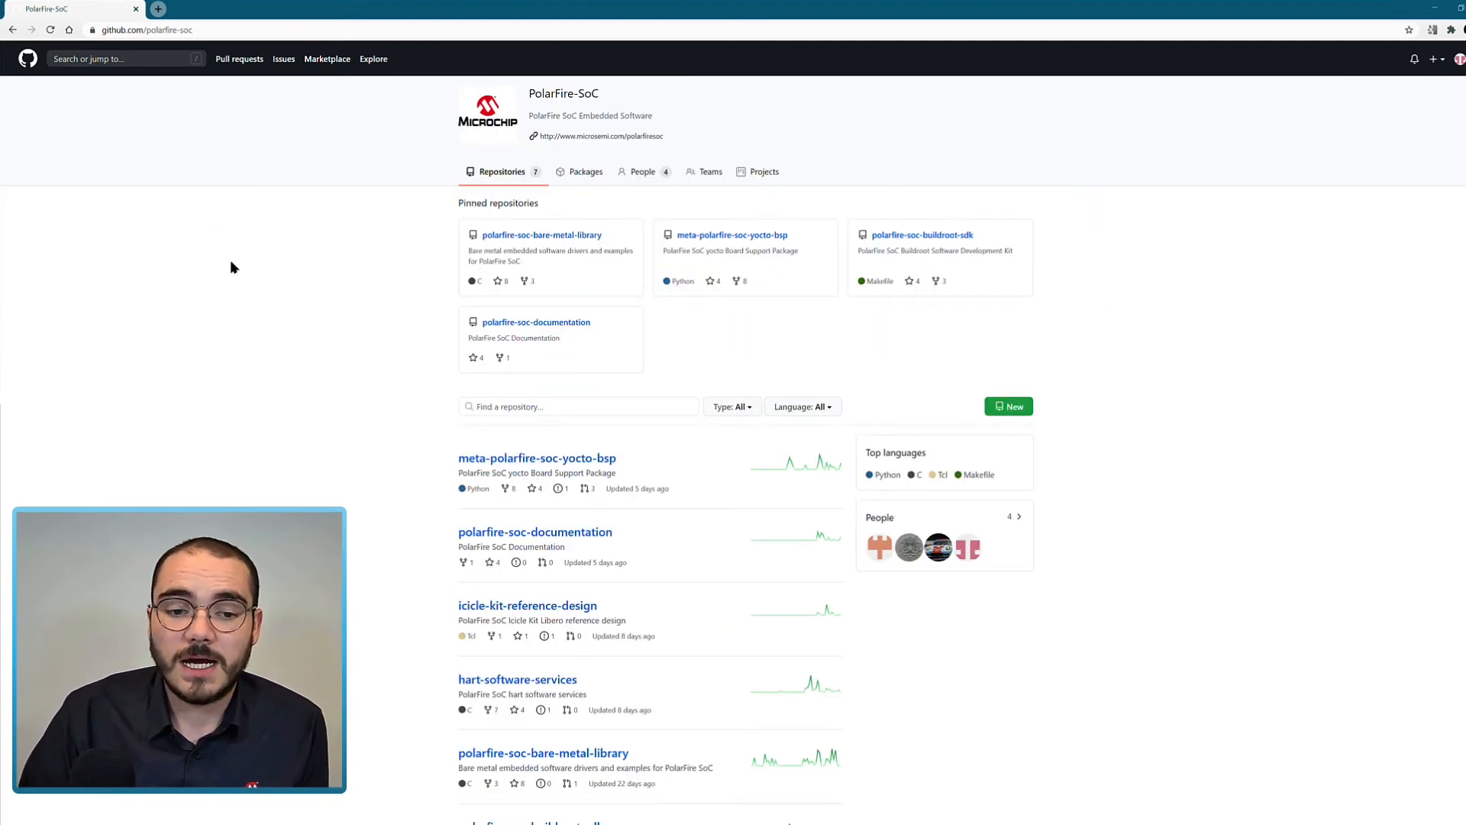
mouse_move(238, 266)
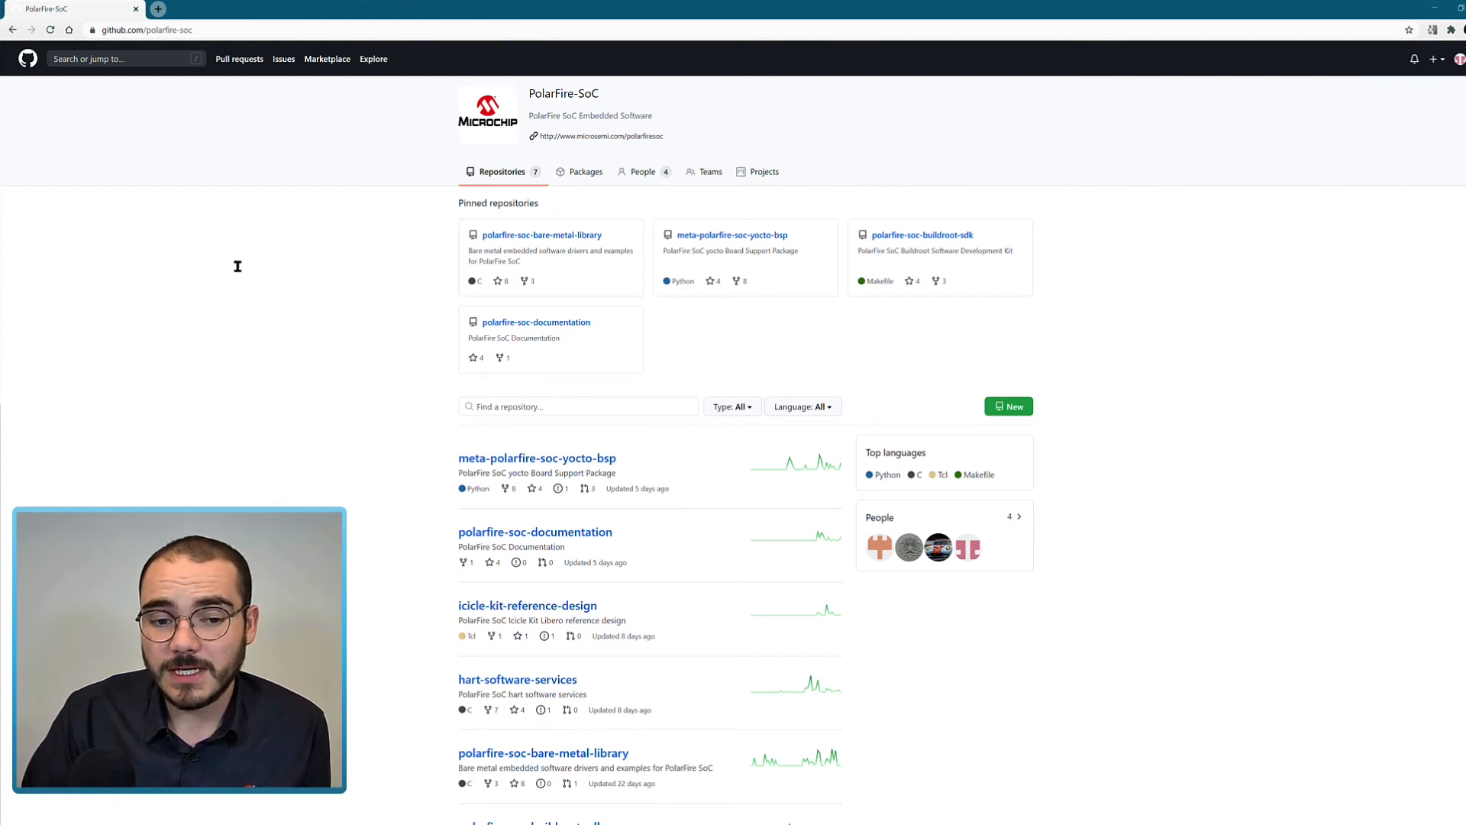
mouse_move(547, 473)
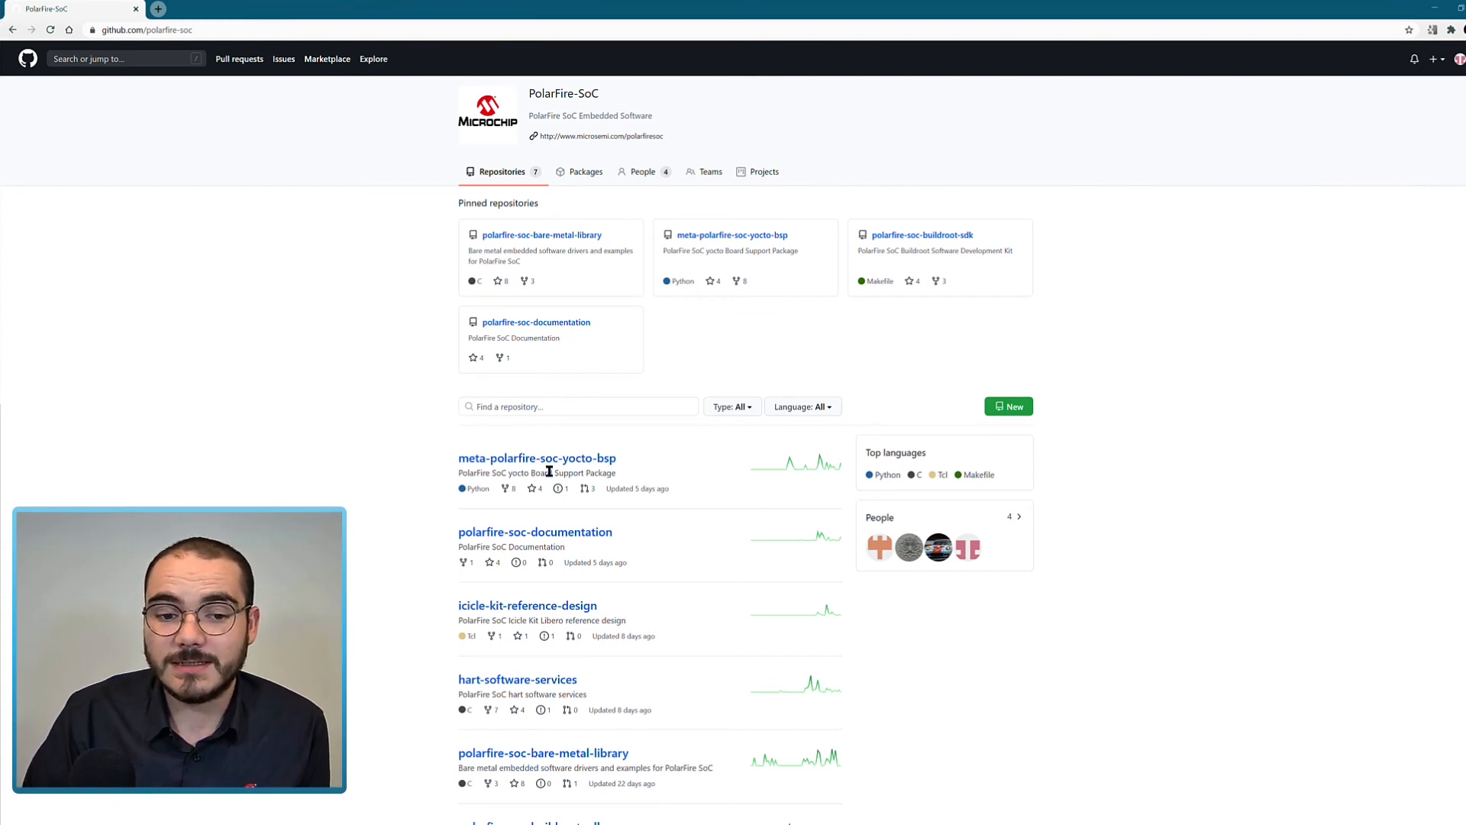
left_click(536, 458)
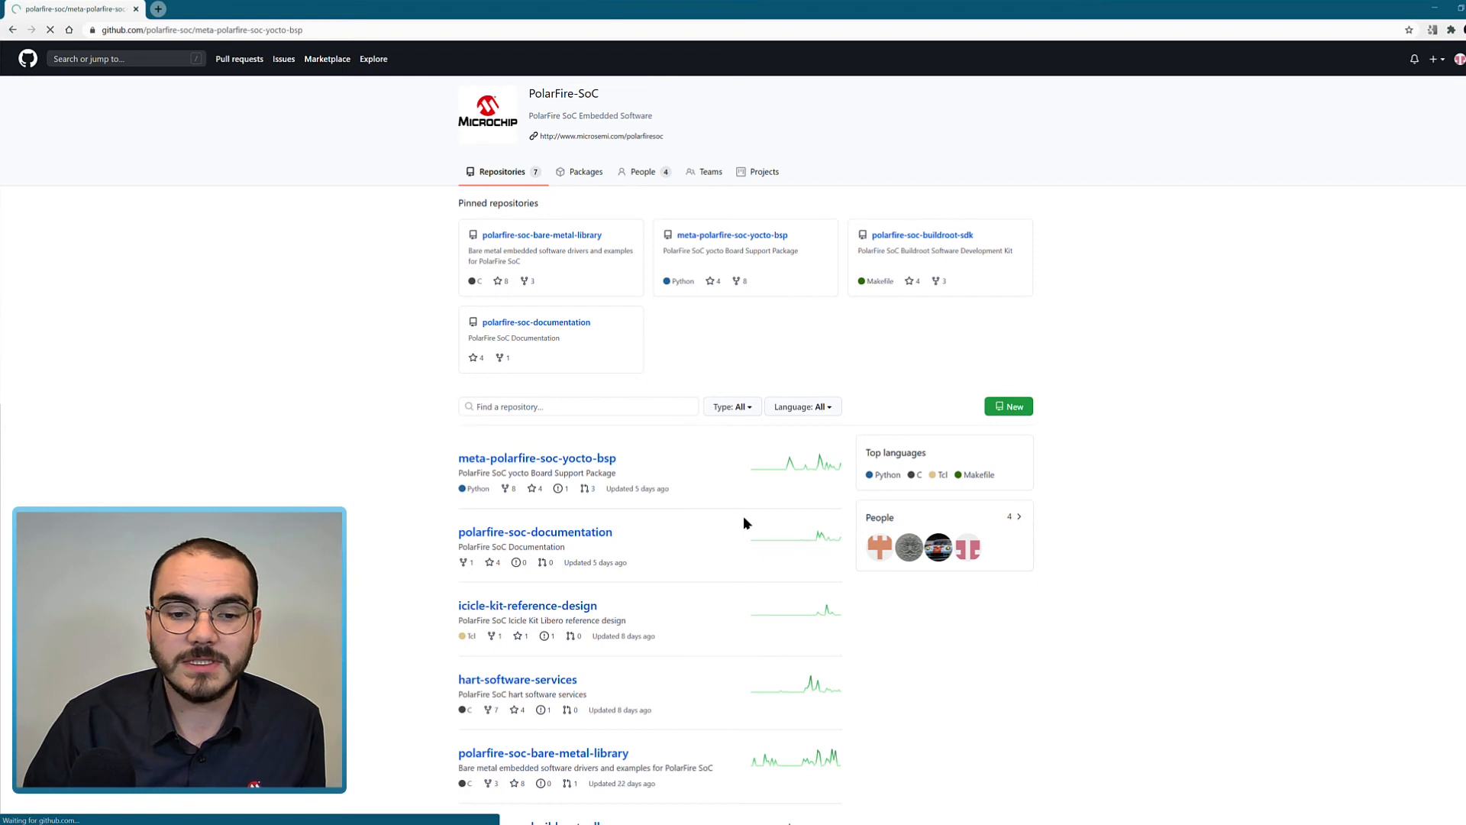
Scroll the Microchip PolarFire SoC Yocto BSP readme down to Known Issues and back up
left_click(537, 458)
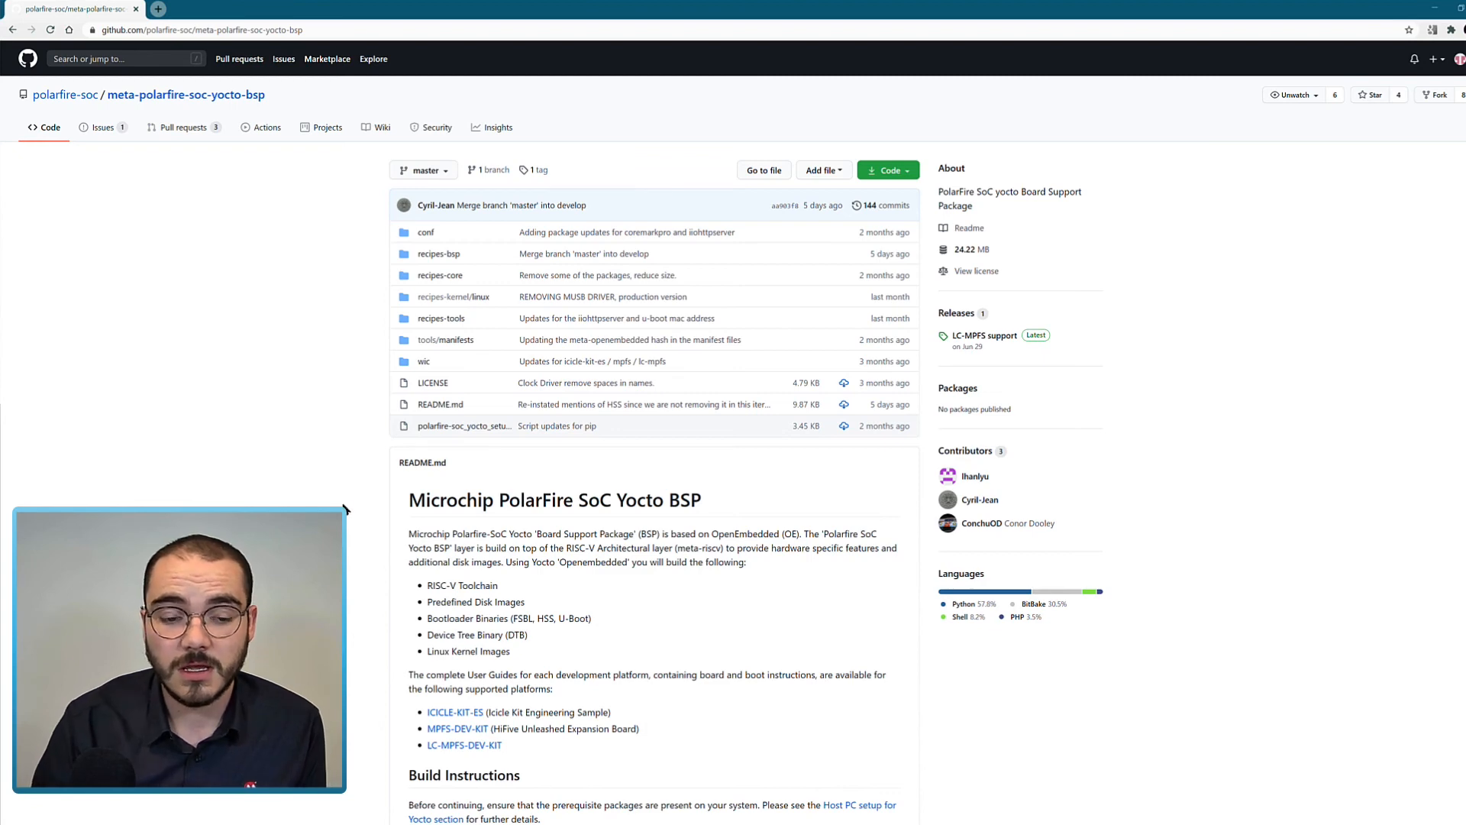
scroll("down", 3)
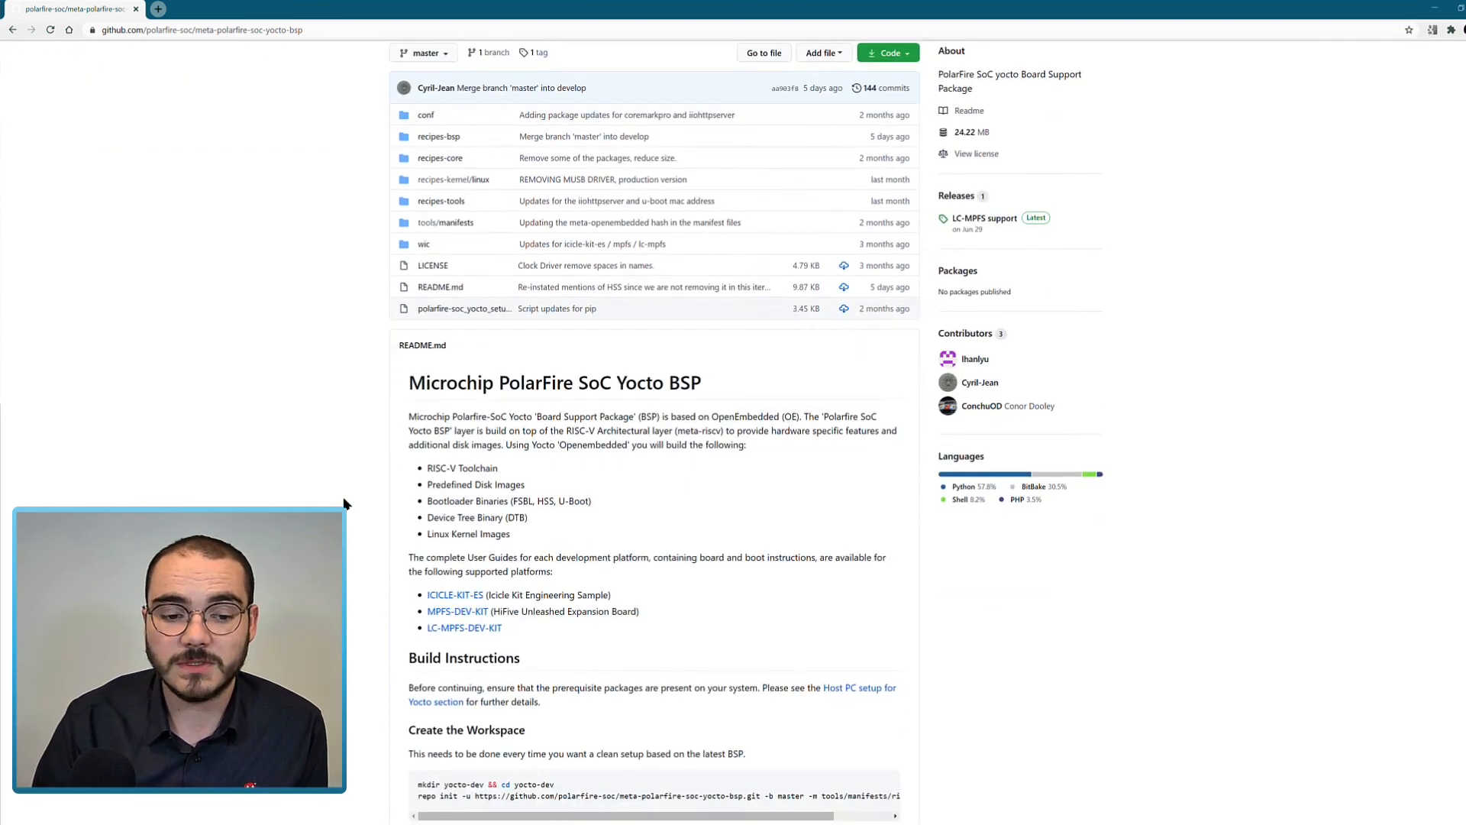
scroll("down", 3)
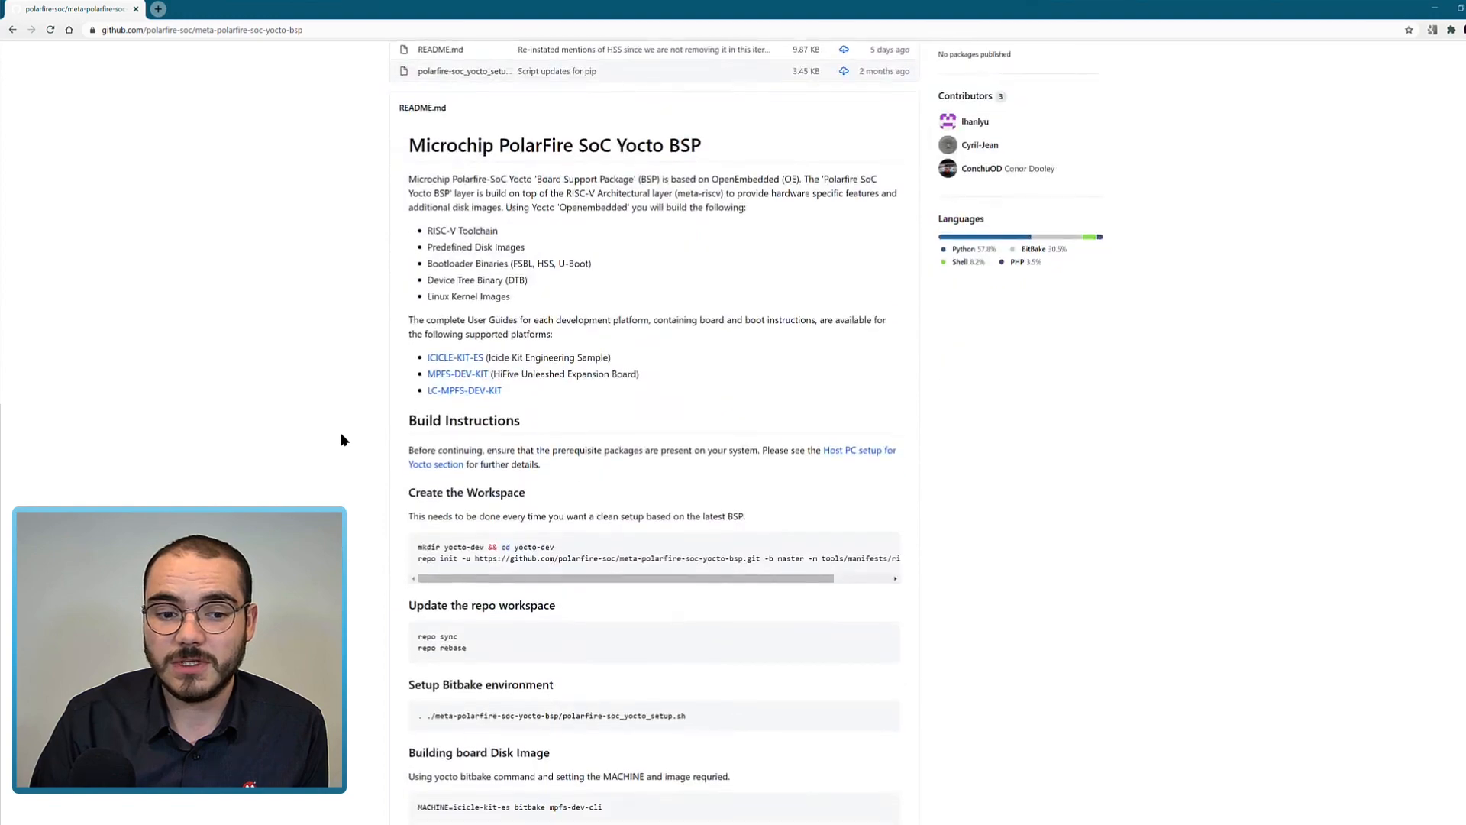
scroll("down", 3)
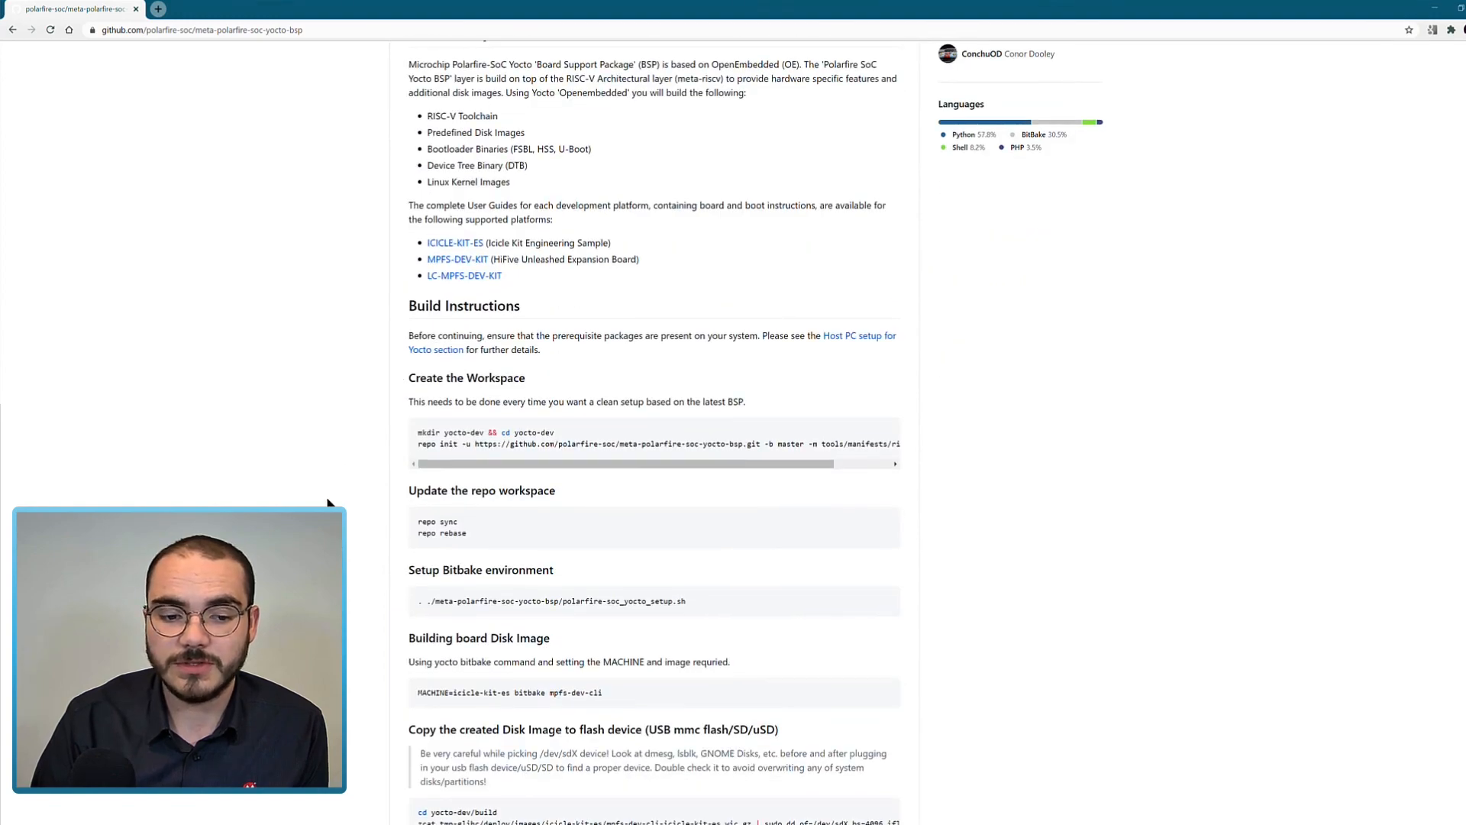
scroll("down", 3)
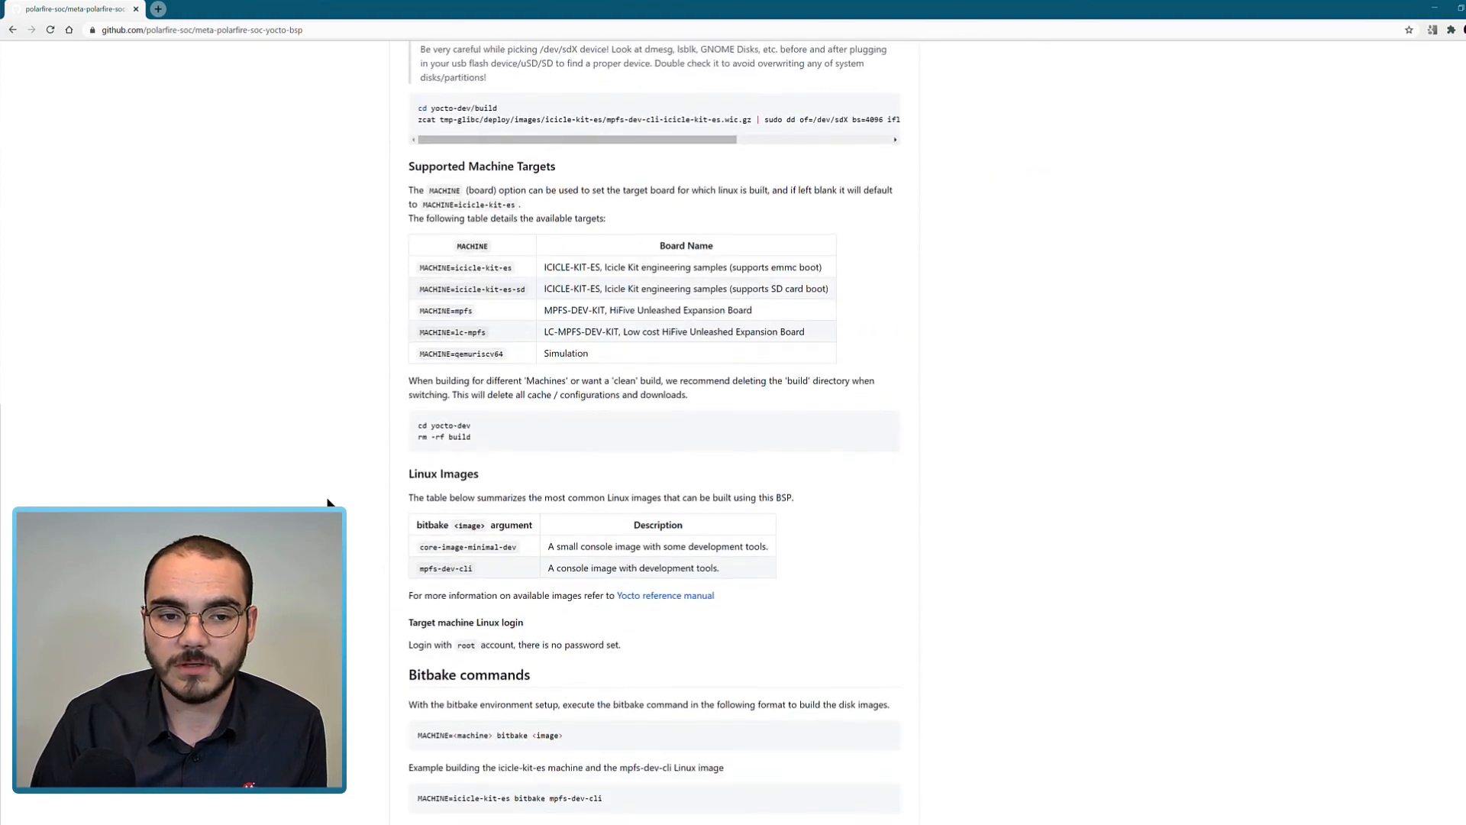
scroll("down", 3)
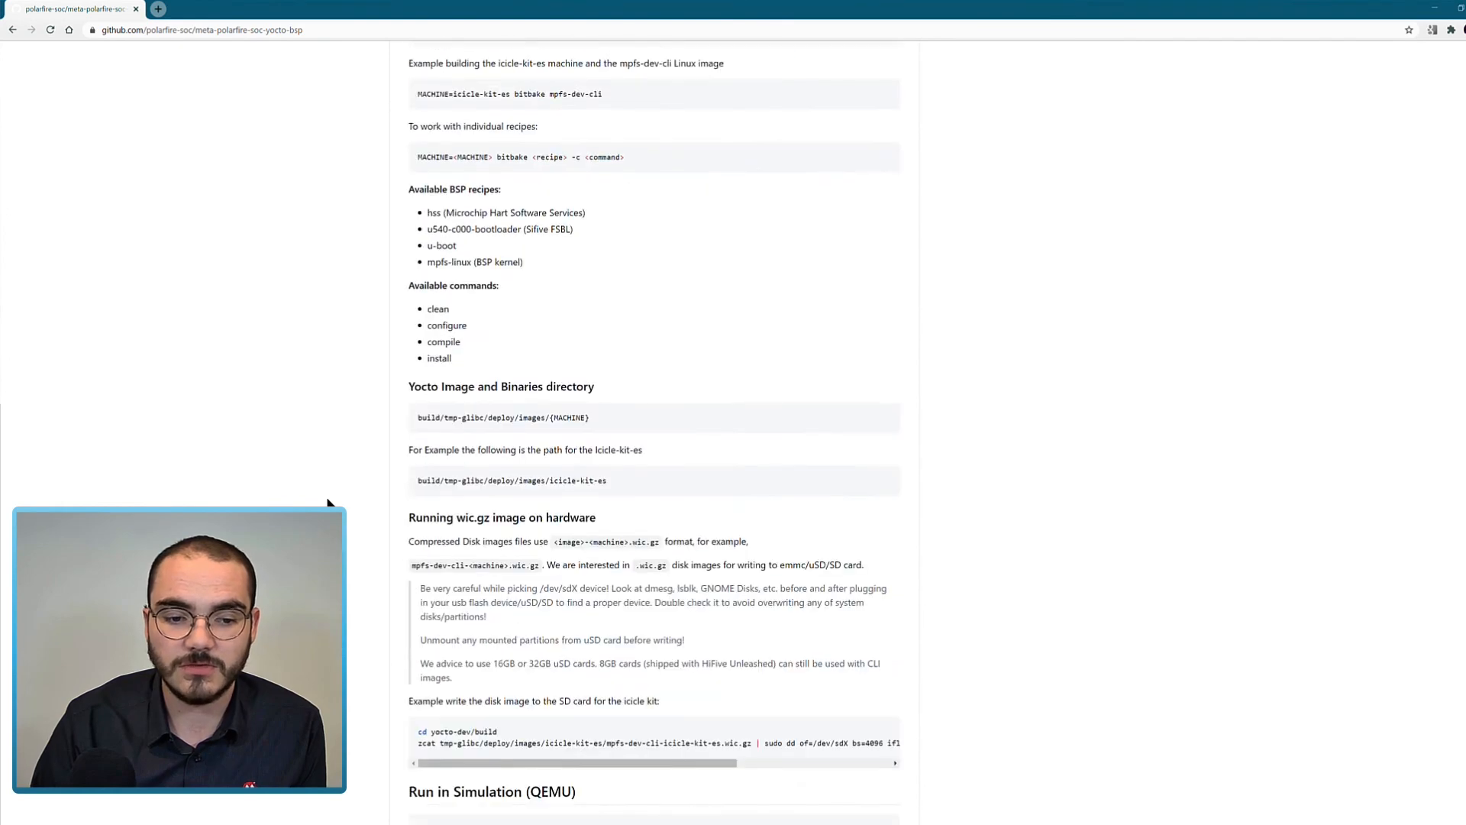
scroll("down", 3)
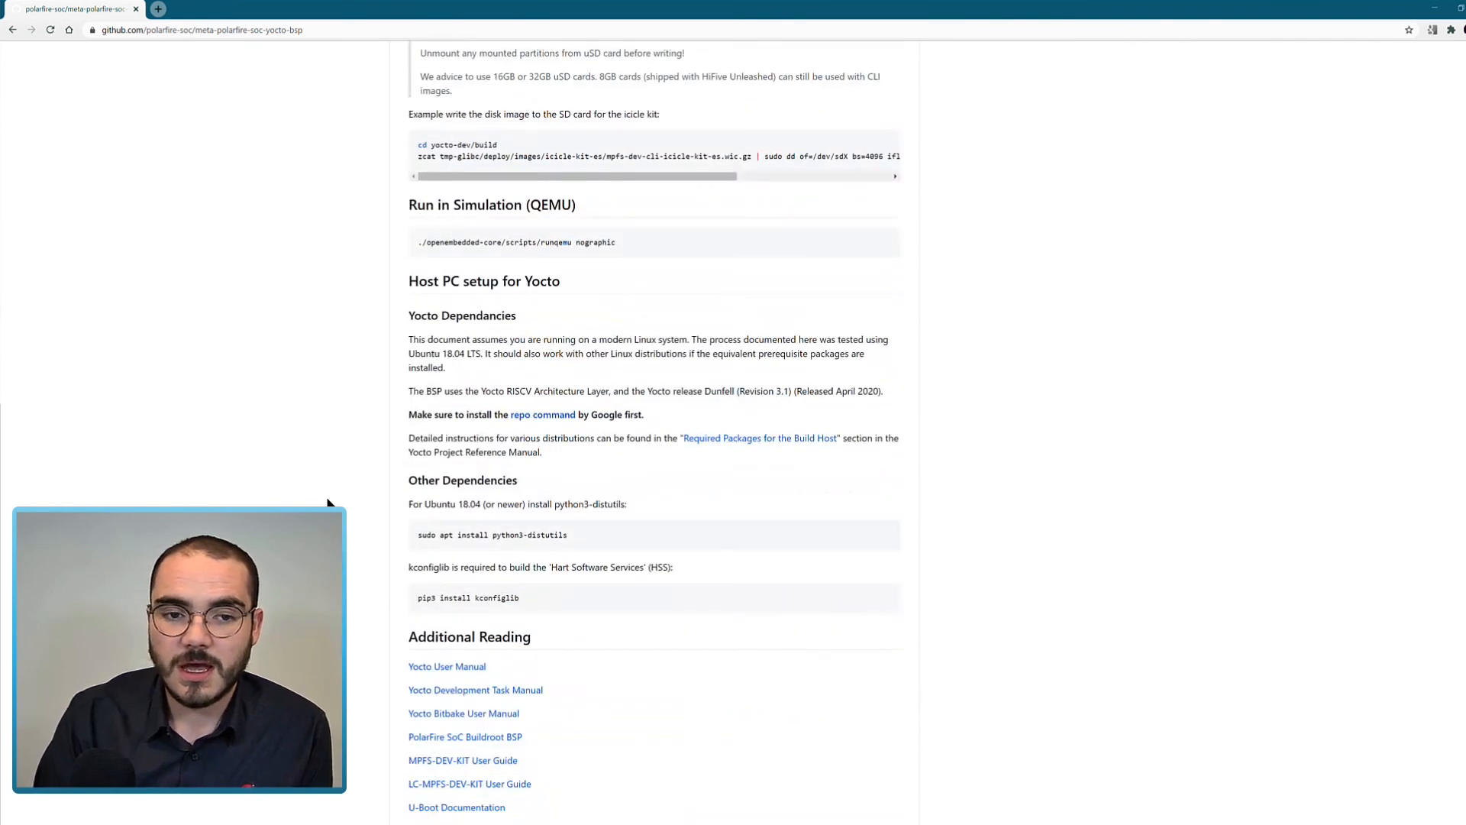
scroll("down", 3)
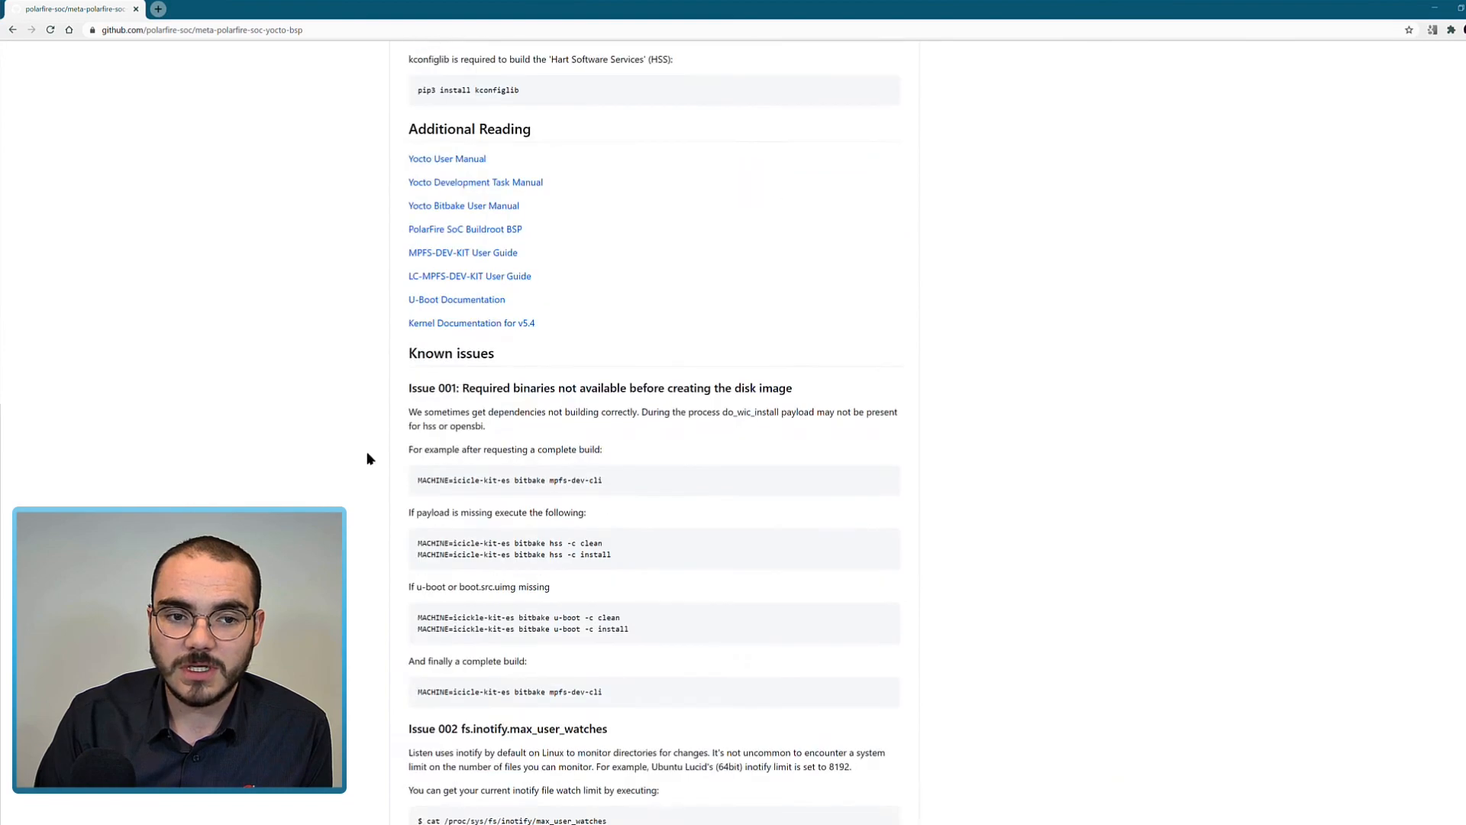
scroll("up", 3)
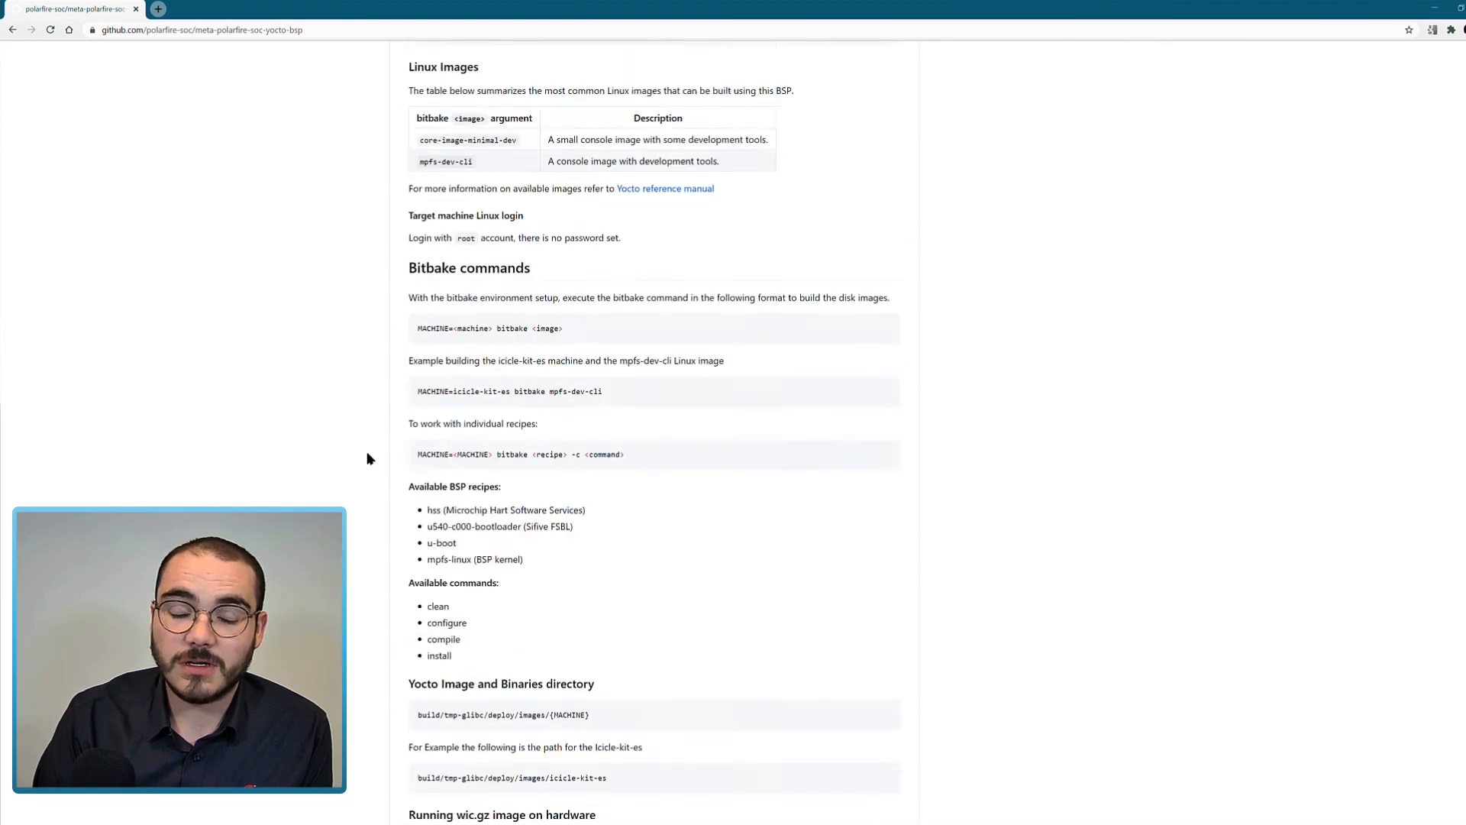
scroll("up", 3)
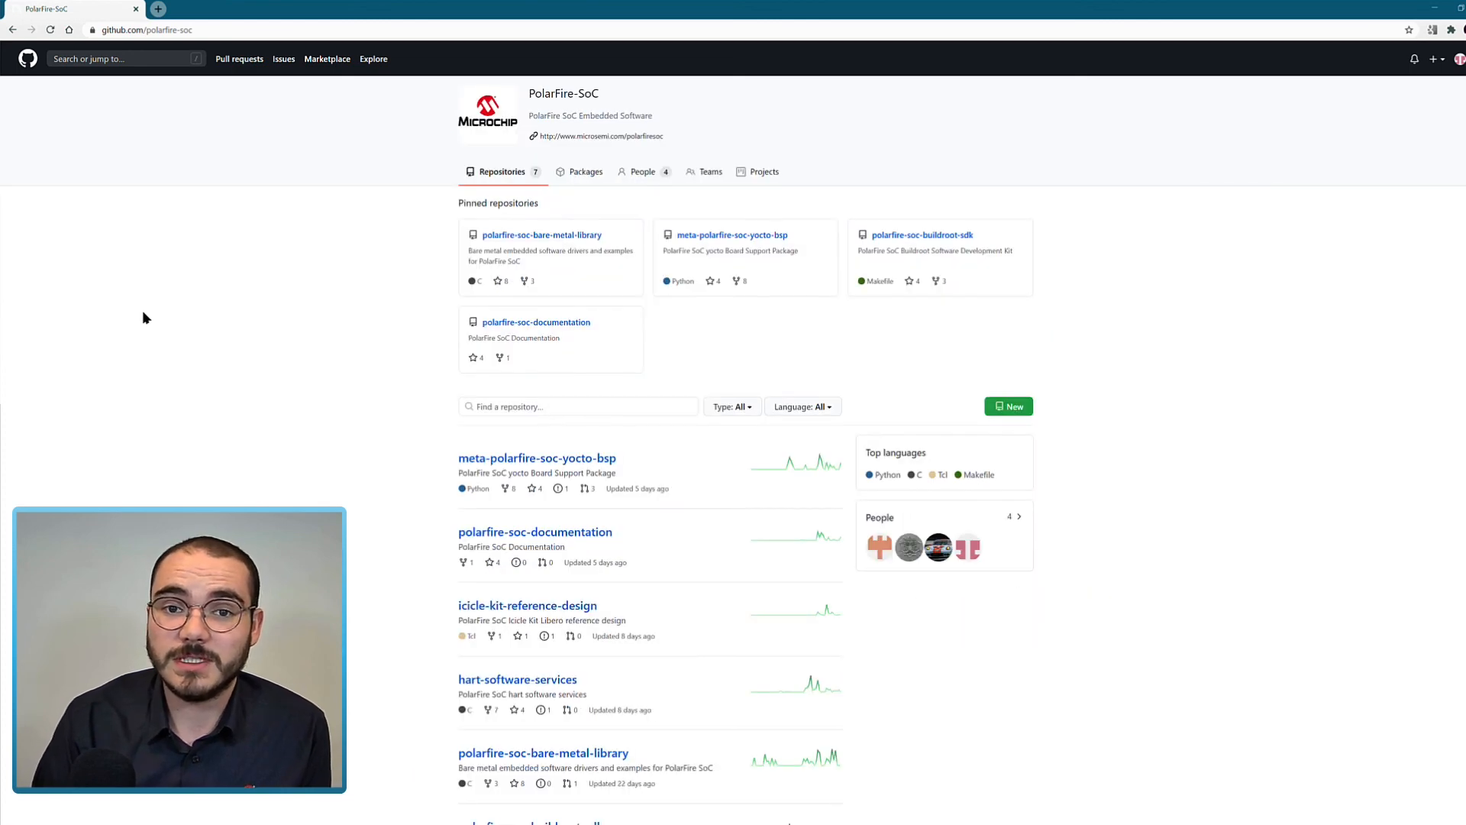
mouse_move(362, 445)
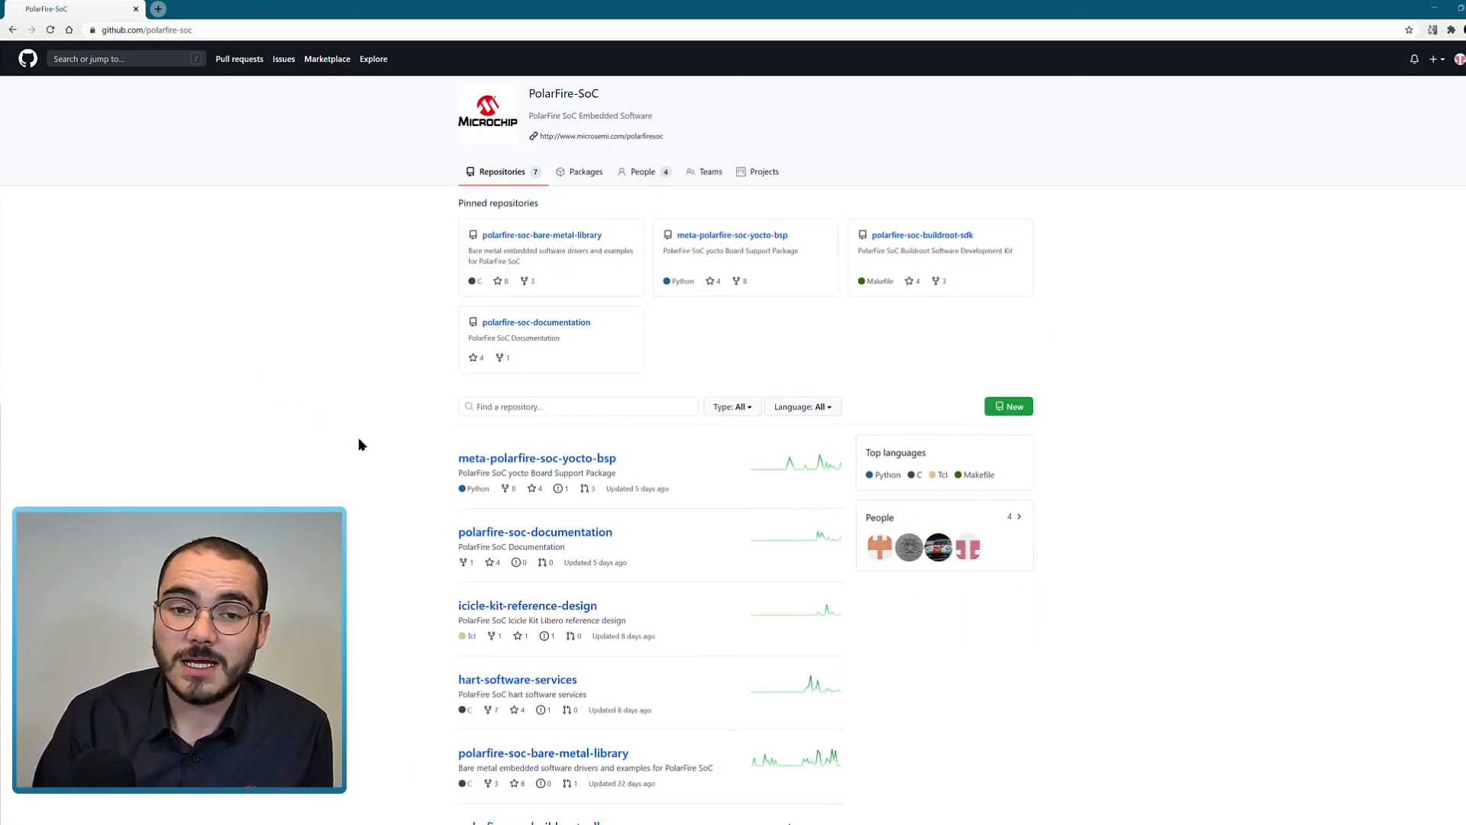